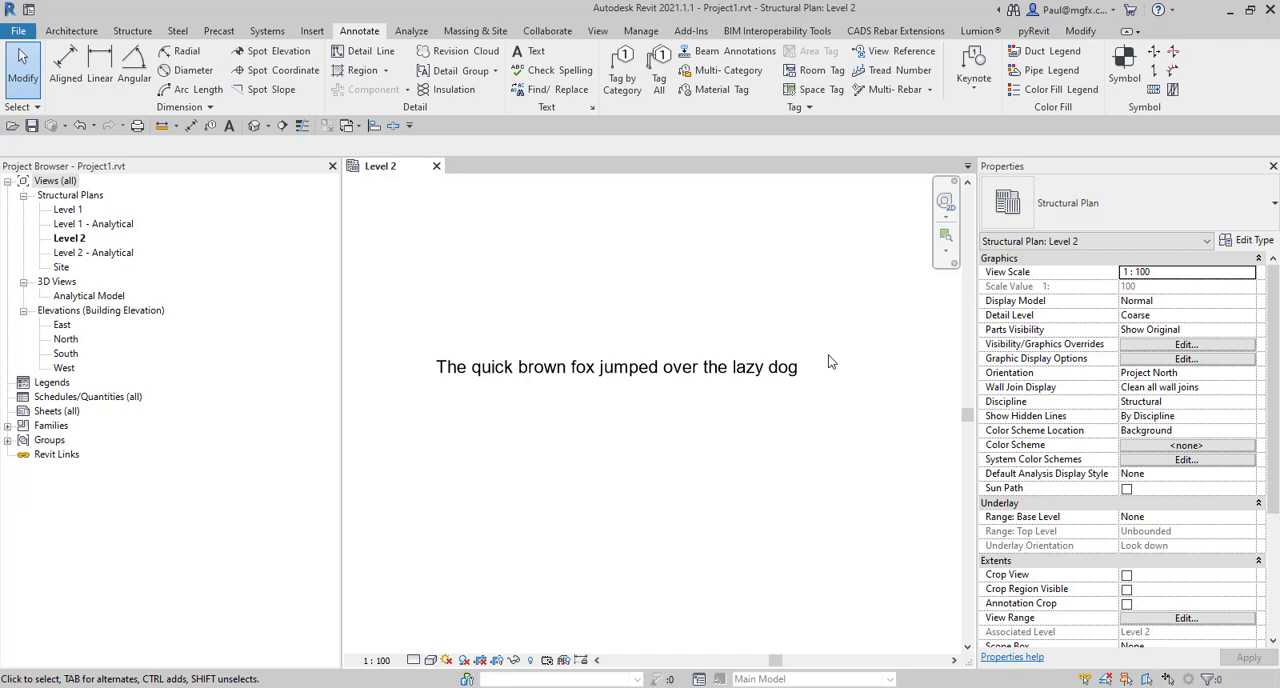
mouse_move(623, 406)
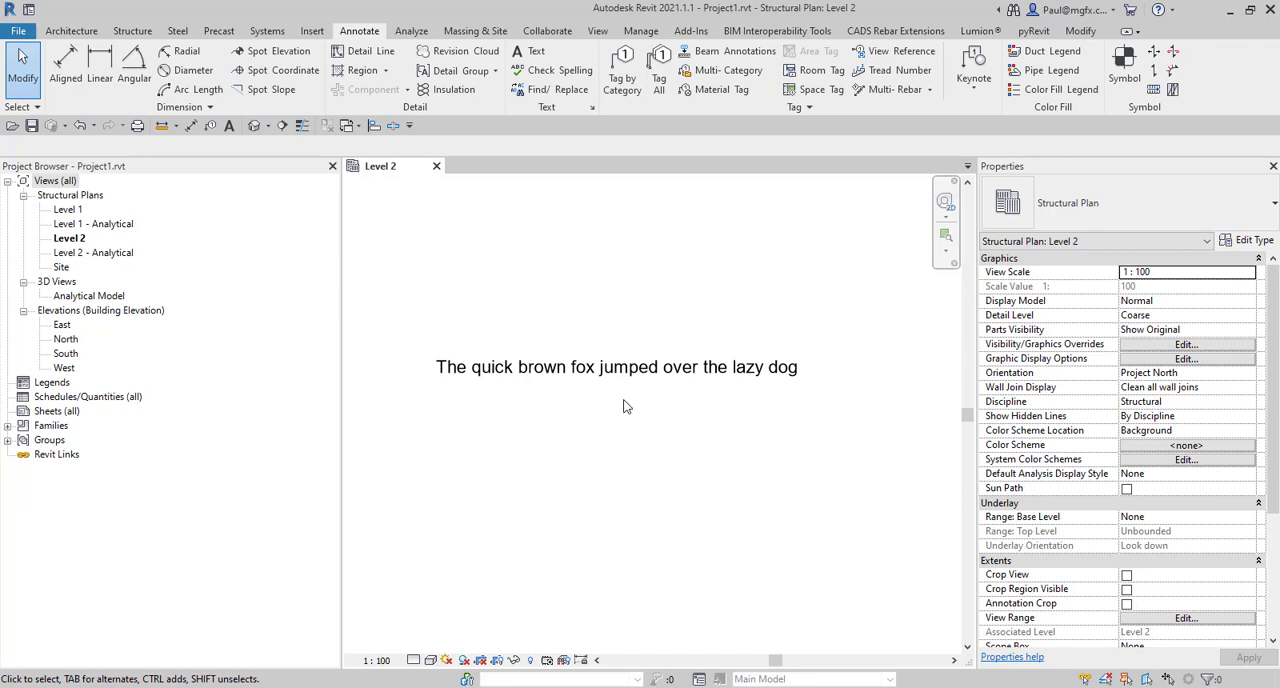
mouse_move(504, 368)
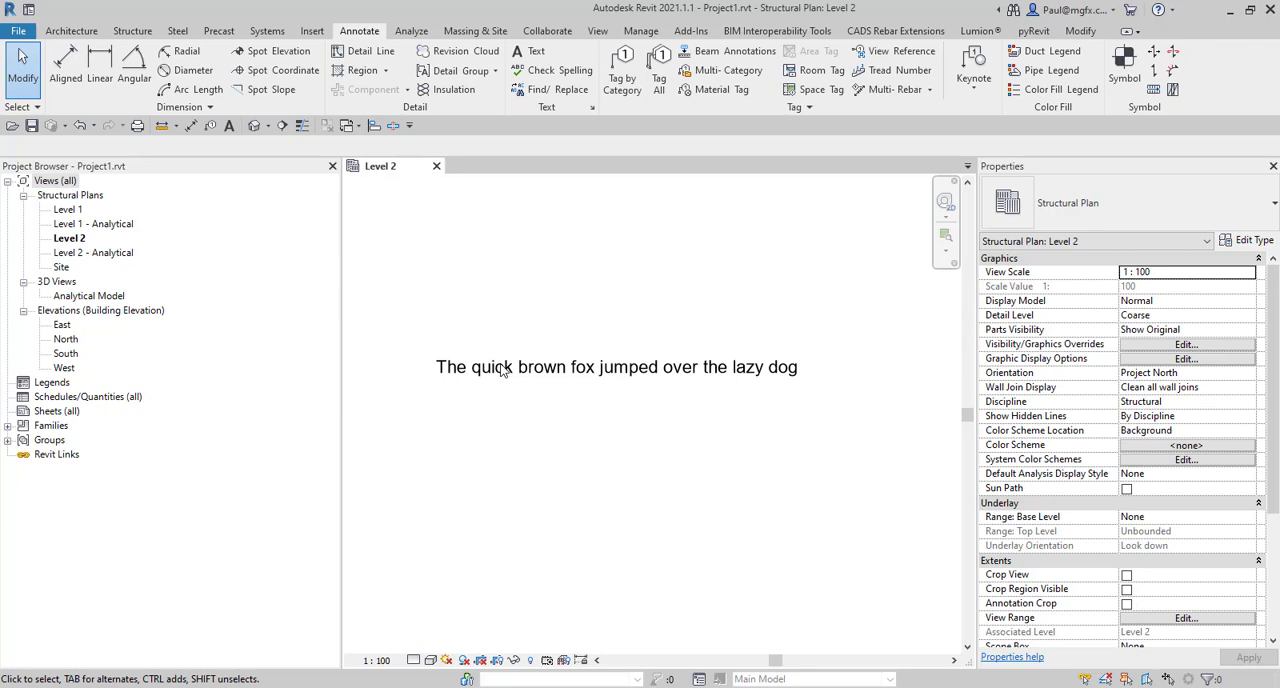
mouse_move(841, 396)
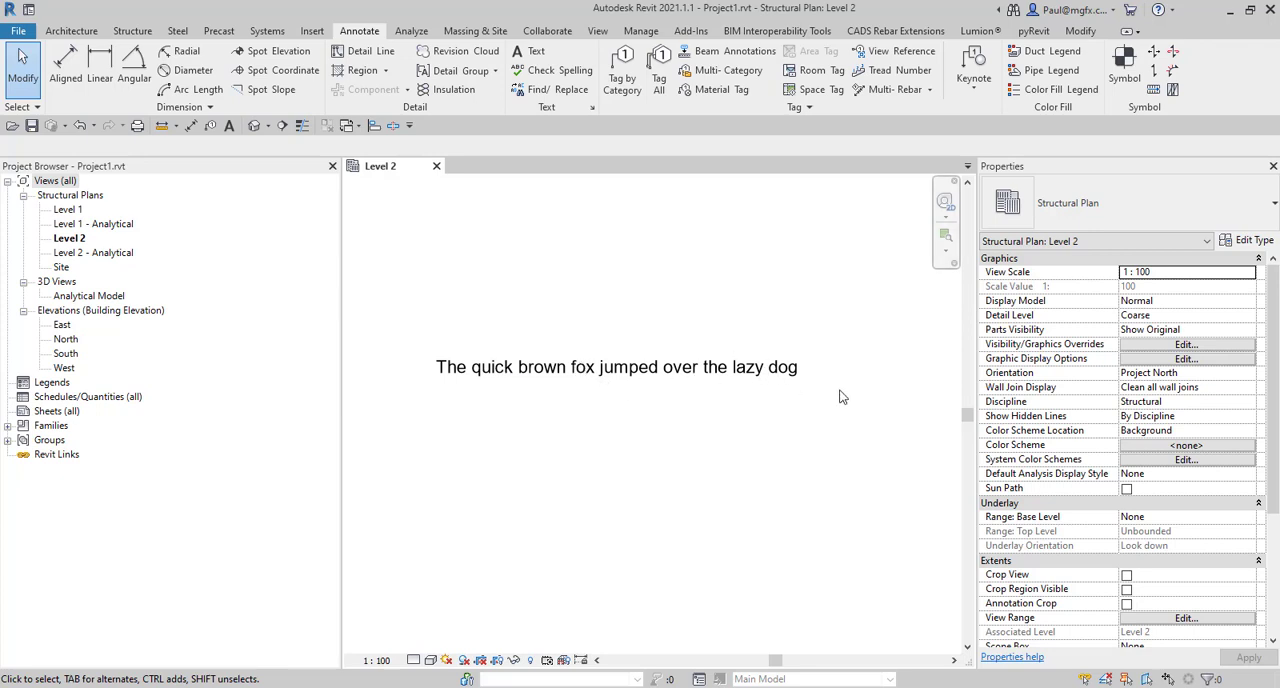
mouse_move(786, 375)
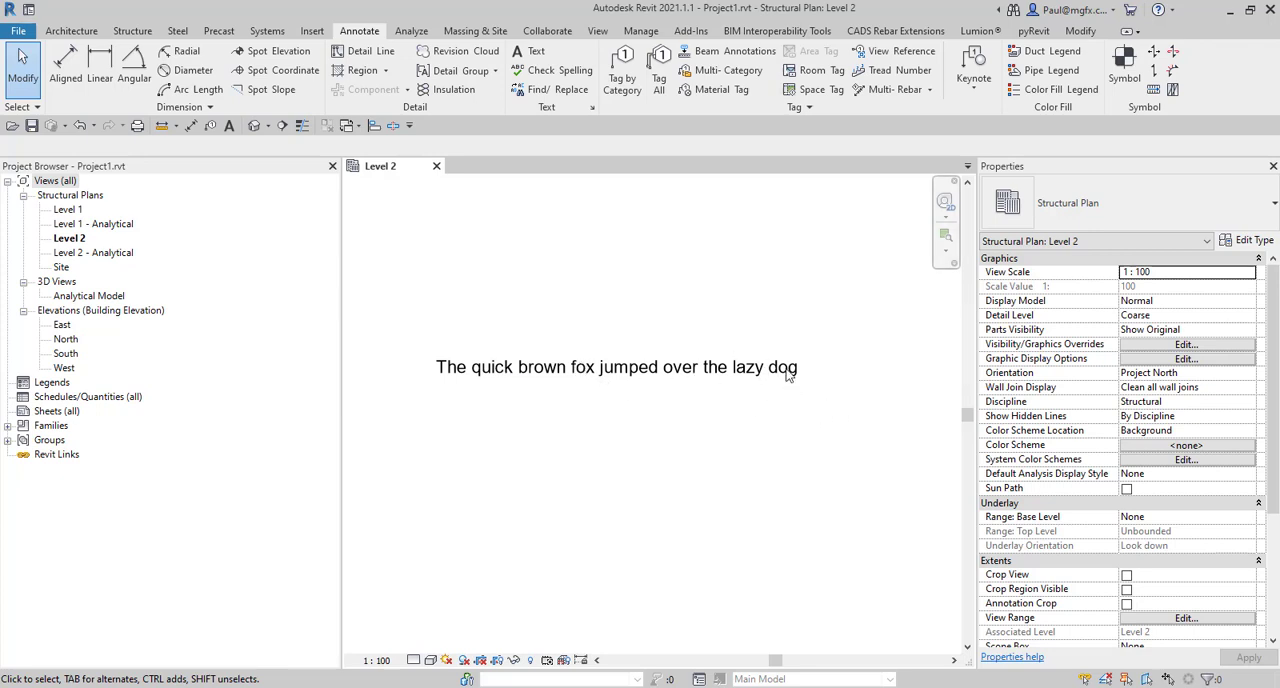
mouse_move(820, 379)
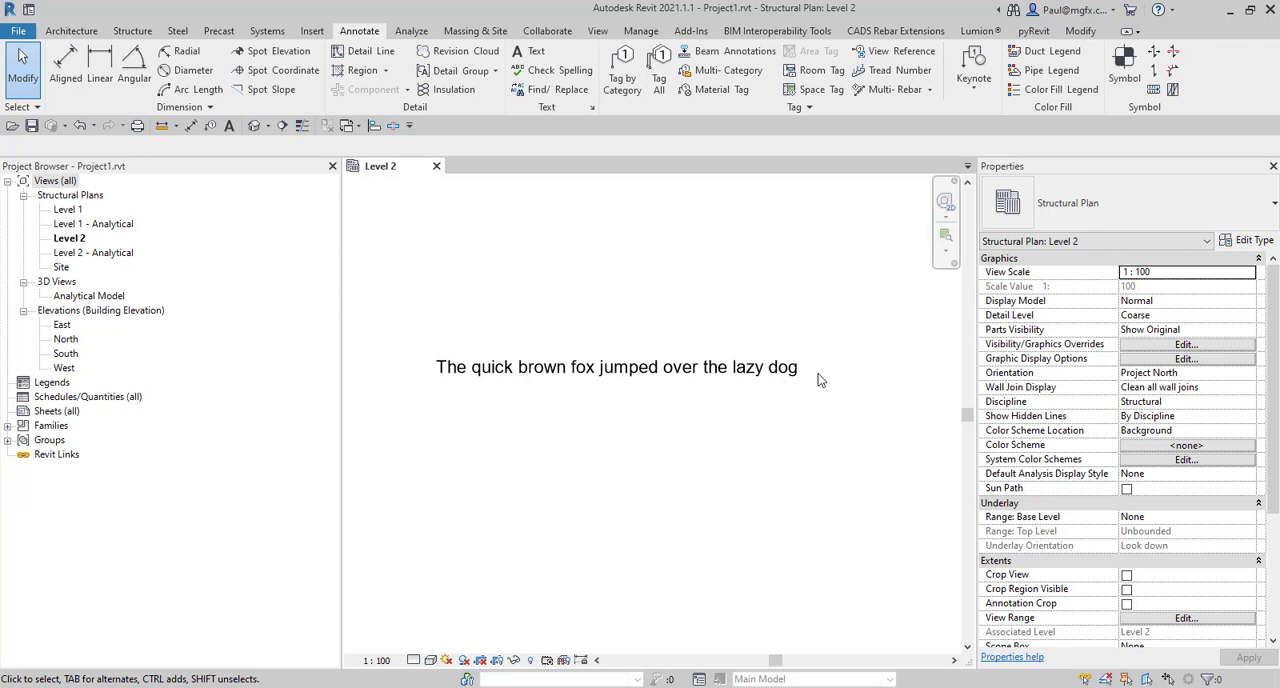
mouse_move(789, 378)
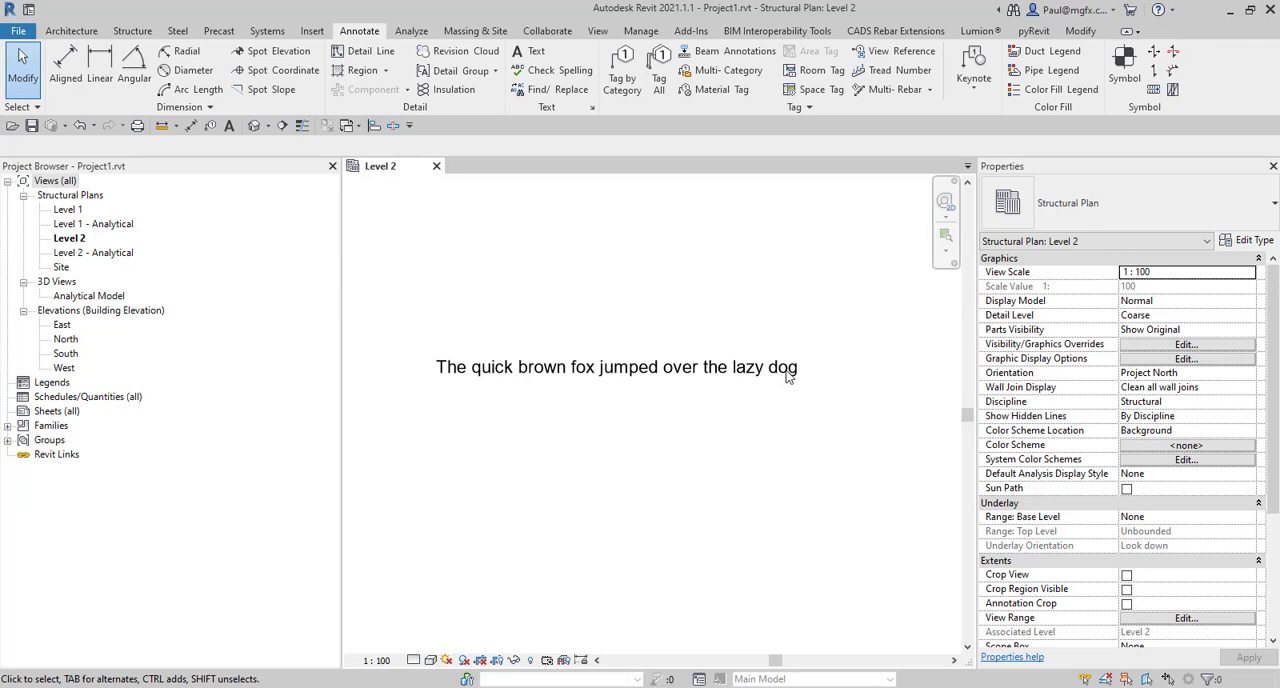
- Change the note's 'dog' to 'dawg', spell-check it to see it flagged, then close the results
click(615, 367)
text(aw)
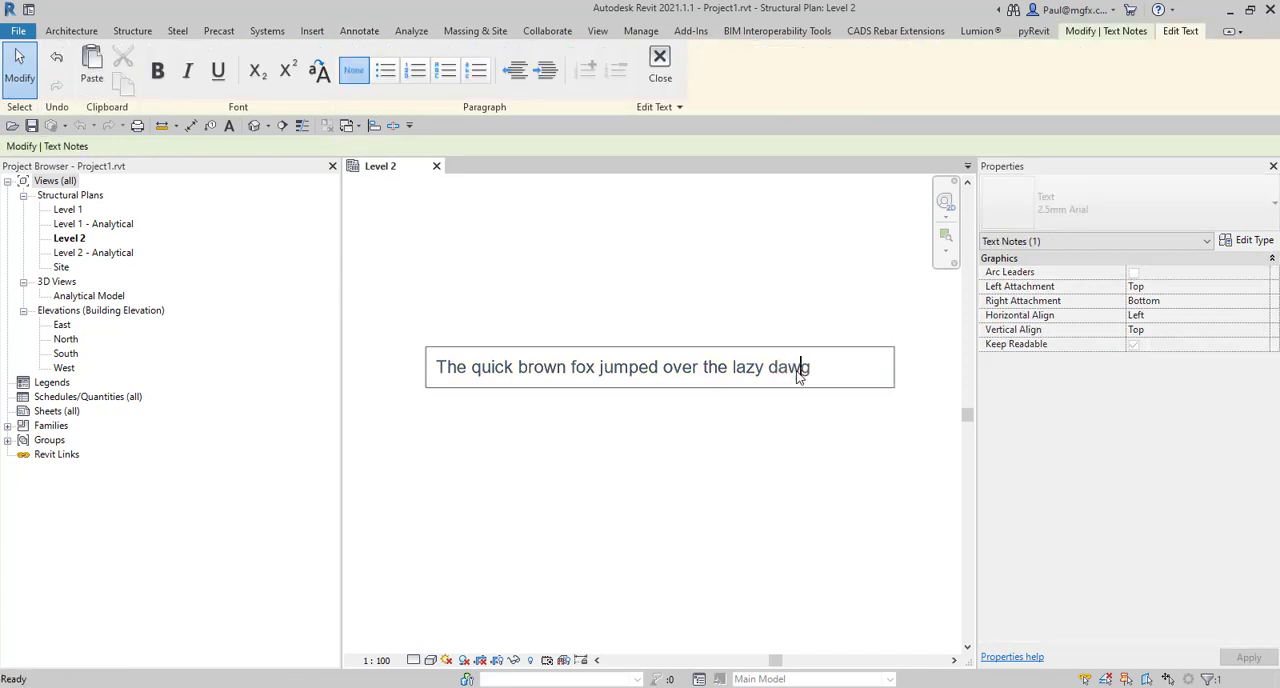
click(659, 60)
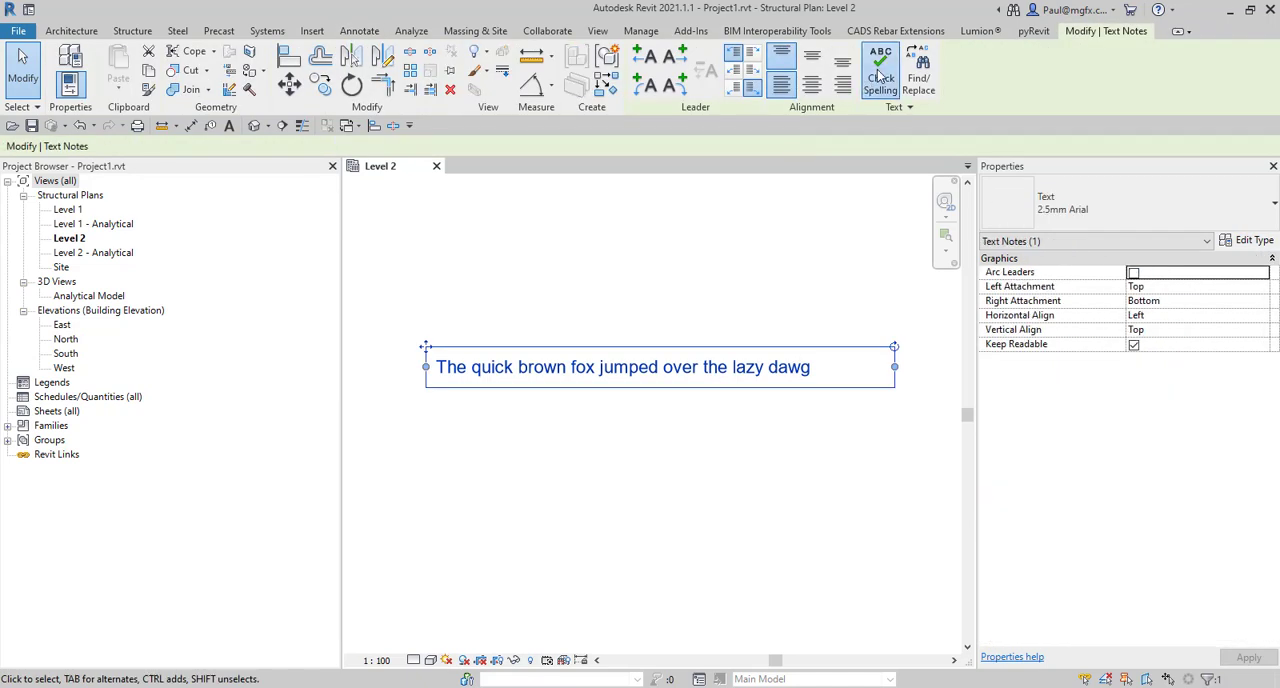
click(879, 70)
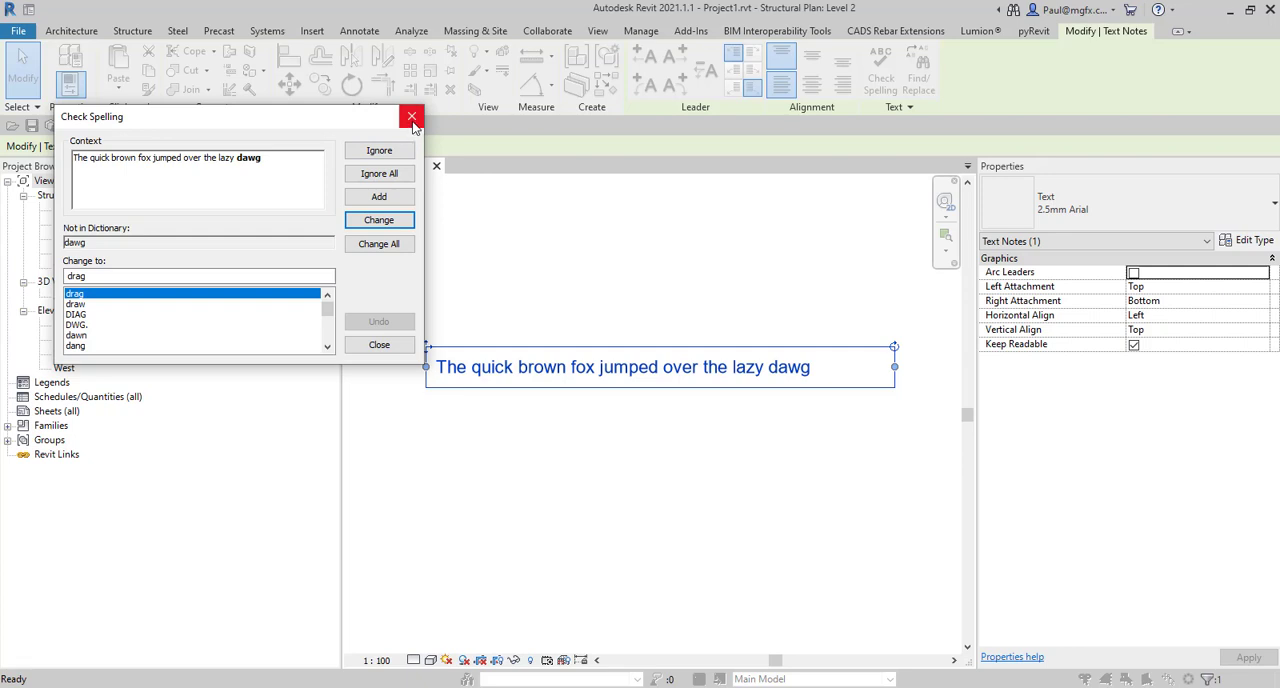
click(411, 117)
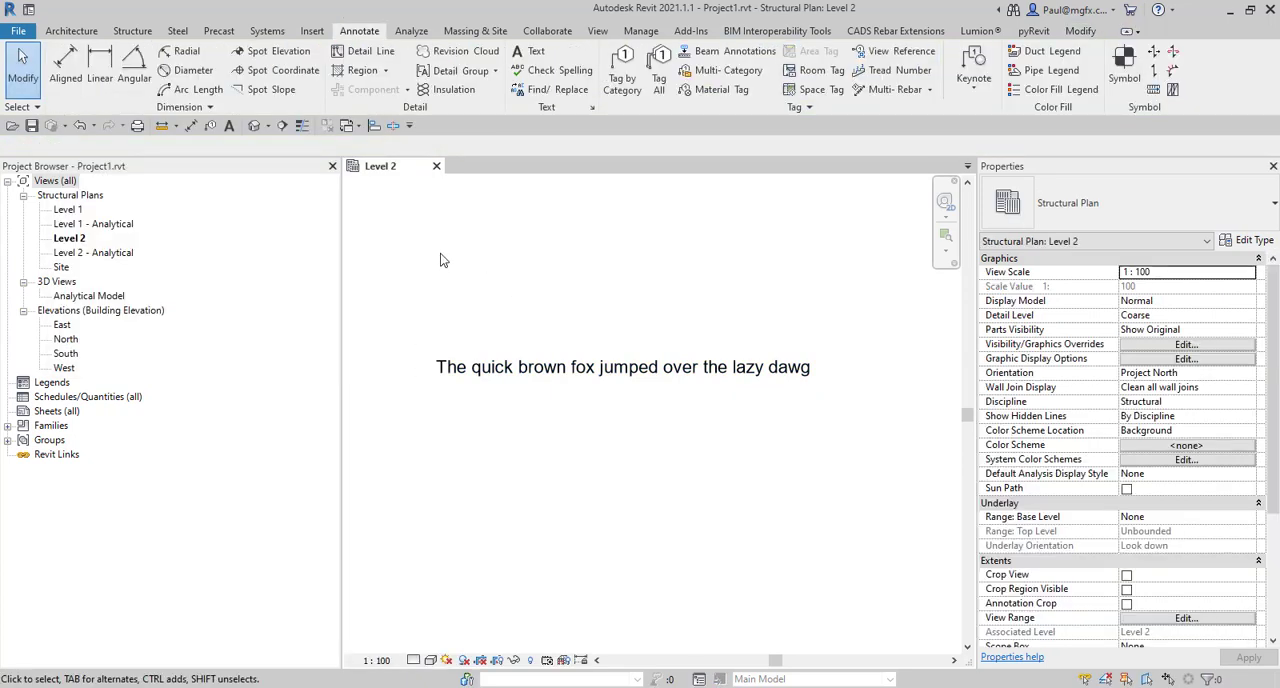
- In Options' Check Spelling settings, open the building industry dictionary RevitENU.dic for editing
click(18, 31)
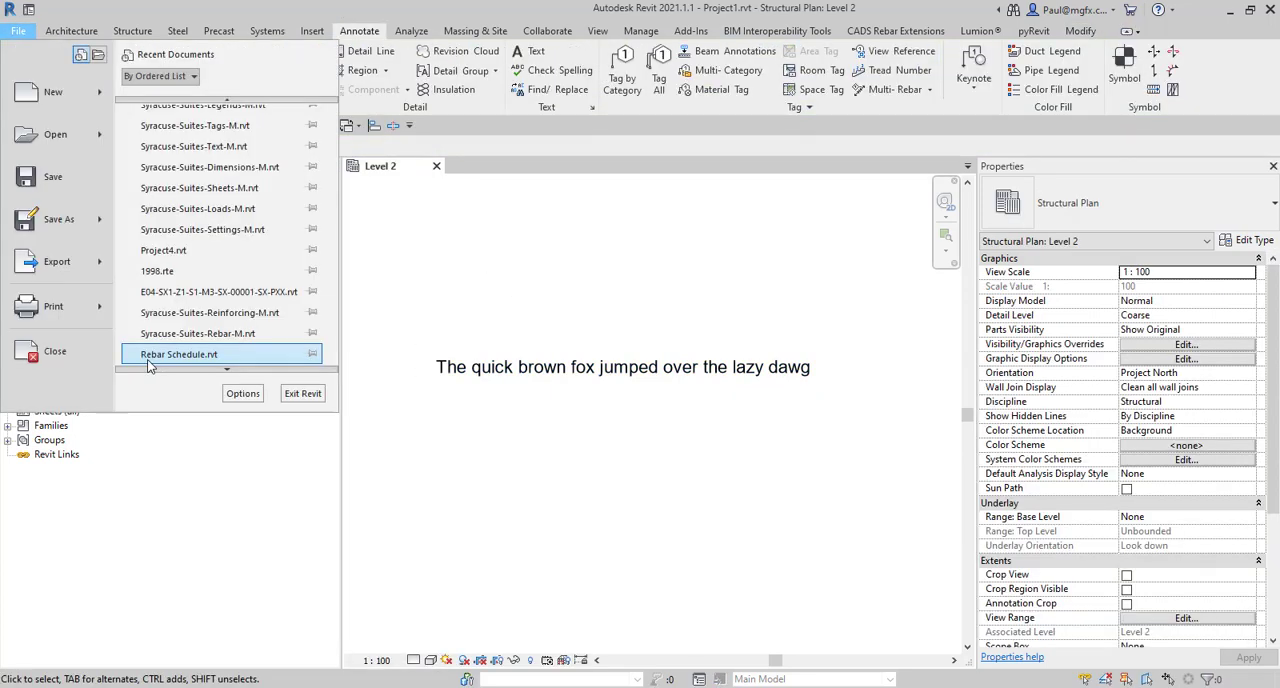
scroll(down, 3)
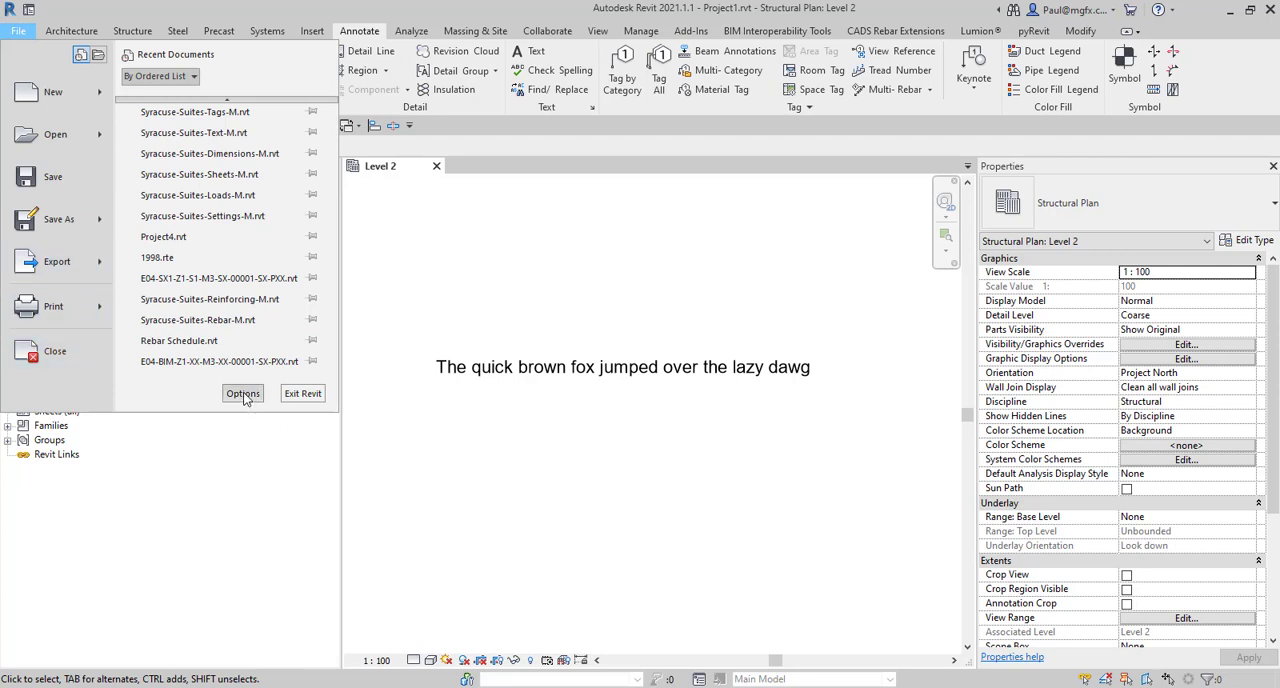
click(243, 393)
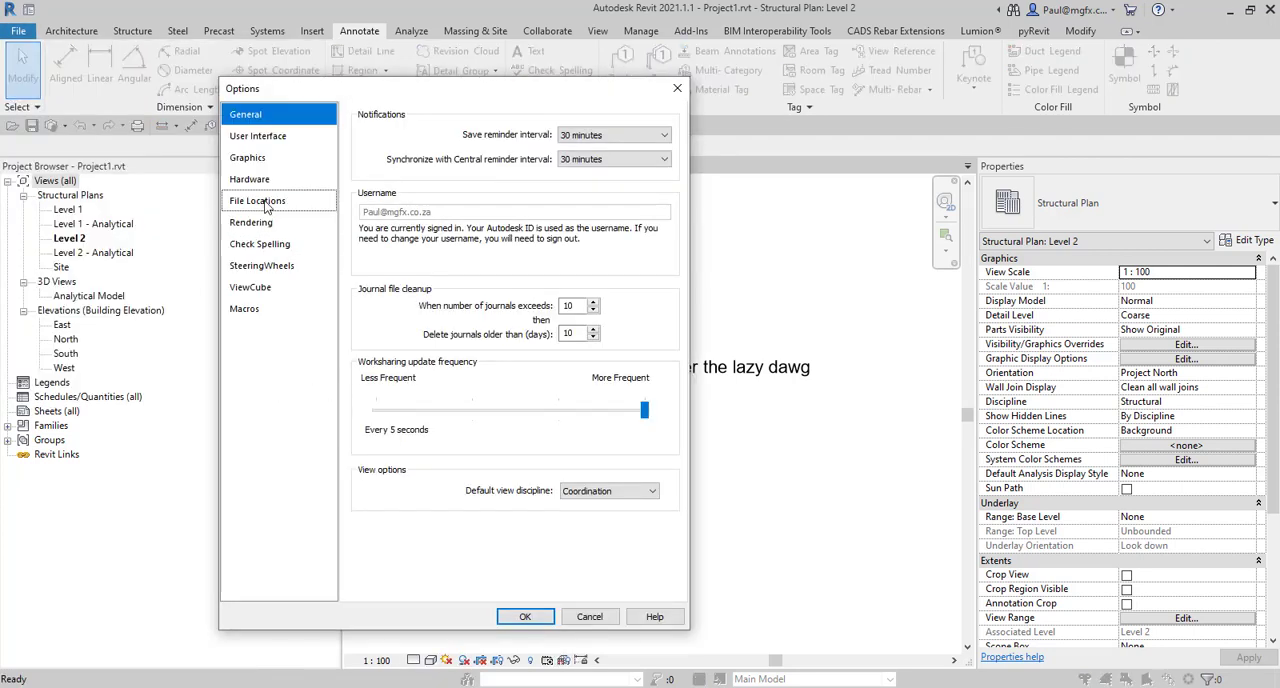
click(257, 201)
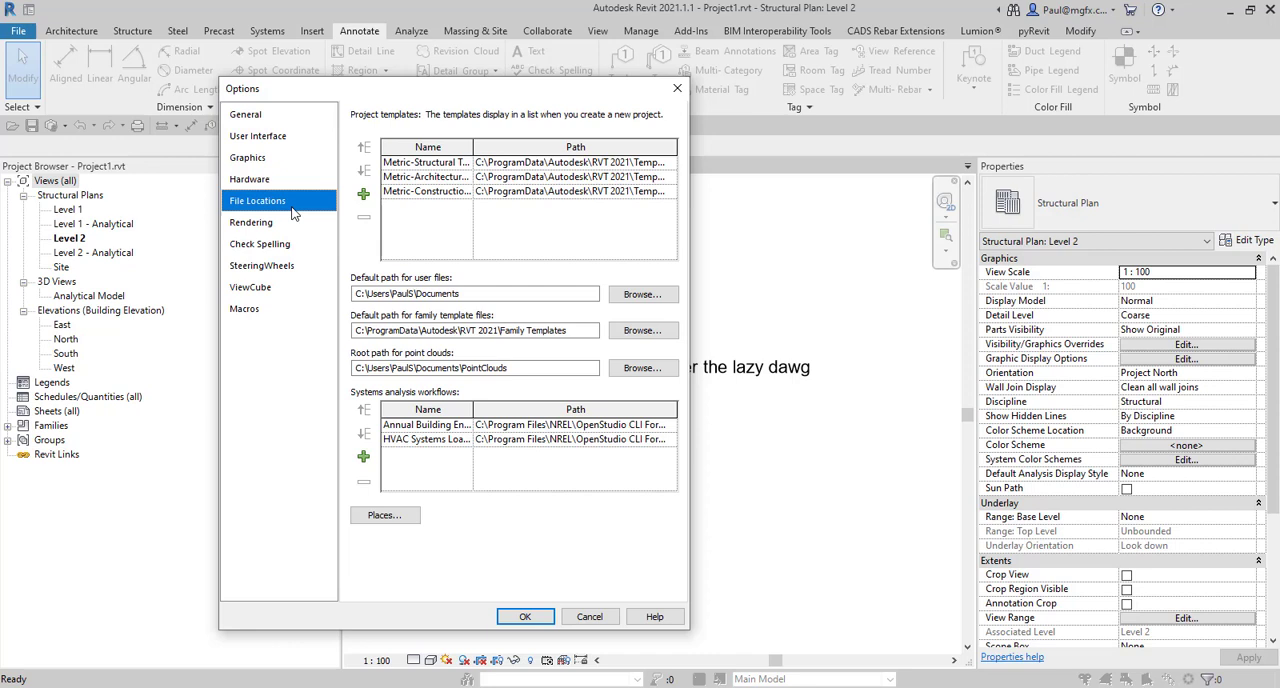
click(260, 243)
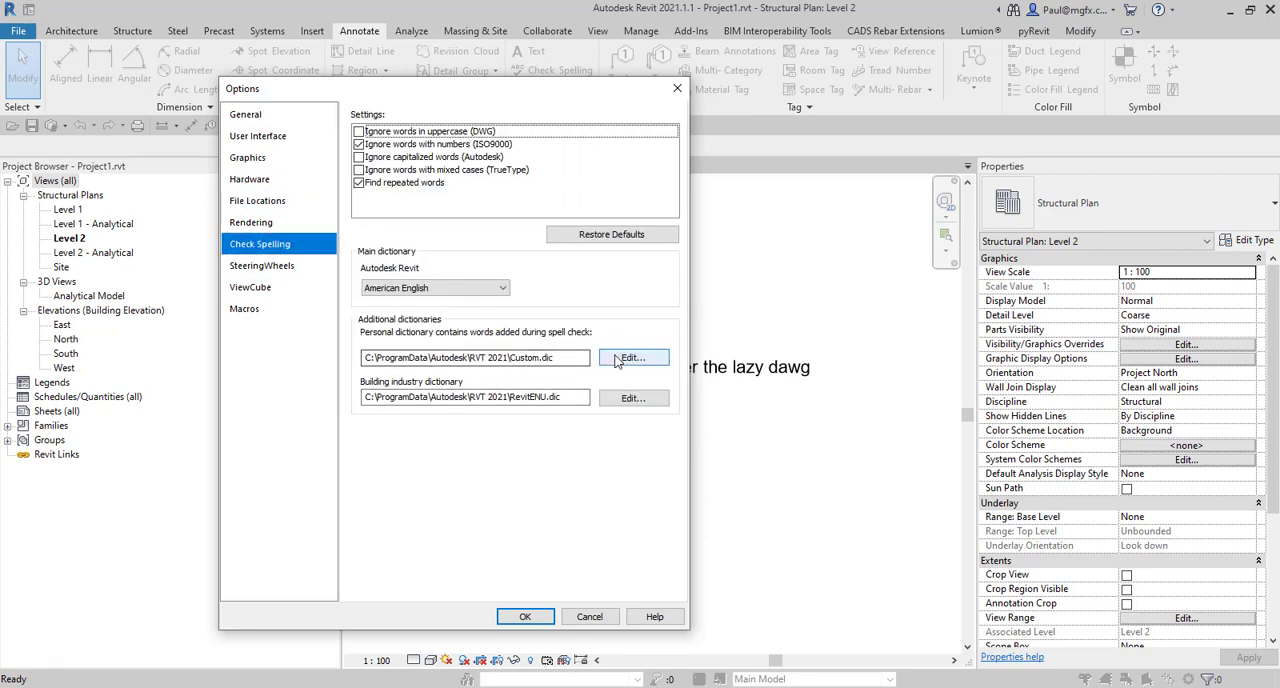
click(633, 358)
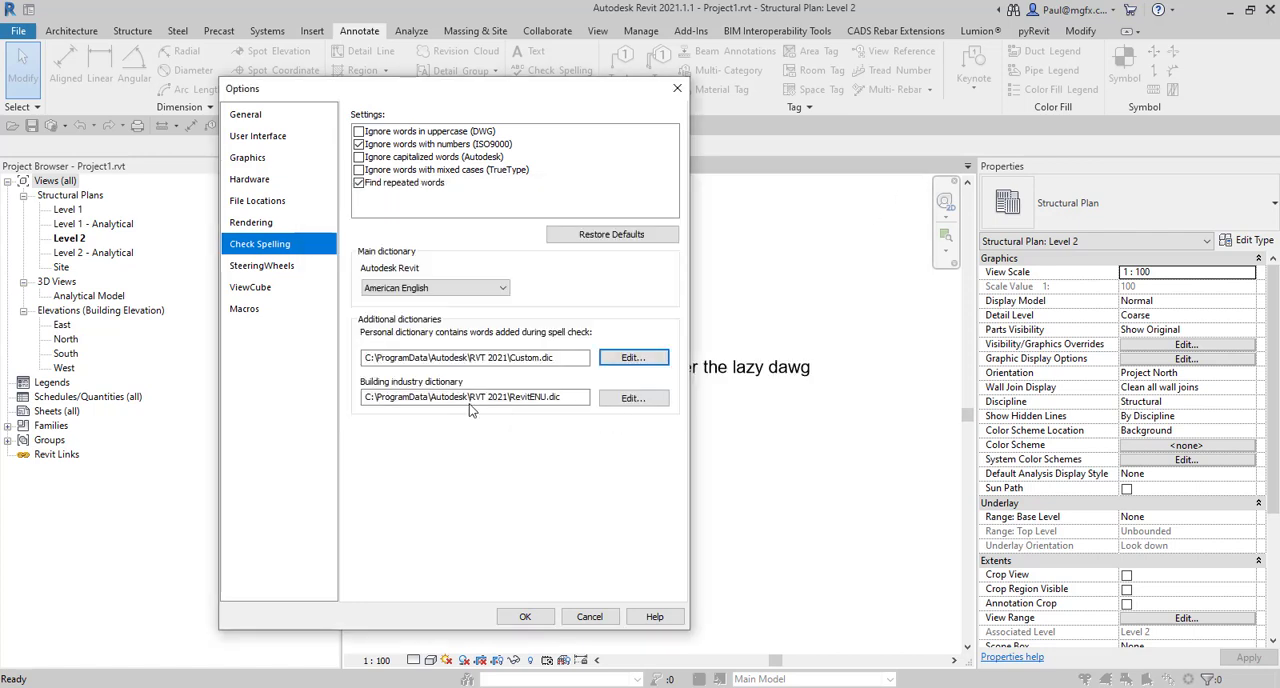
click(633, 397)
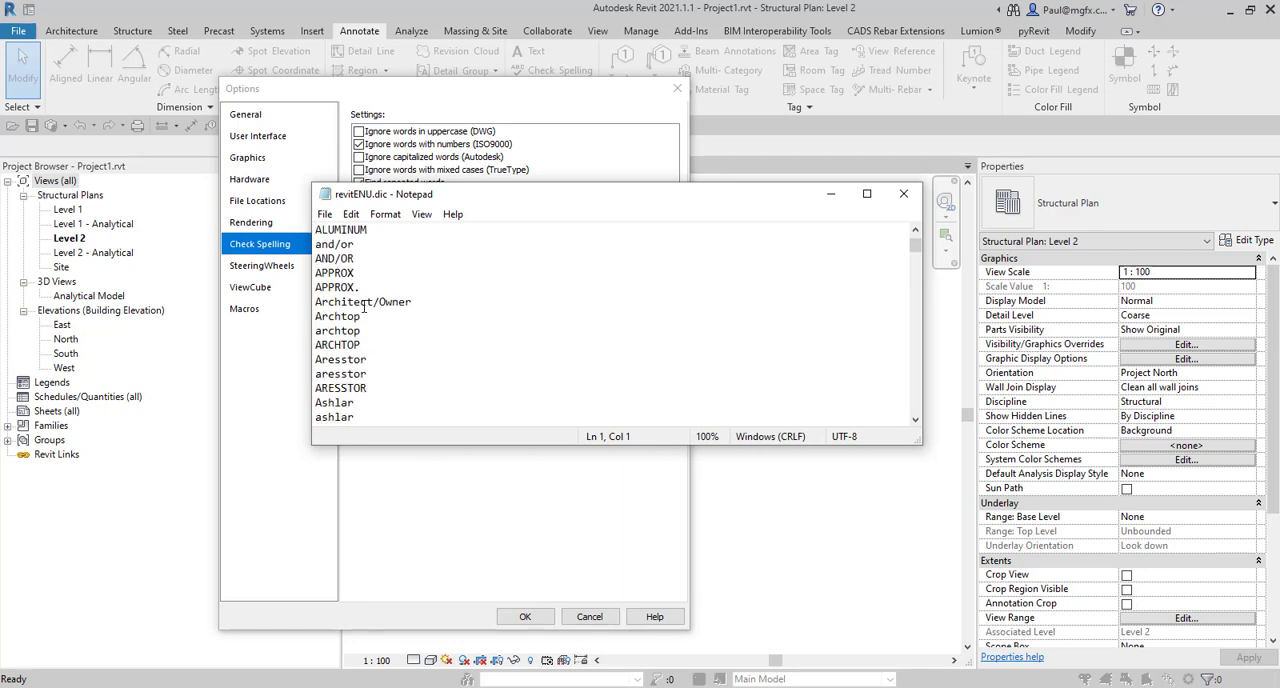
- Scroll through the RevitENU.dic word list in Notepad, then close it
scroll(down, 3)
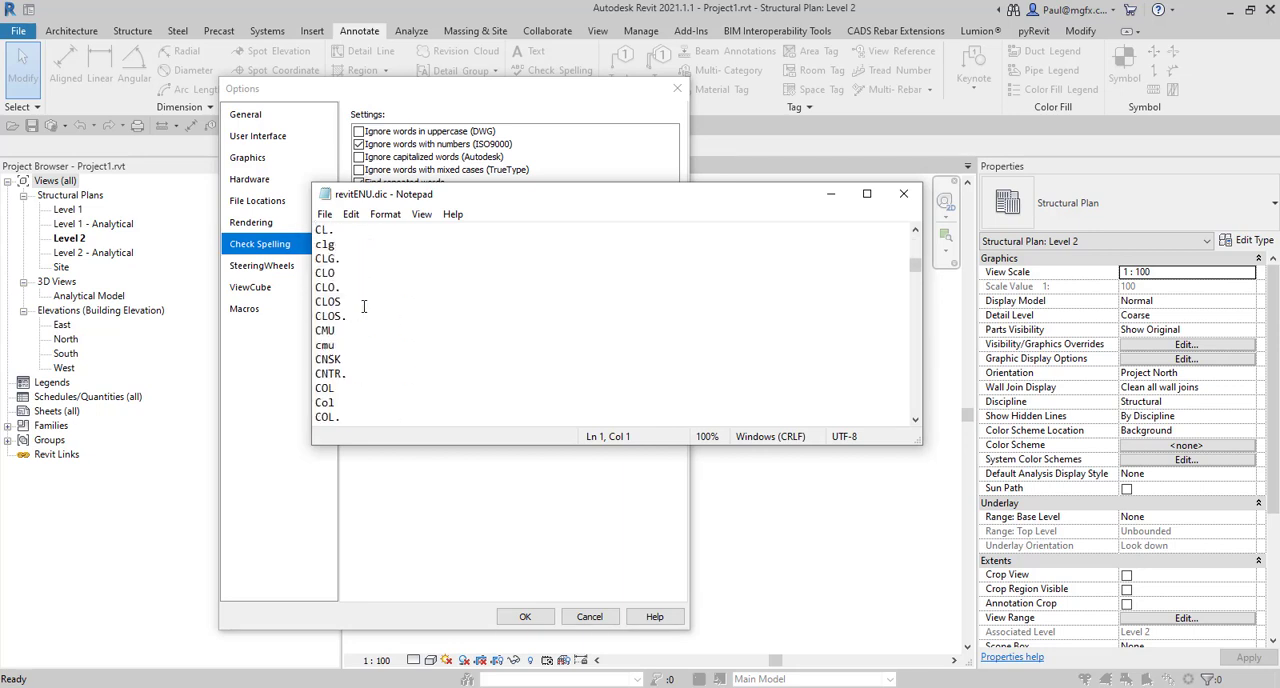
scroll(down, 3)
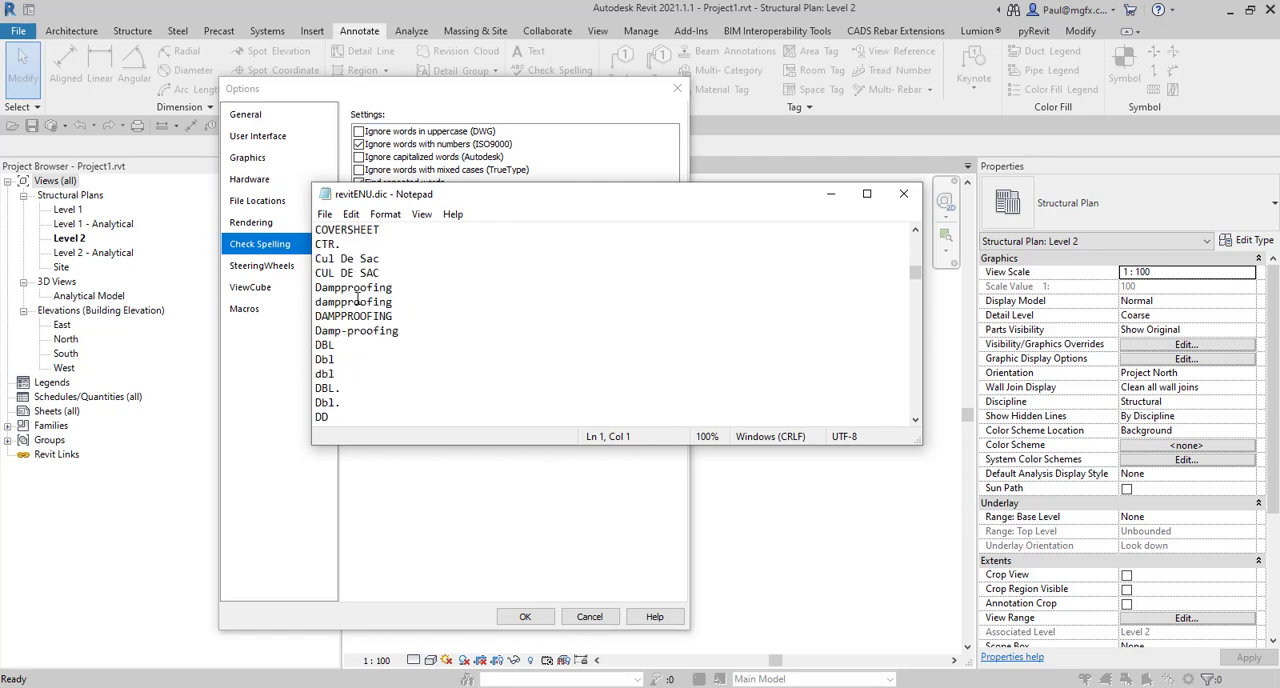
mouse_move(903, 193)
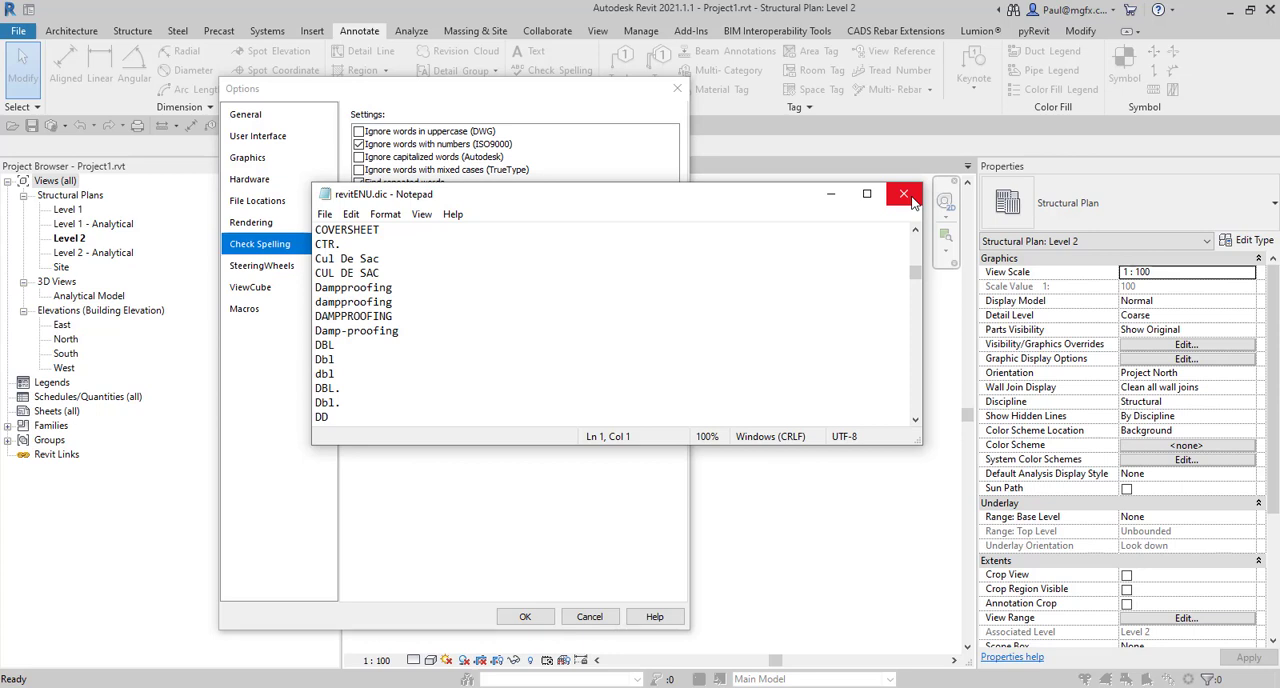
click(903, 194)
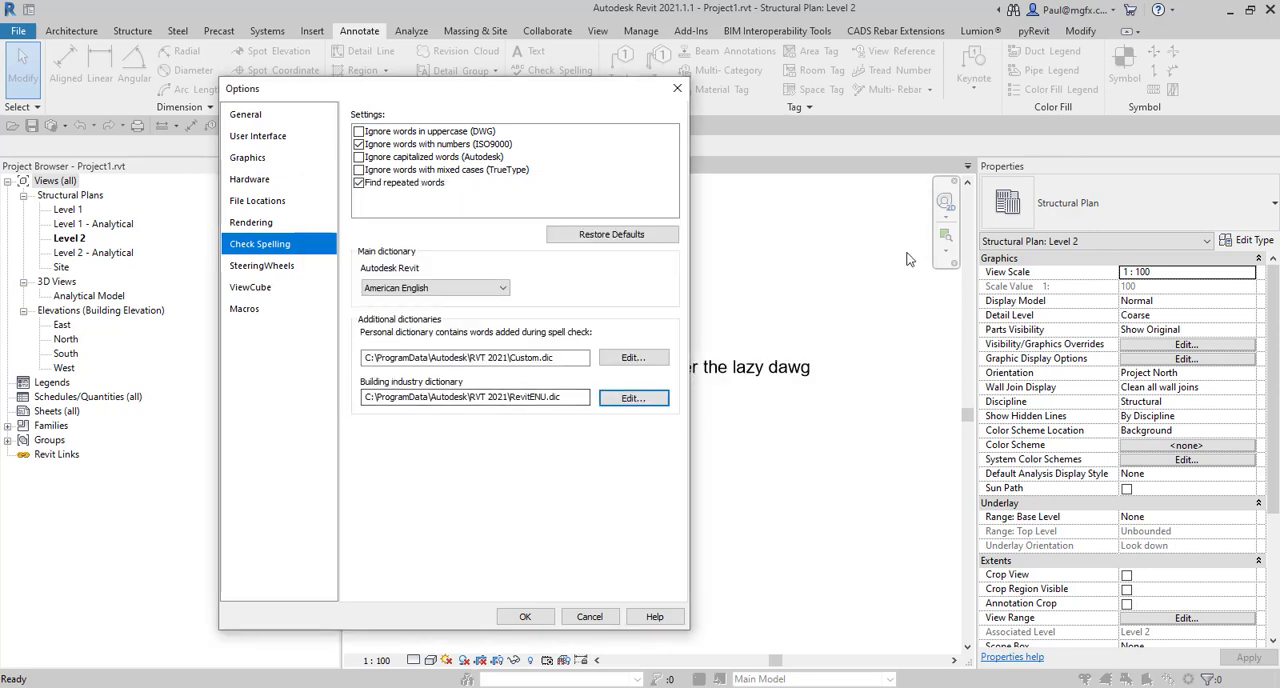
mouse_move(669, 348)
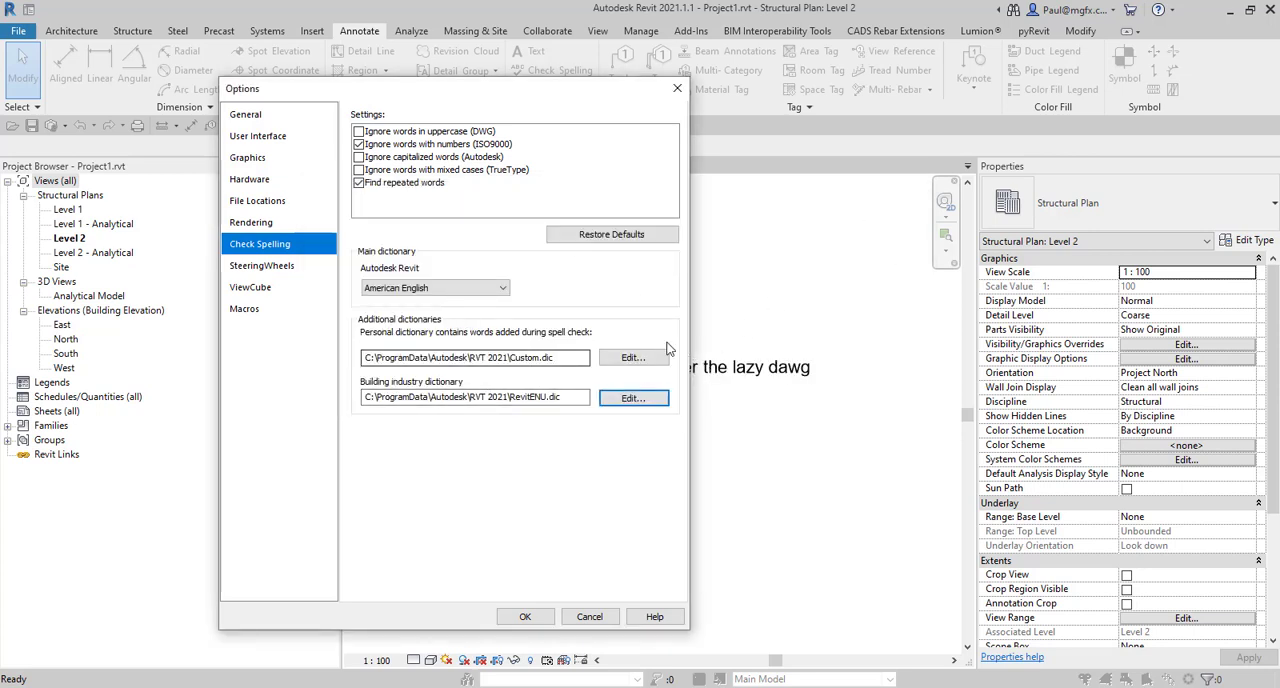
- Open Custom.dic in Notepad and type the new entry 'Dawg'
click(634, 357)
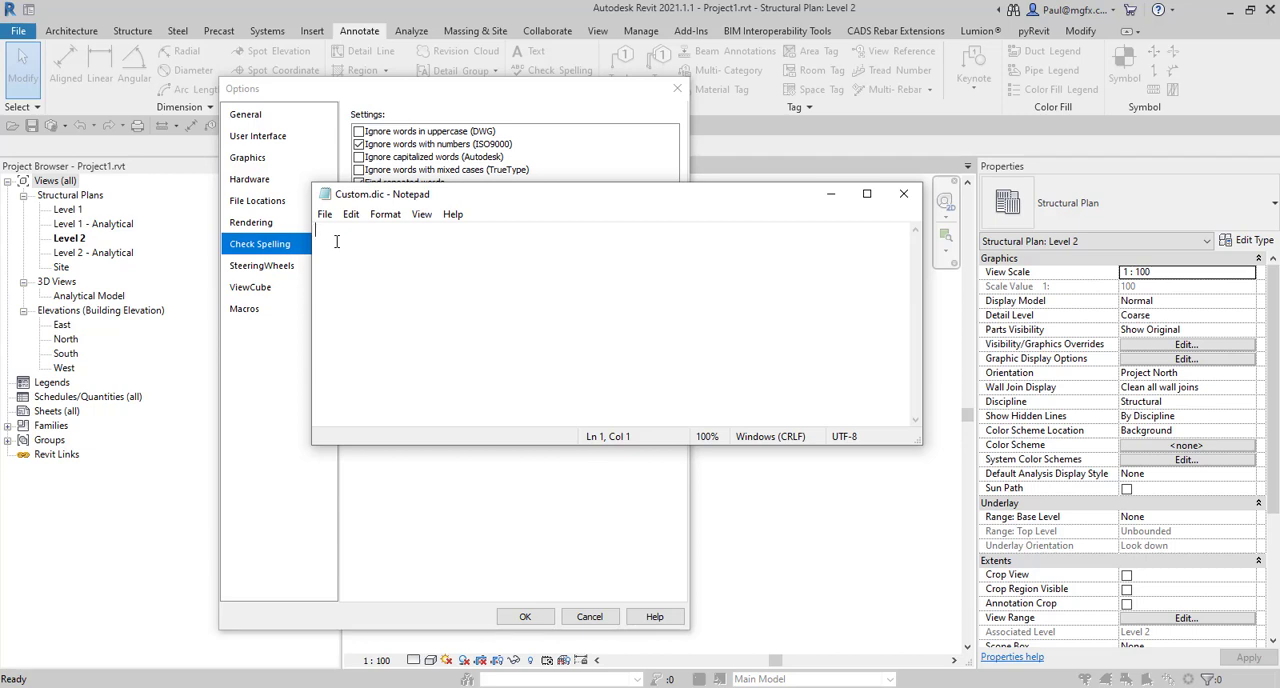
text(Daw)
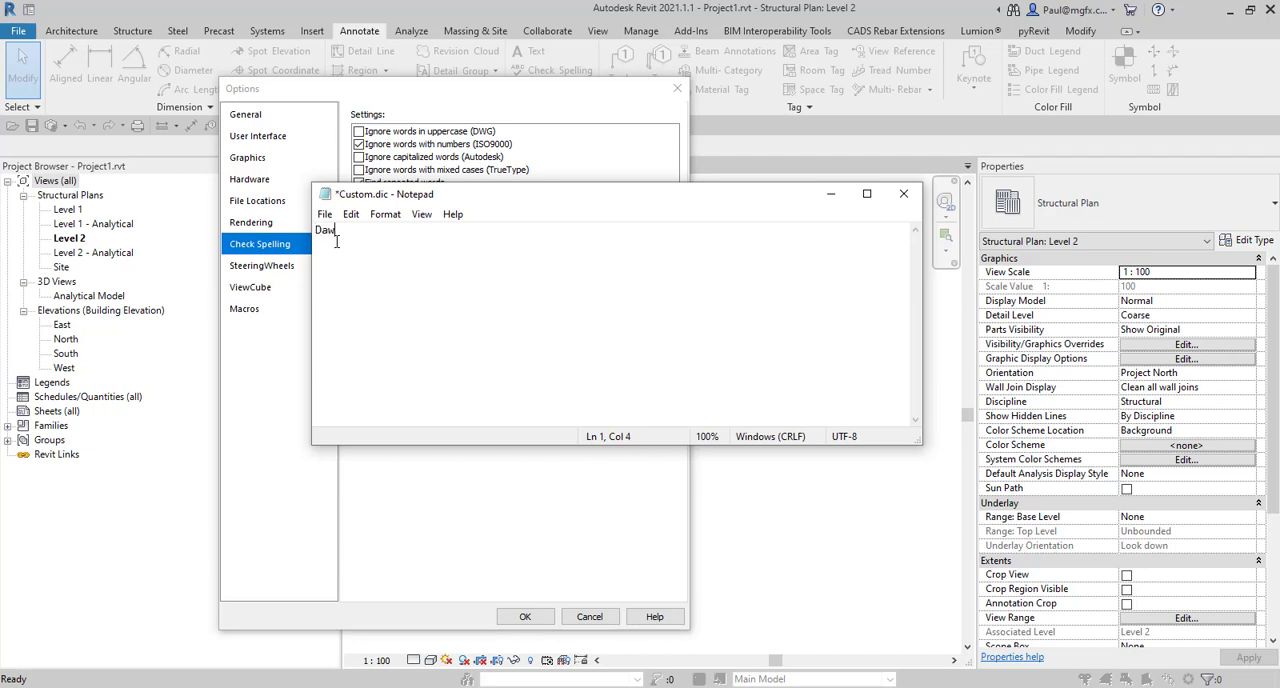
text(g)
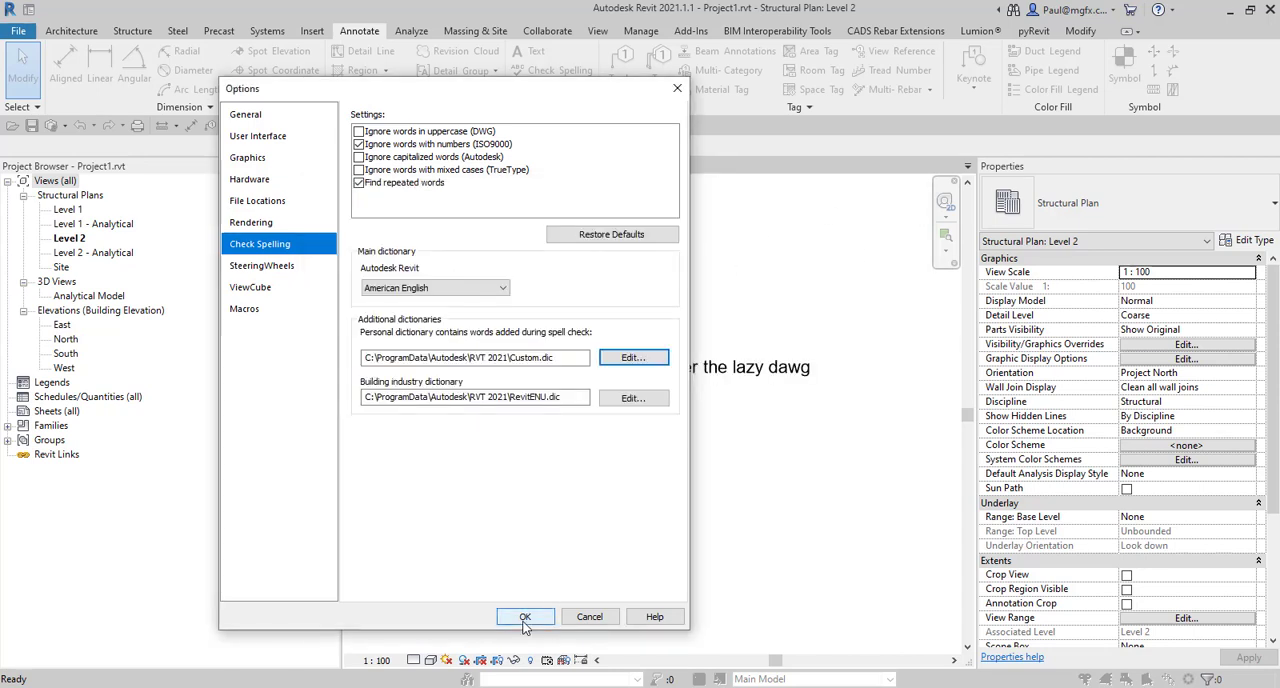
- Close Options, change the note to 'lazy Dawg', and dismiss spell check still flagging it
click(525, 616)
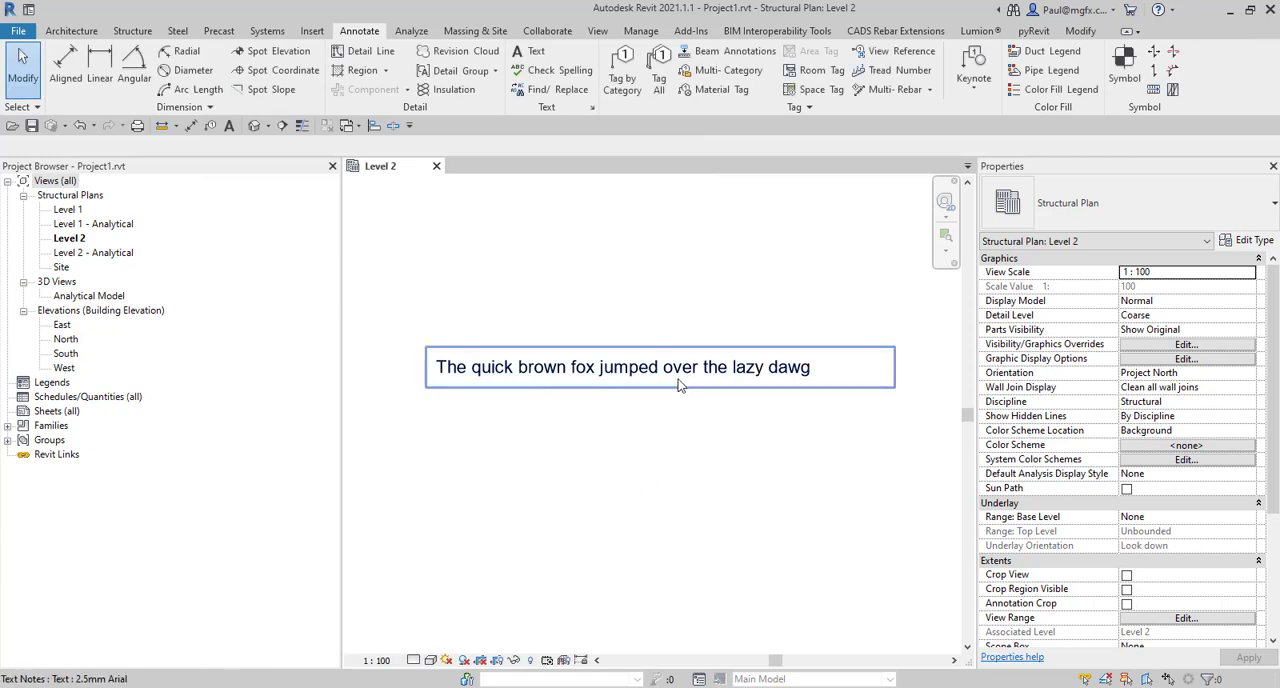
click(660, 367)
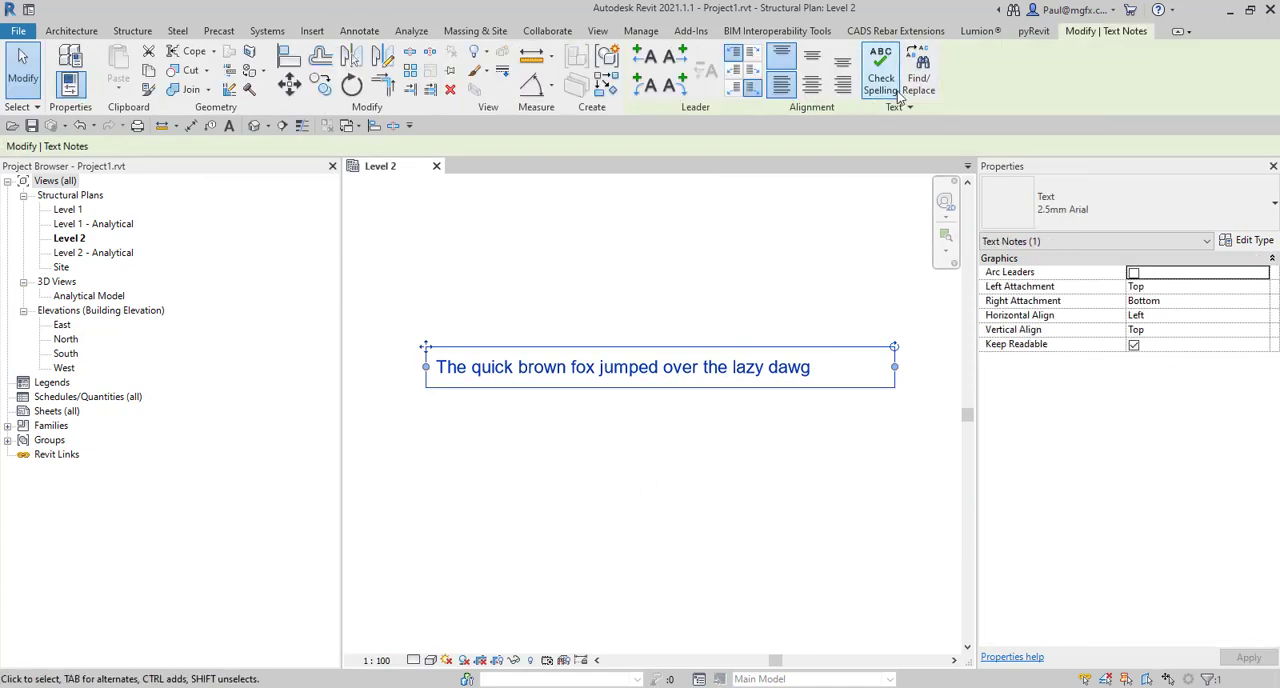
mouse_move(880, 70)
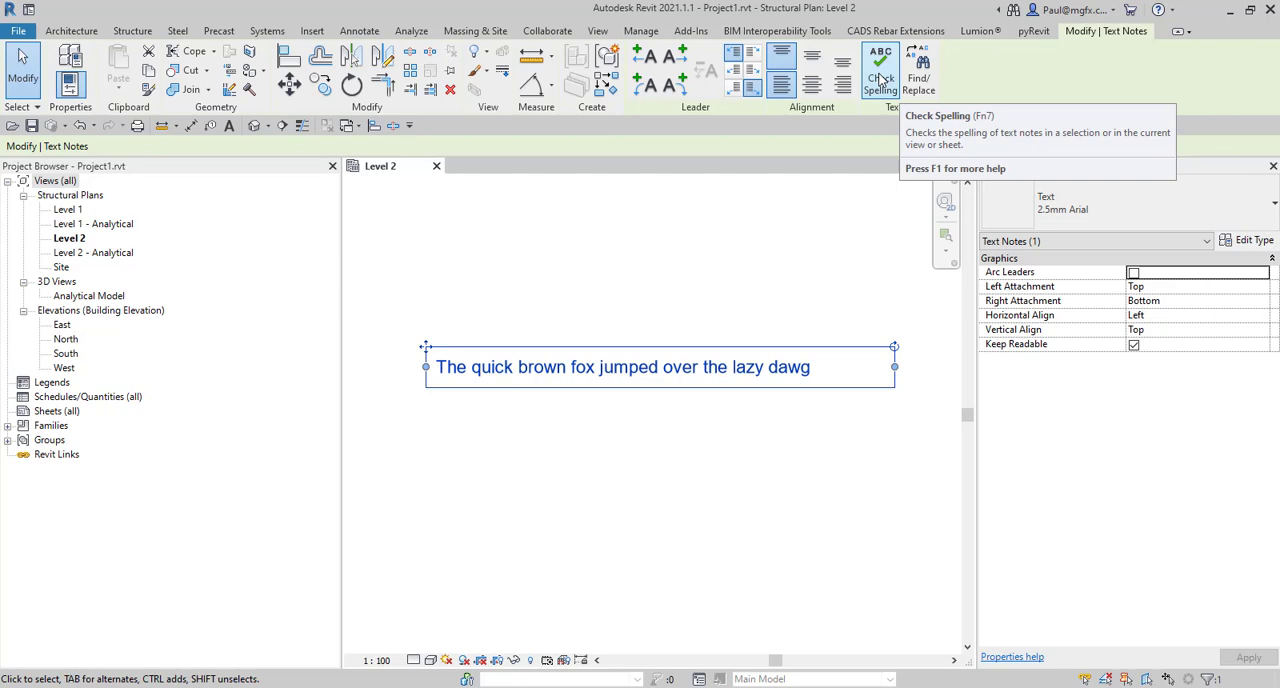
click(879, 68)
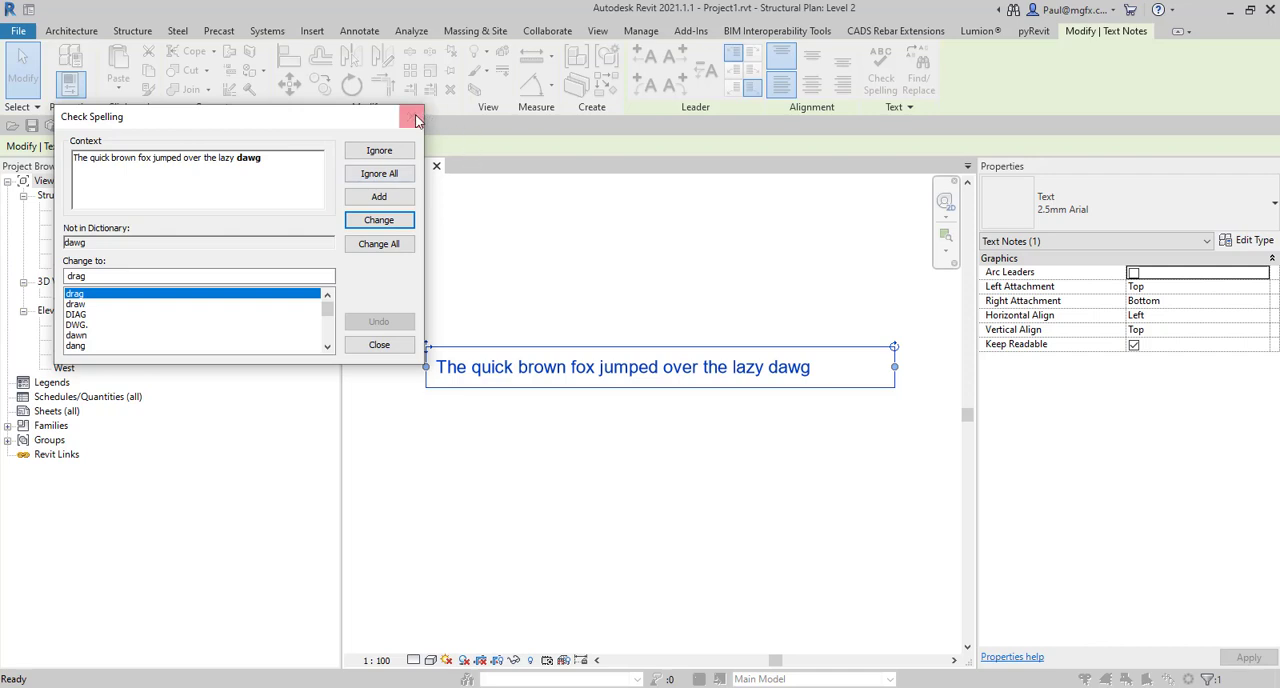
click(379, 344)
text(D)
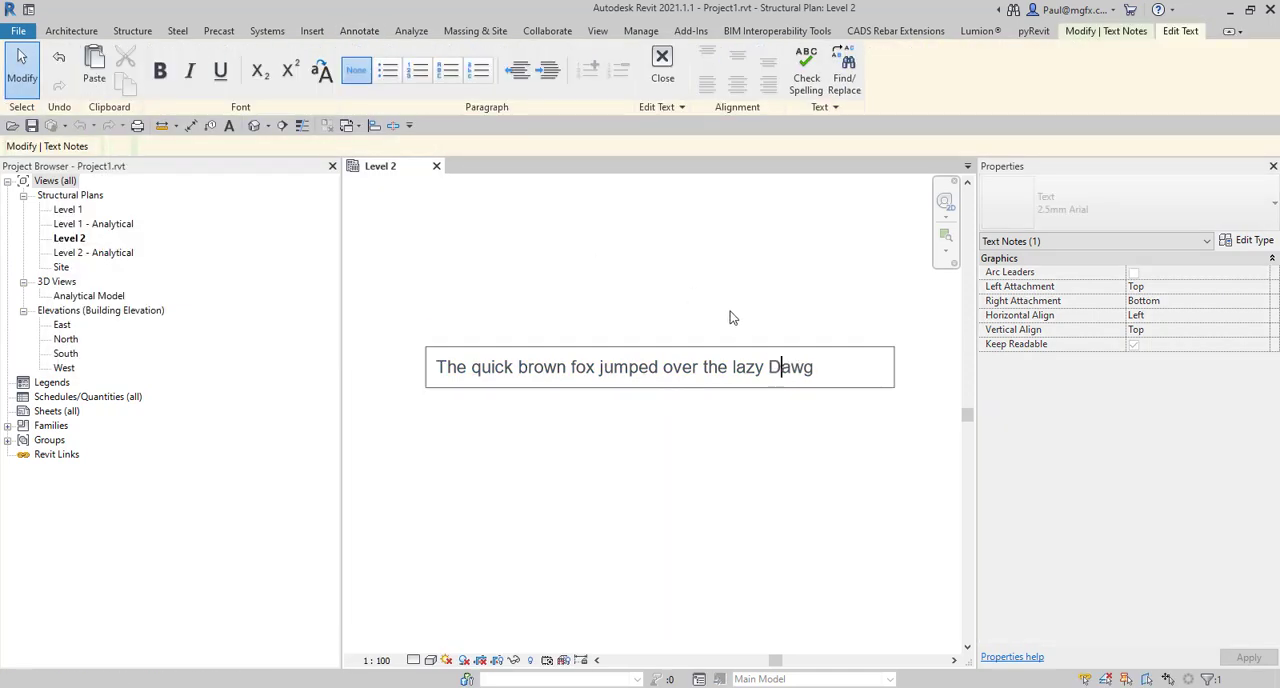
click(806, 70)
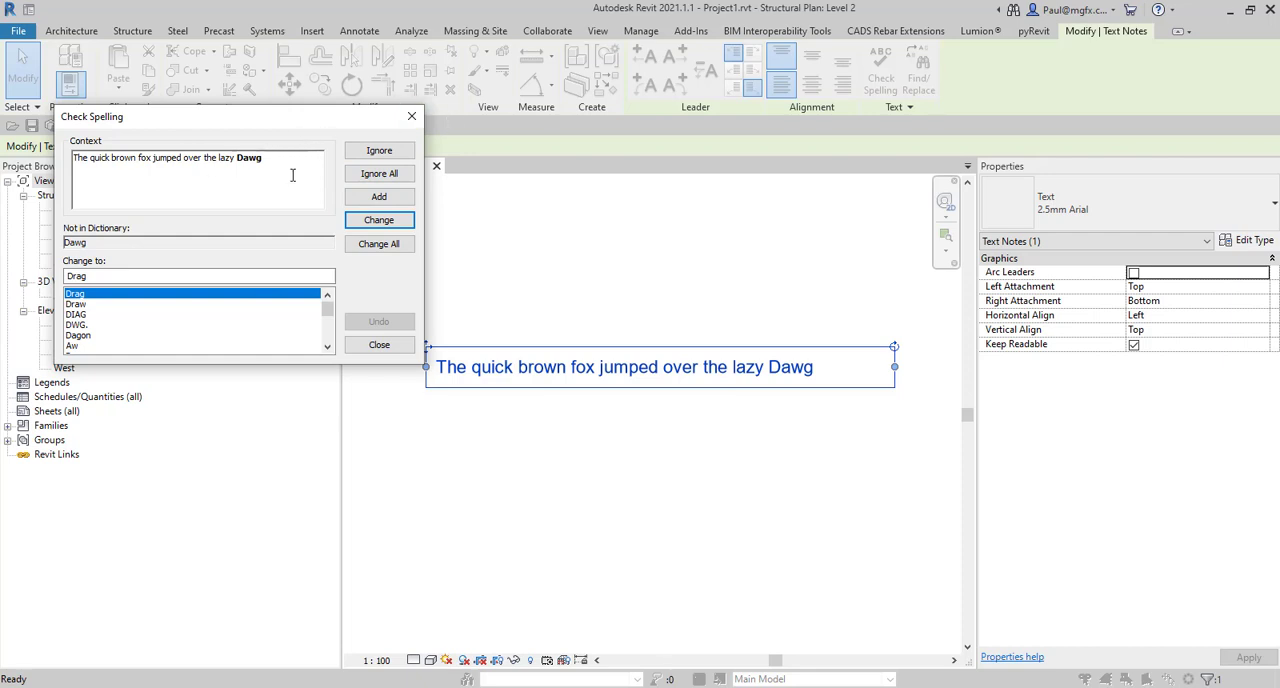
click(378, 344)
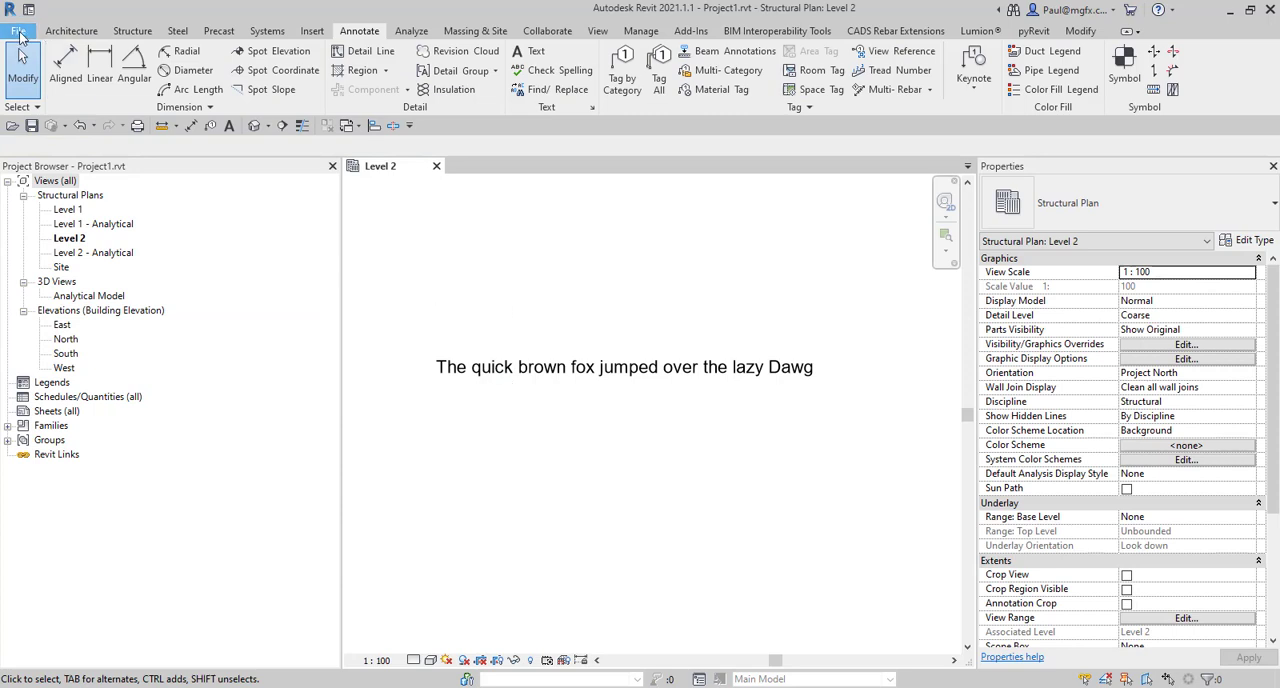
- Type 'Dawg' as the first line of RevitENU.dic from Options' spelling settings, then close Notepad
click(18, 31)
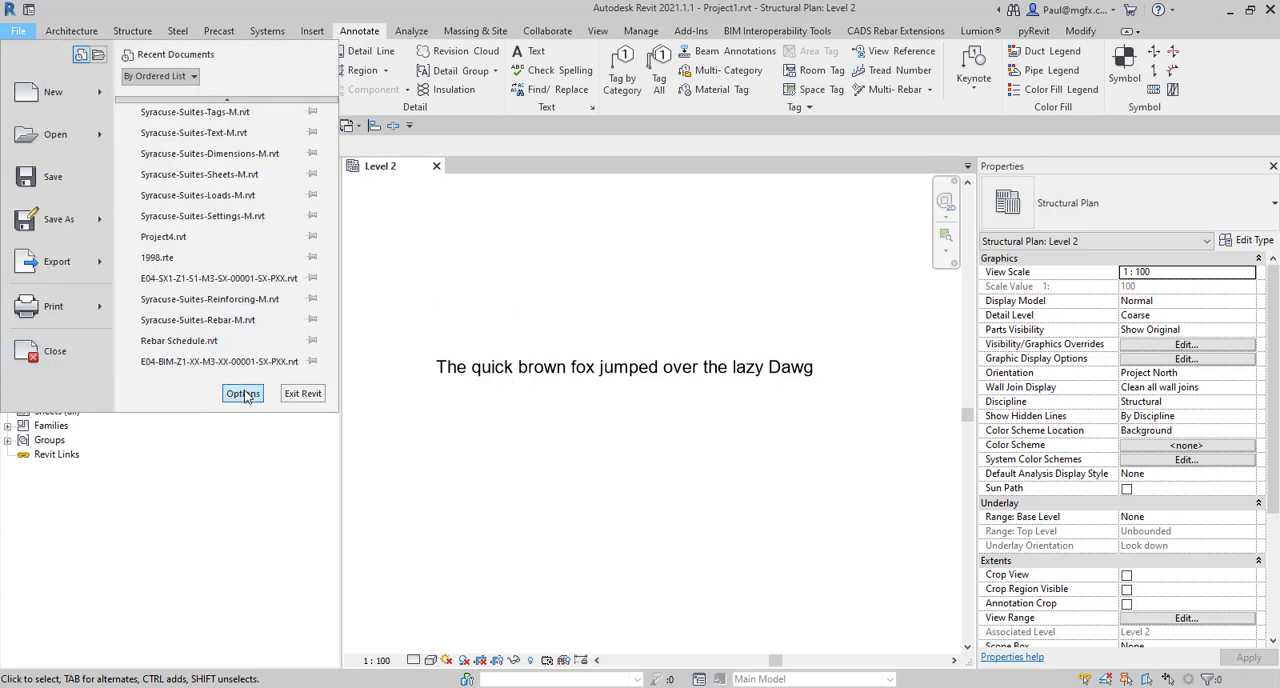
click(242, 393)
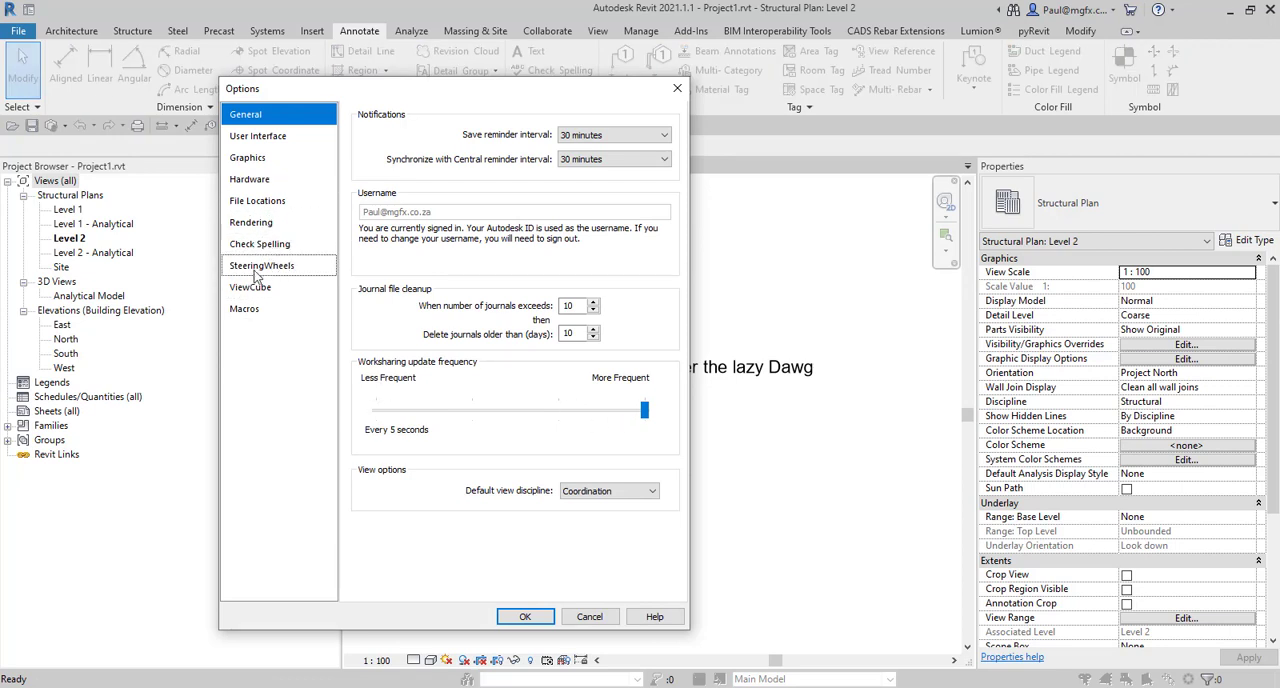
click(259, 243)
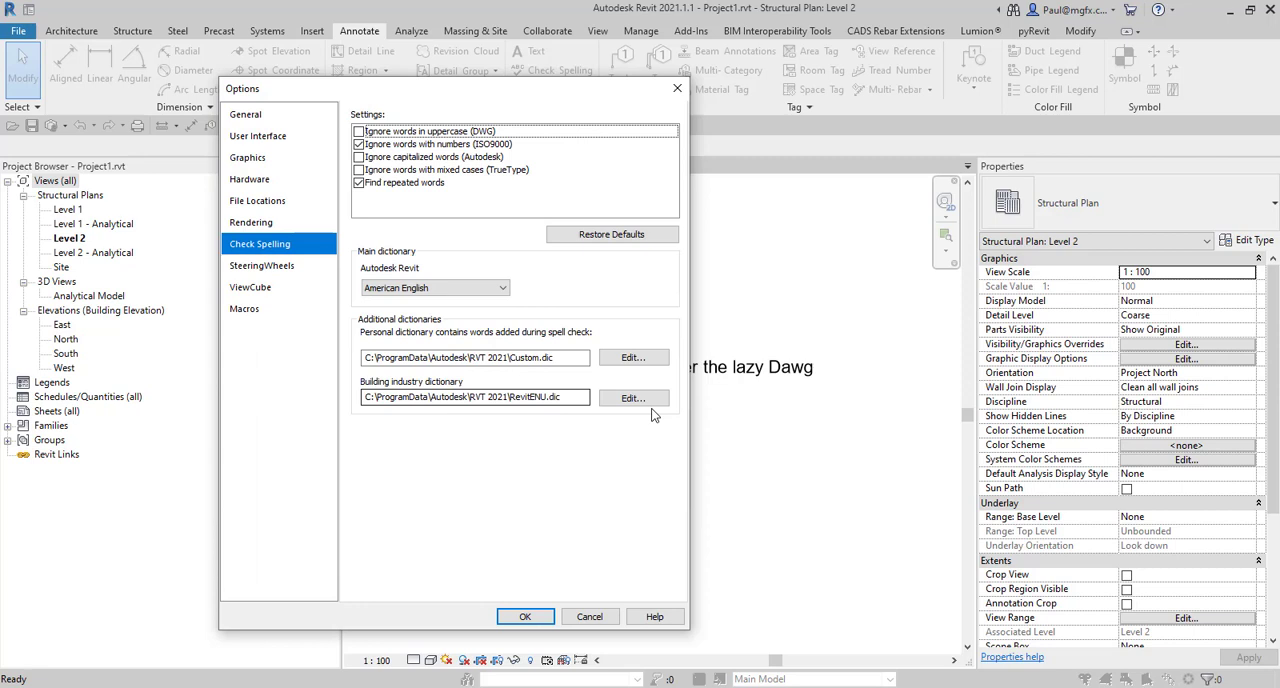
click(633, 397)
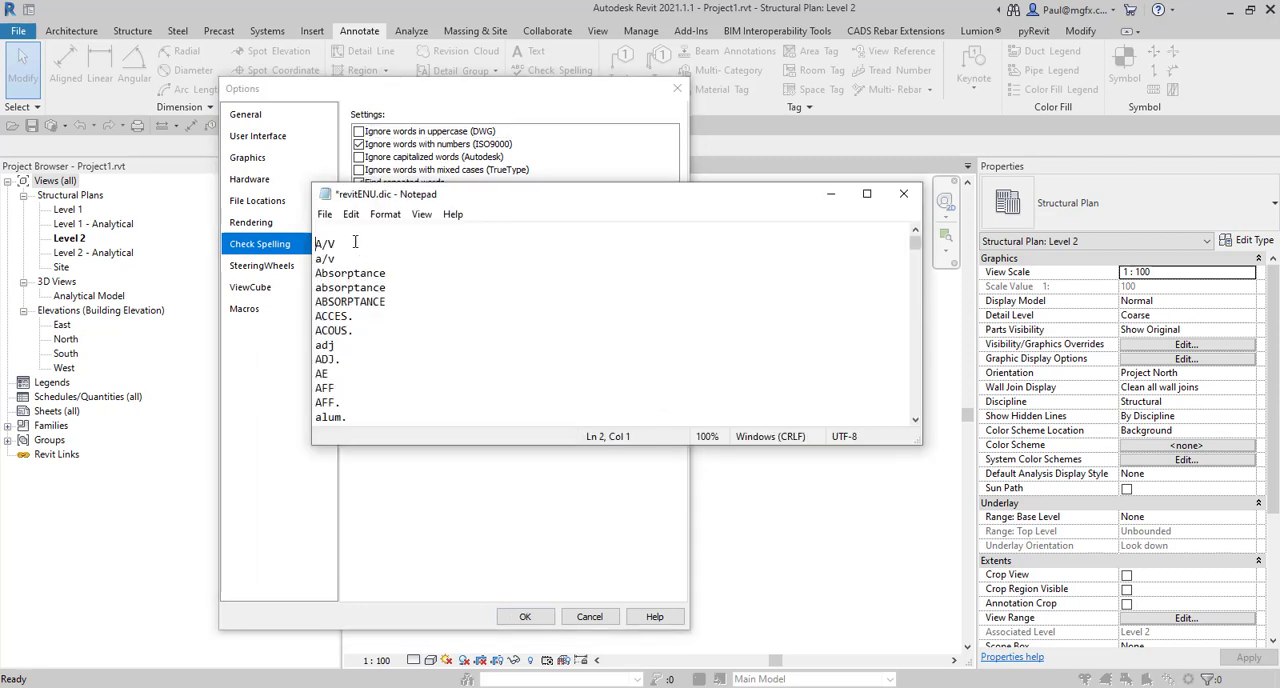
text(Dawg)
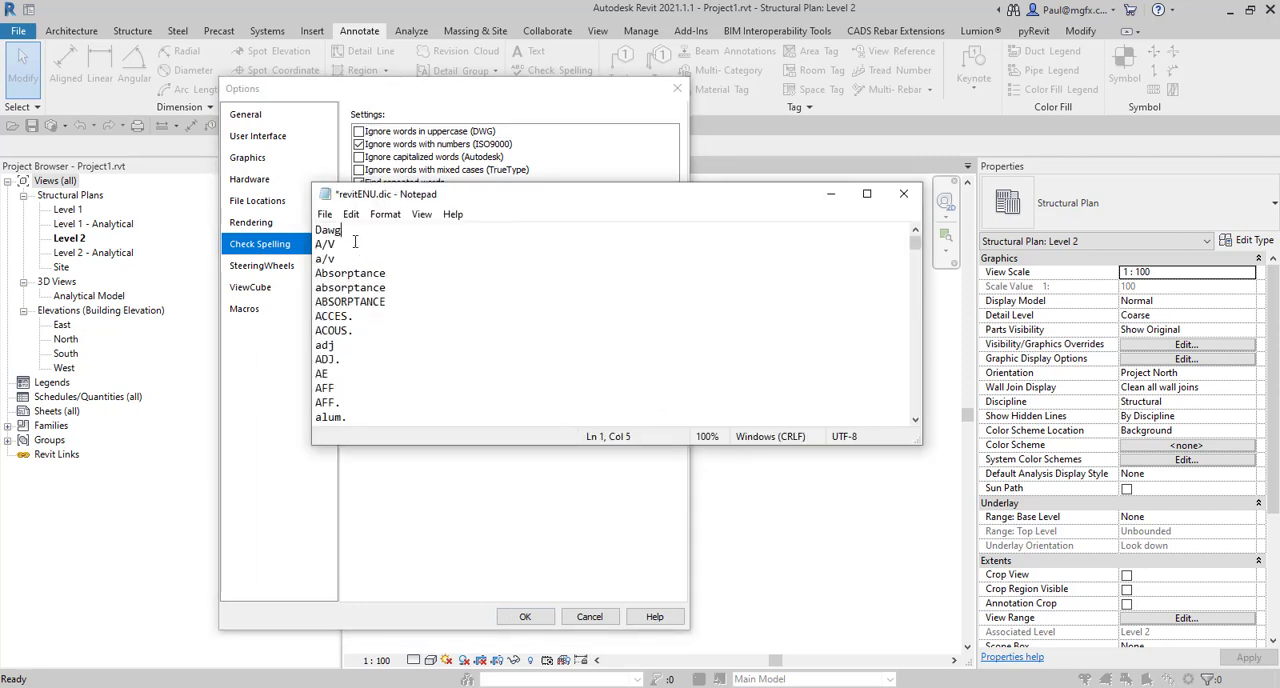
click(324, 214)
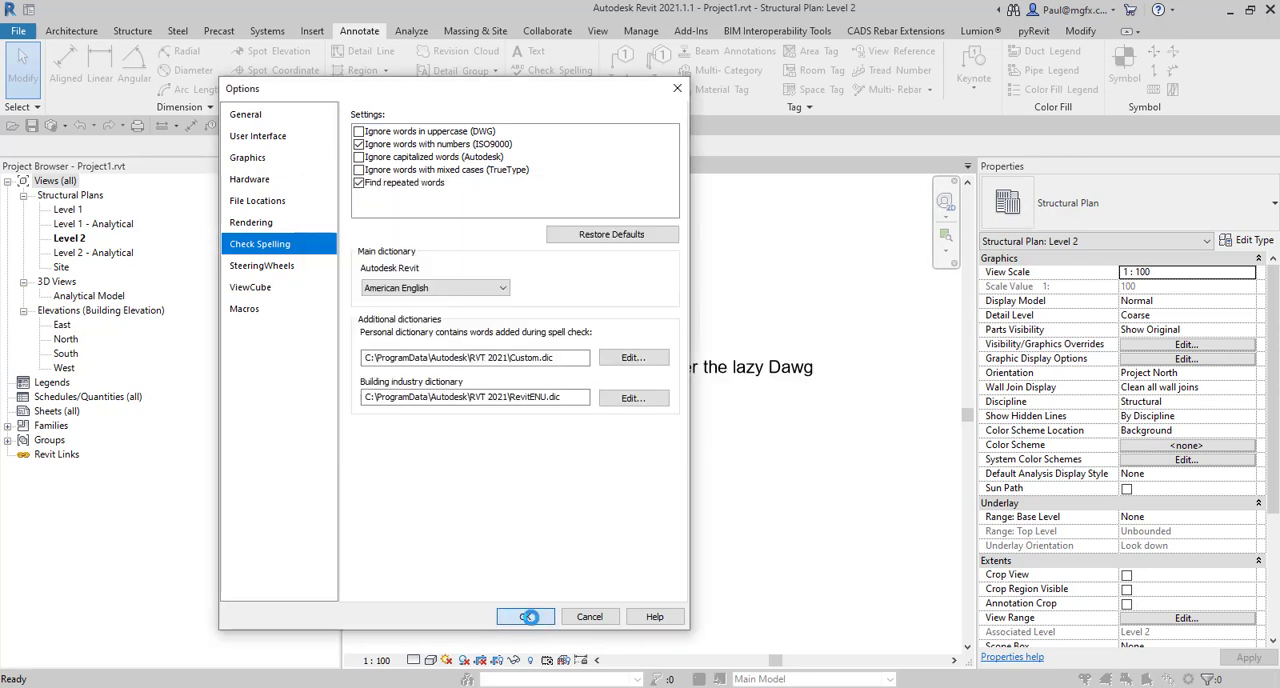
- Confirm Options and rerun spell check on the 'lazy Dawg' note until it completes cleanly
click(526, 616)
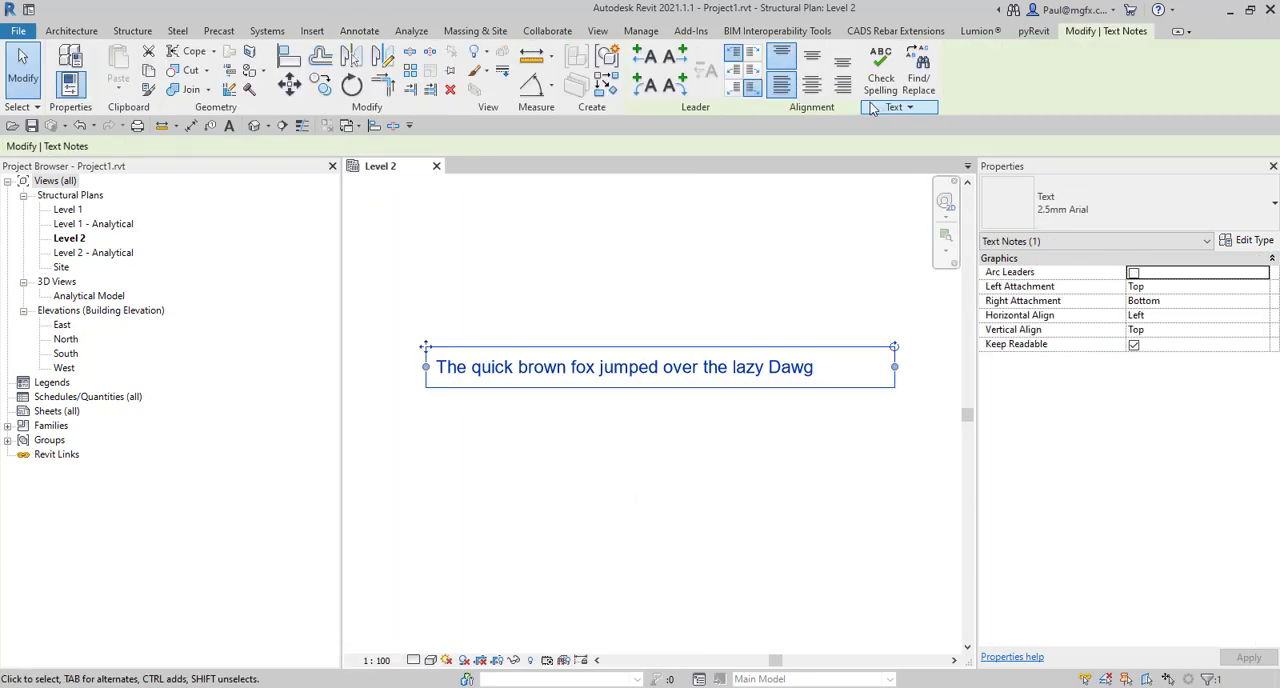
click(879, 70)
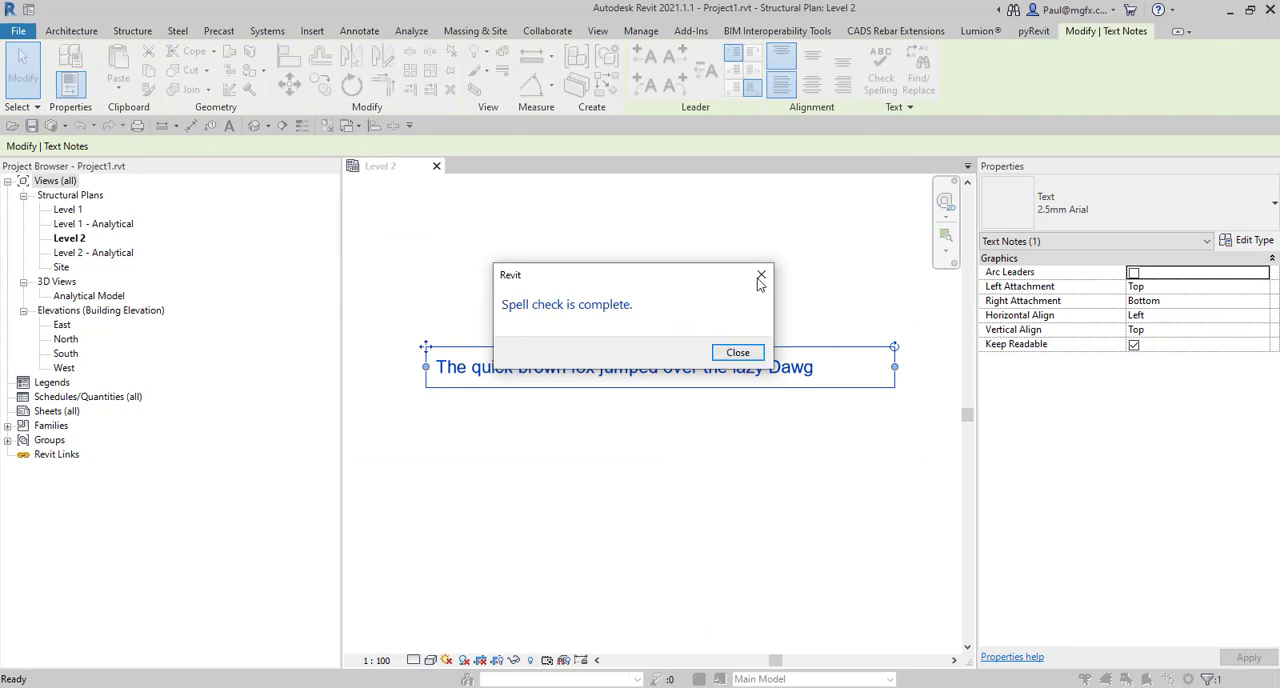
click(737, 352)
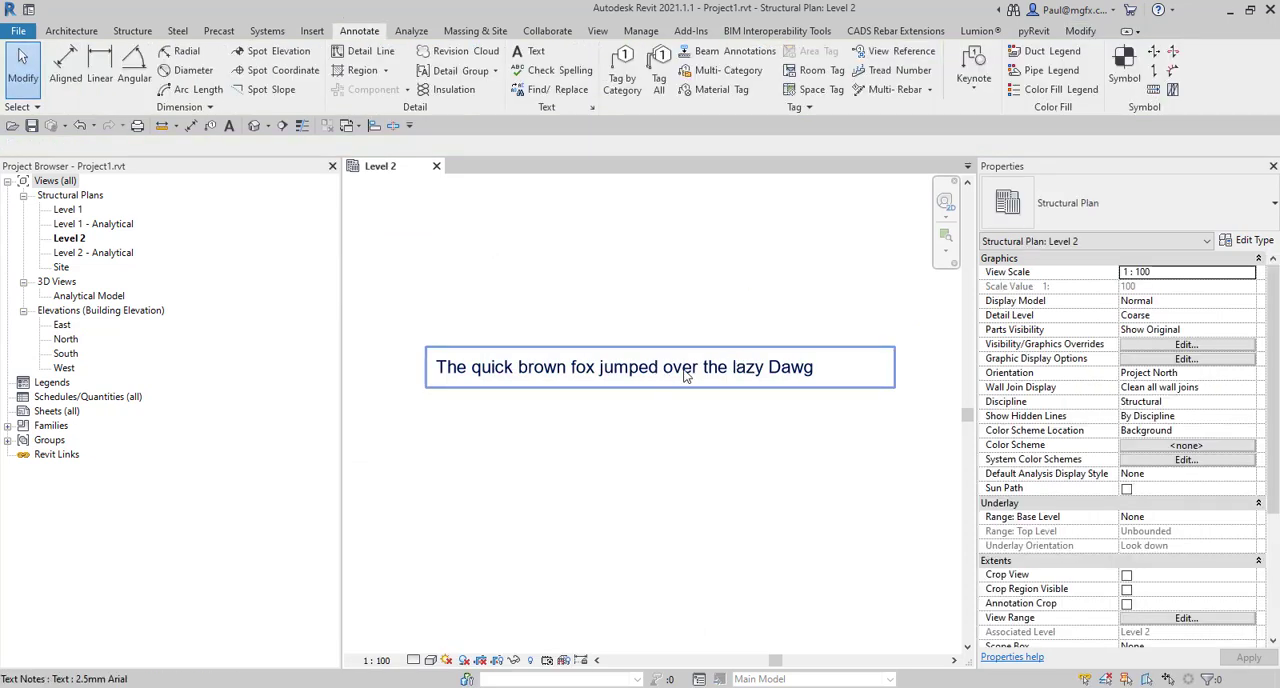
mouse_move(686, 373)
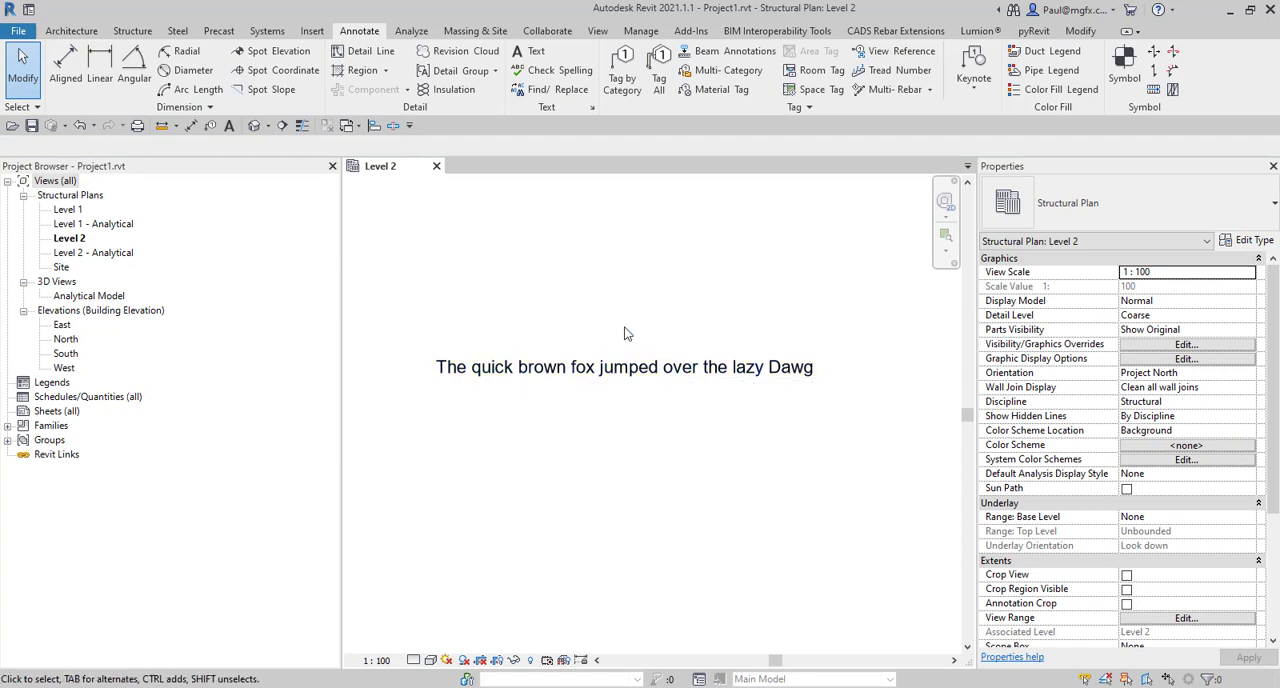
click(624, 366)
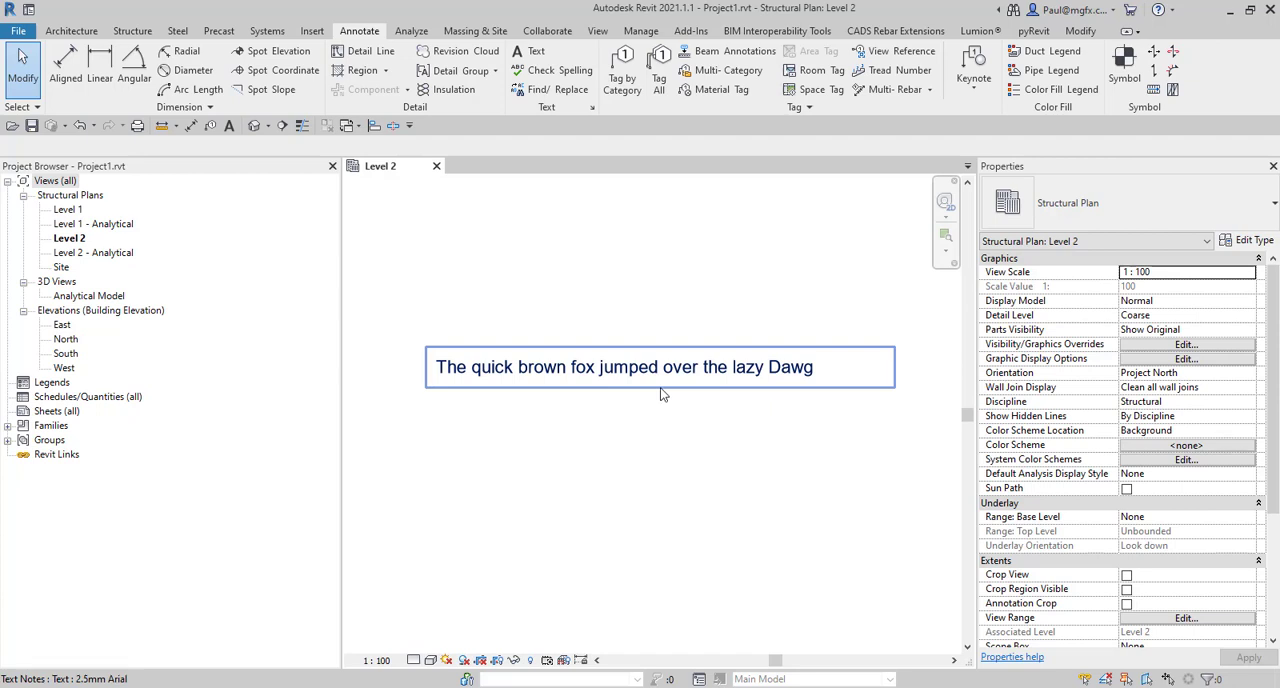
mouse_move(735, 369)
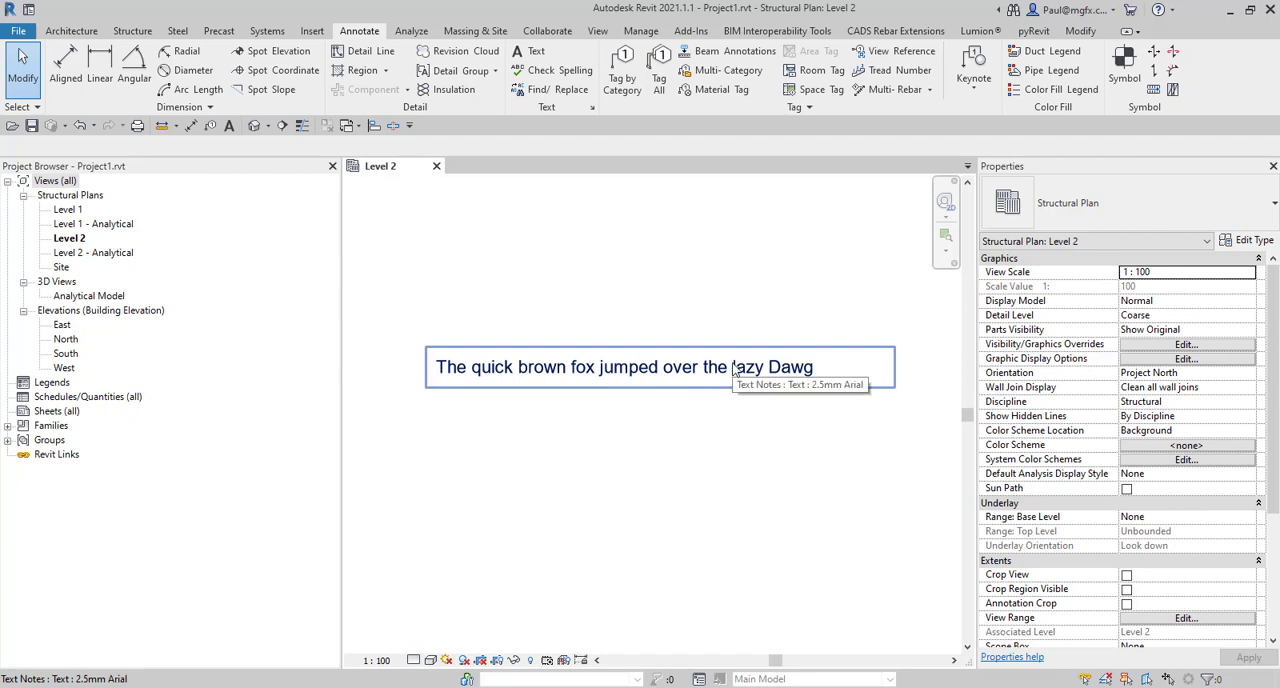
mouse_move(737, 371)
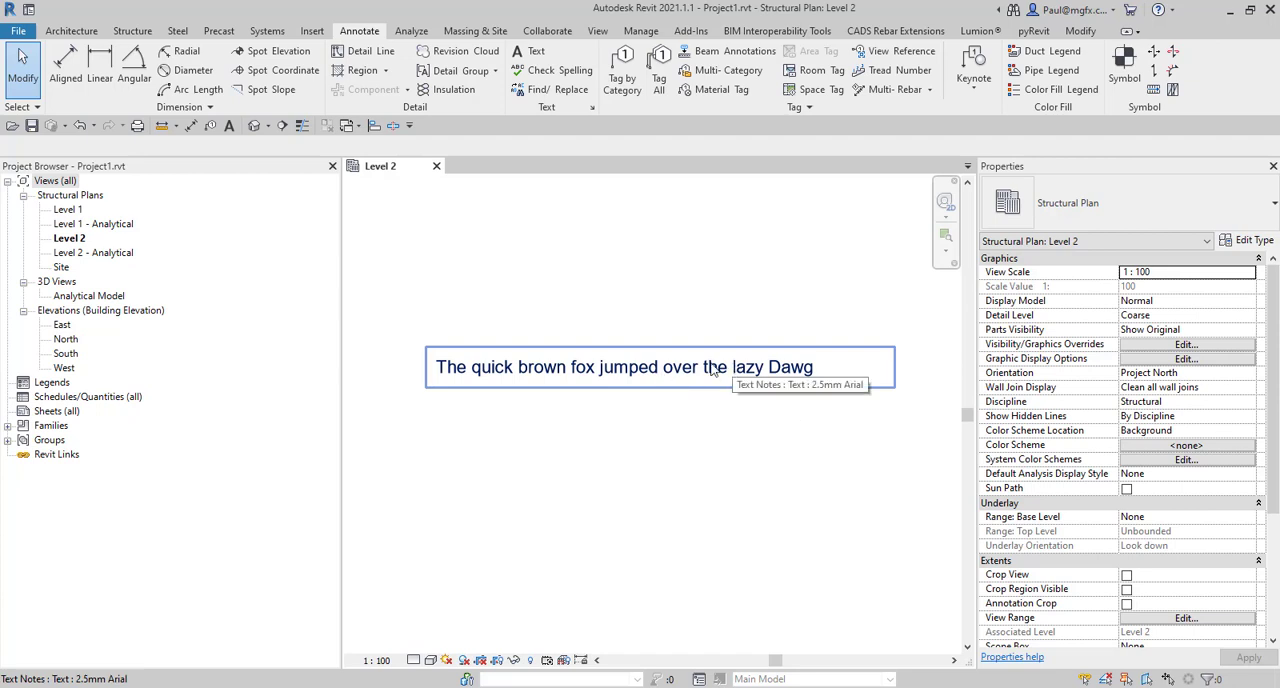
click(726, 308)
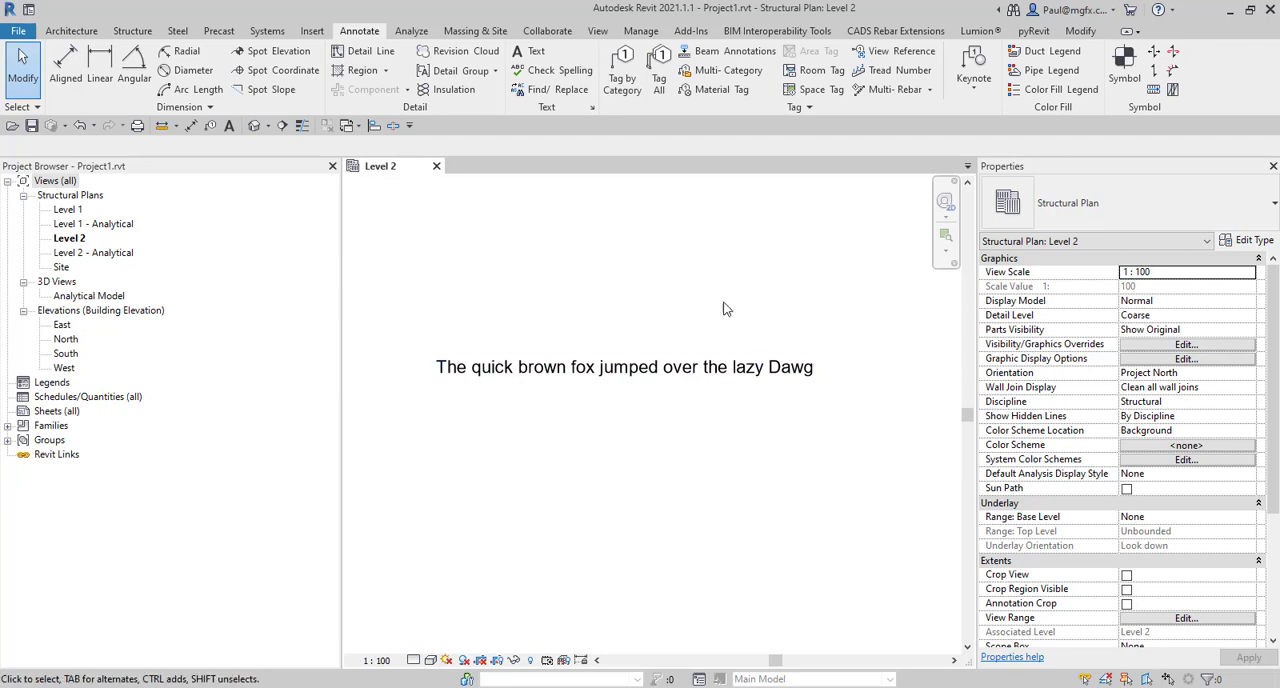
click(624, 367)
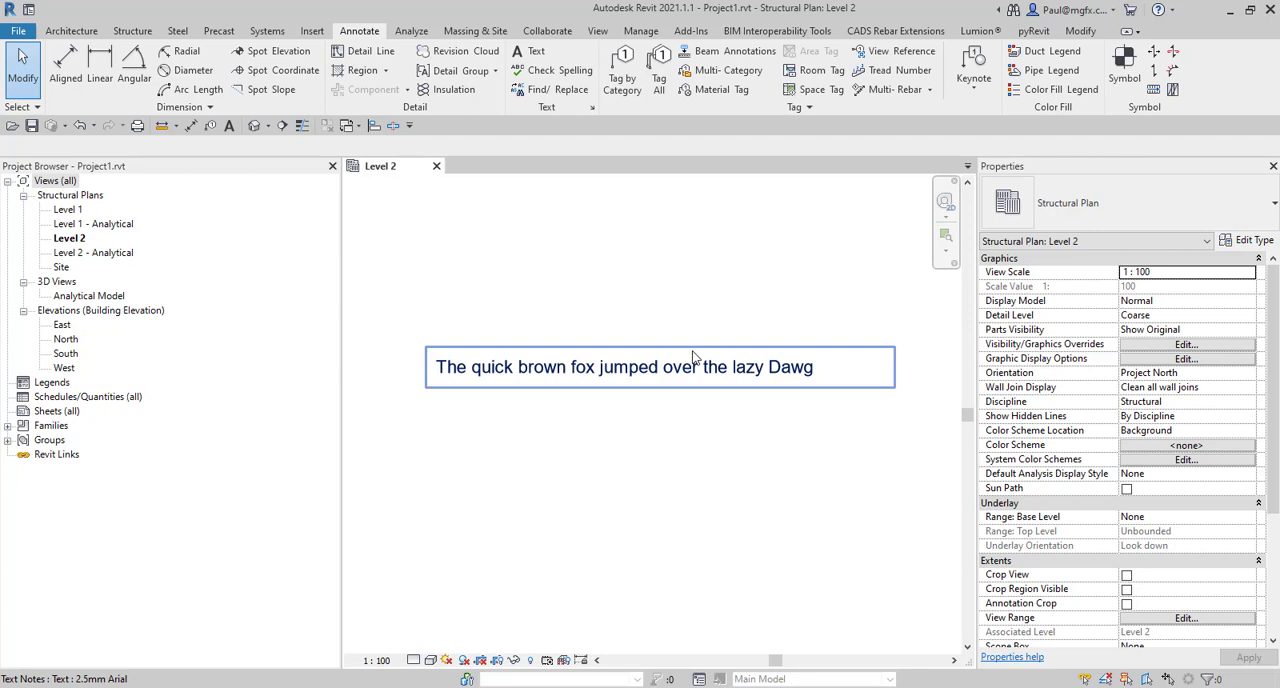
- Reopen Options' spelling settings and briefly open and close RevitENU.dic
click(18, 31)
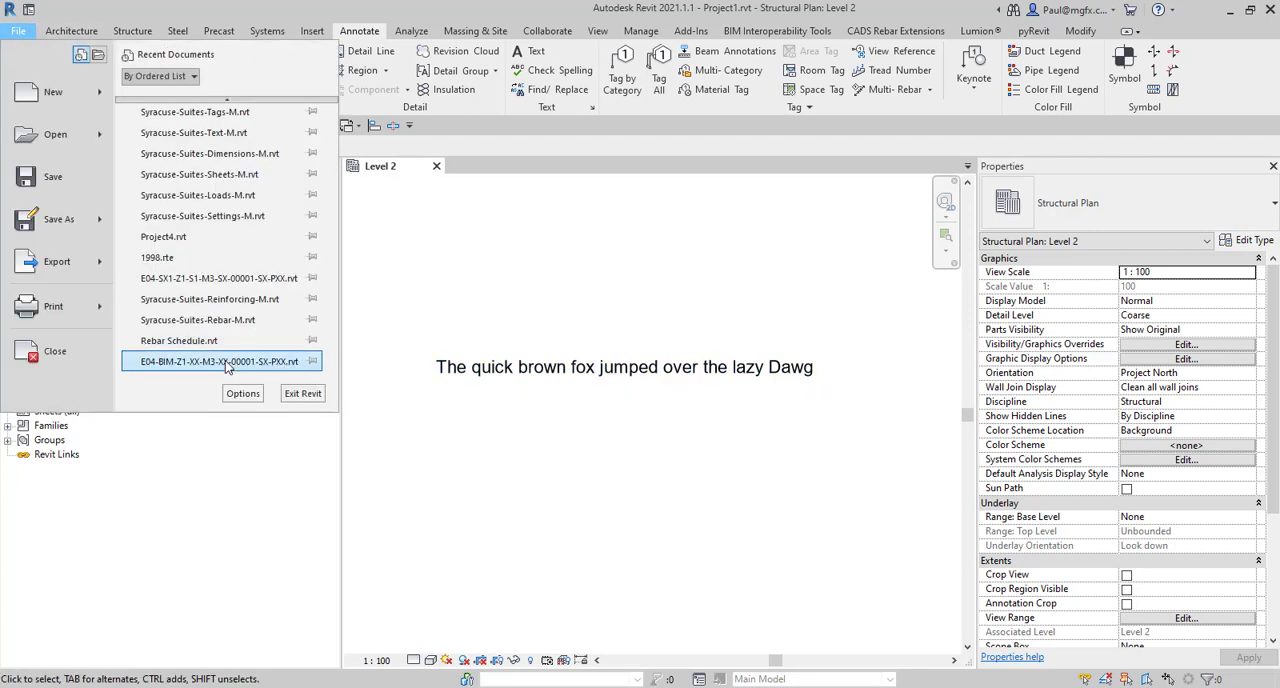
click(242, 393)
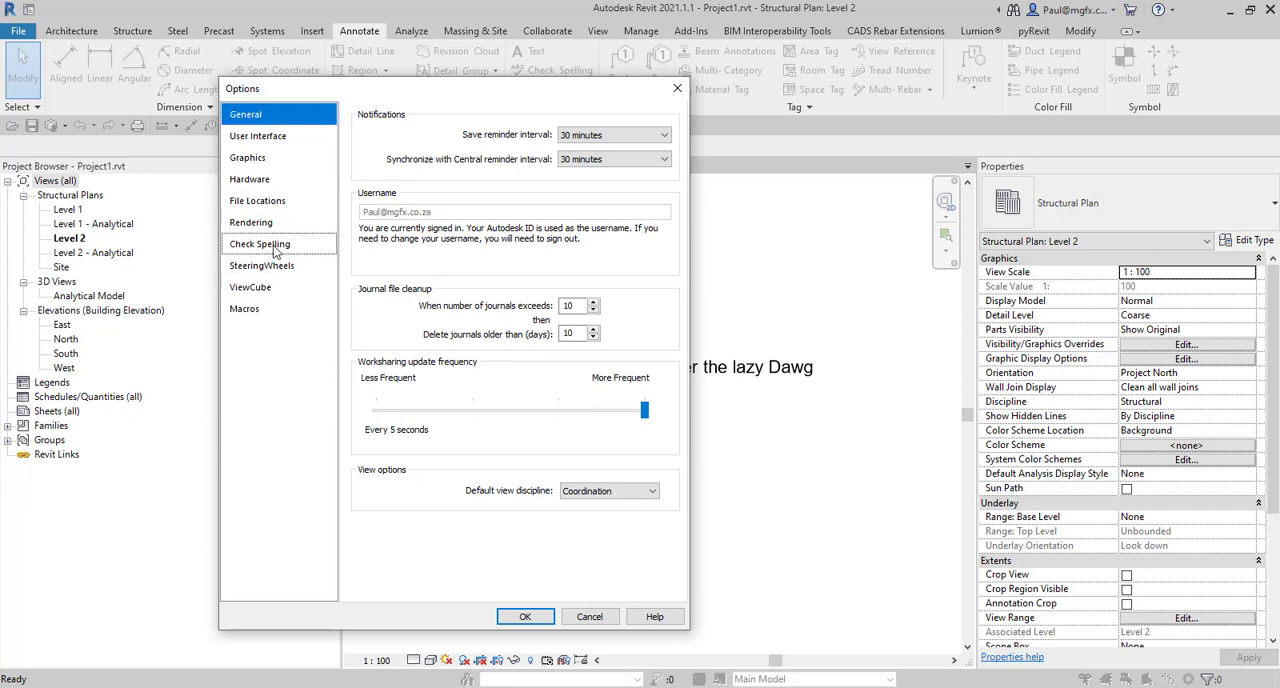
click(259, 243)
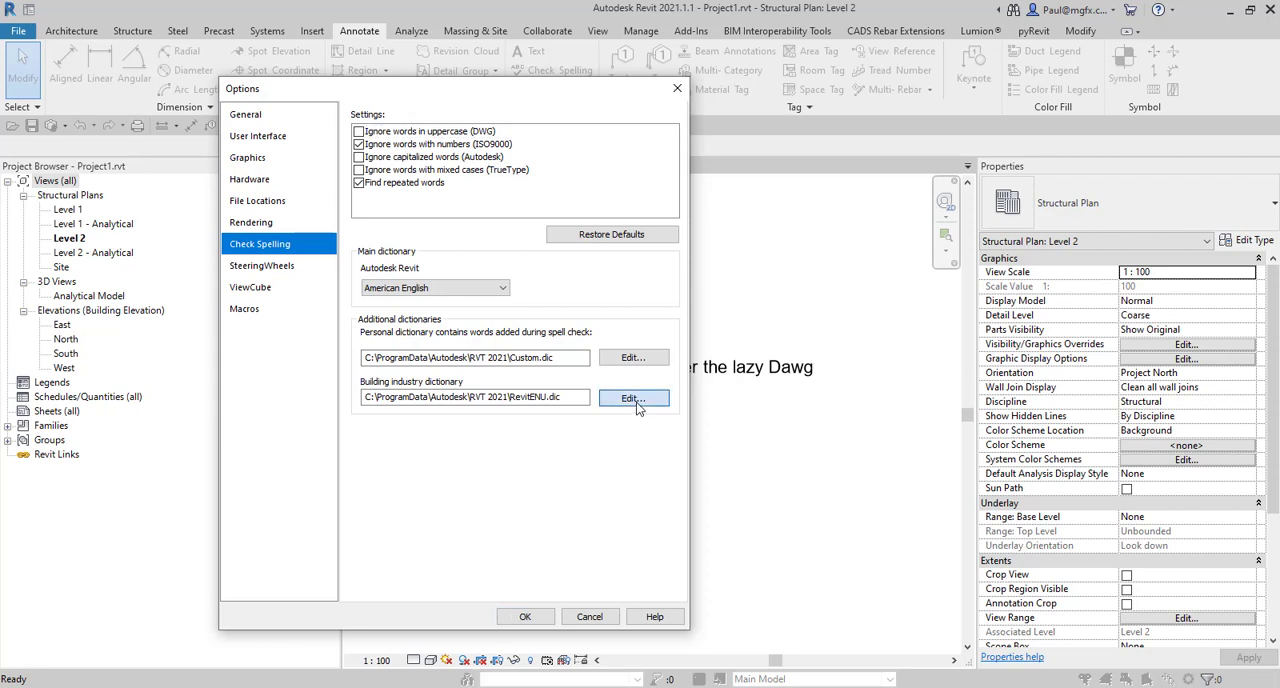
click(633, 398)
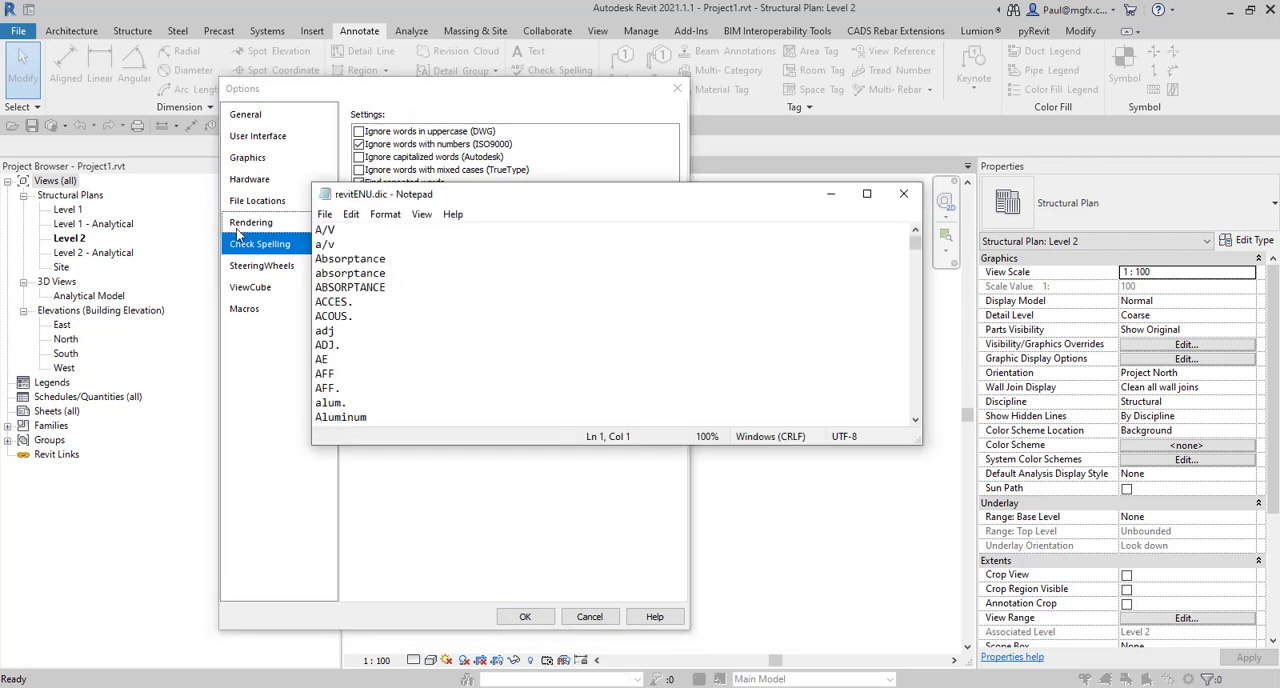
click(325, 214)
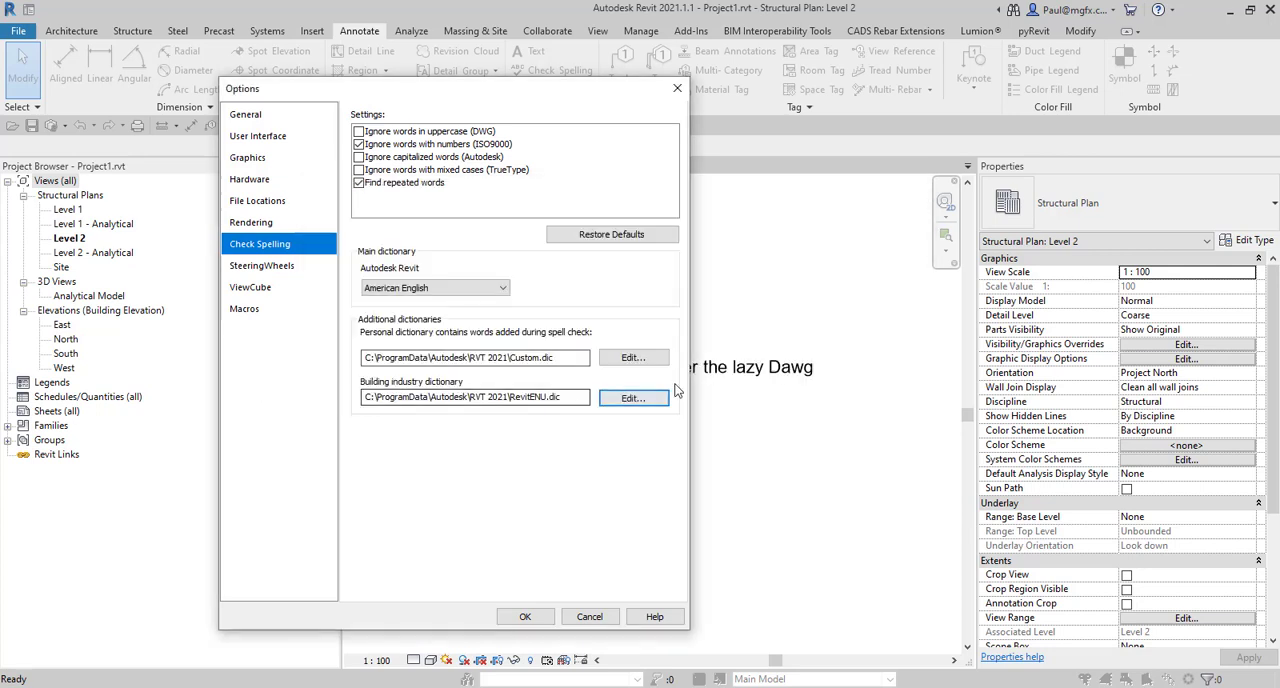
- Open Custom.dic and replace its contents with 'Dawg'
click(633, 357)
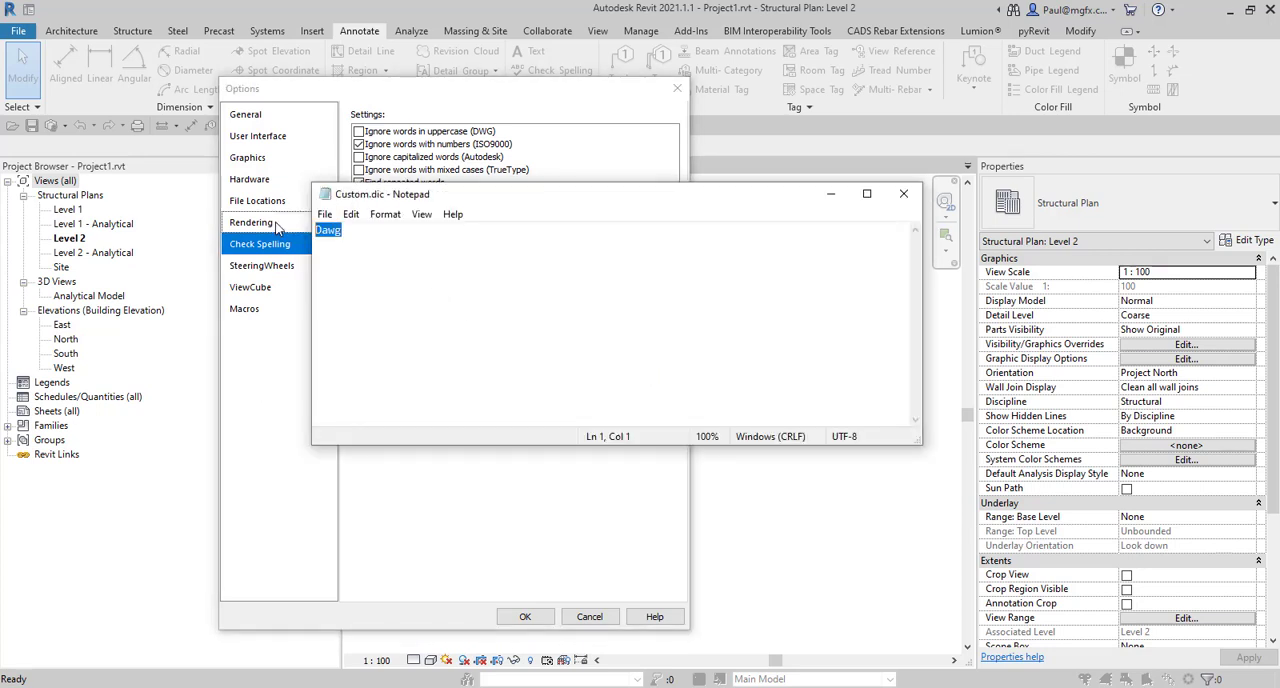
click(324, 214)
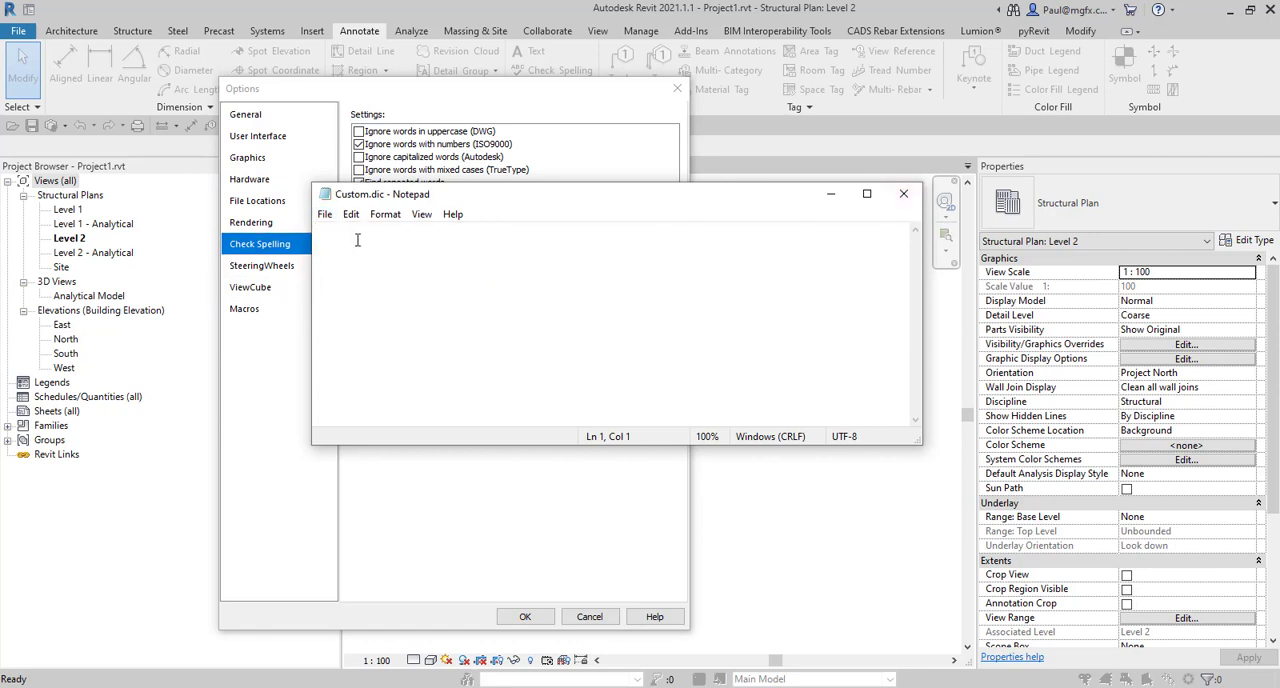
text(D)
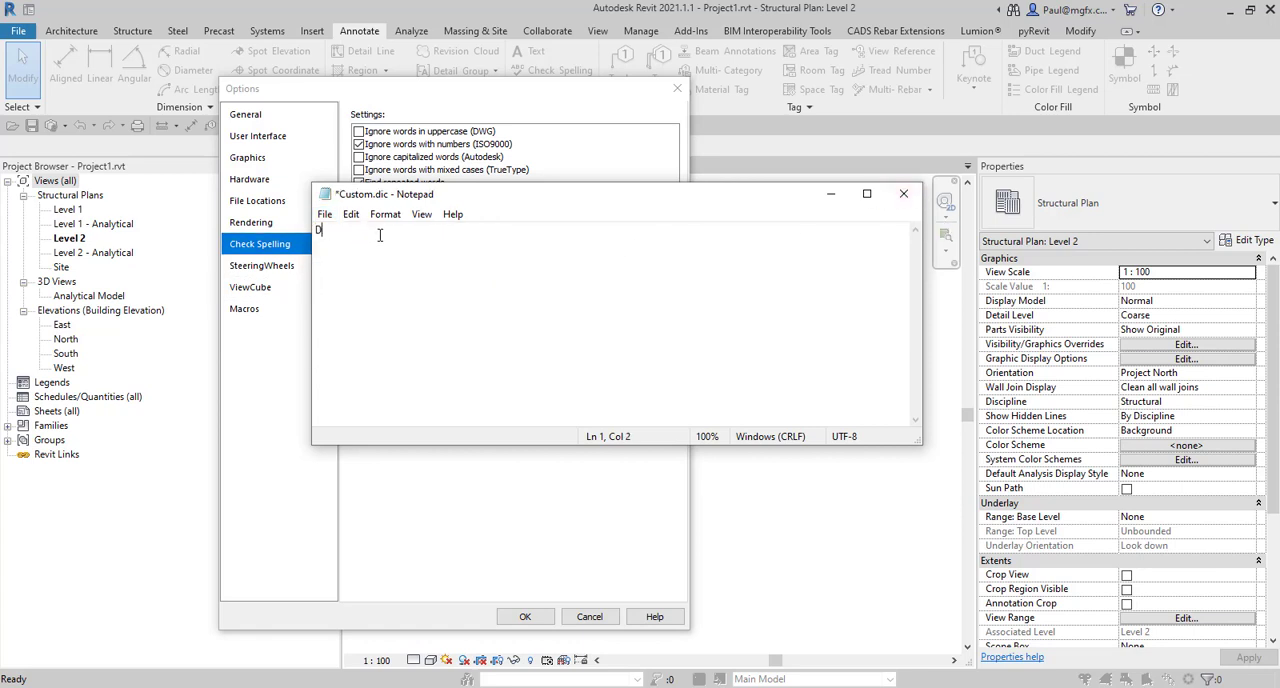
text(awg)
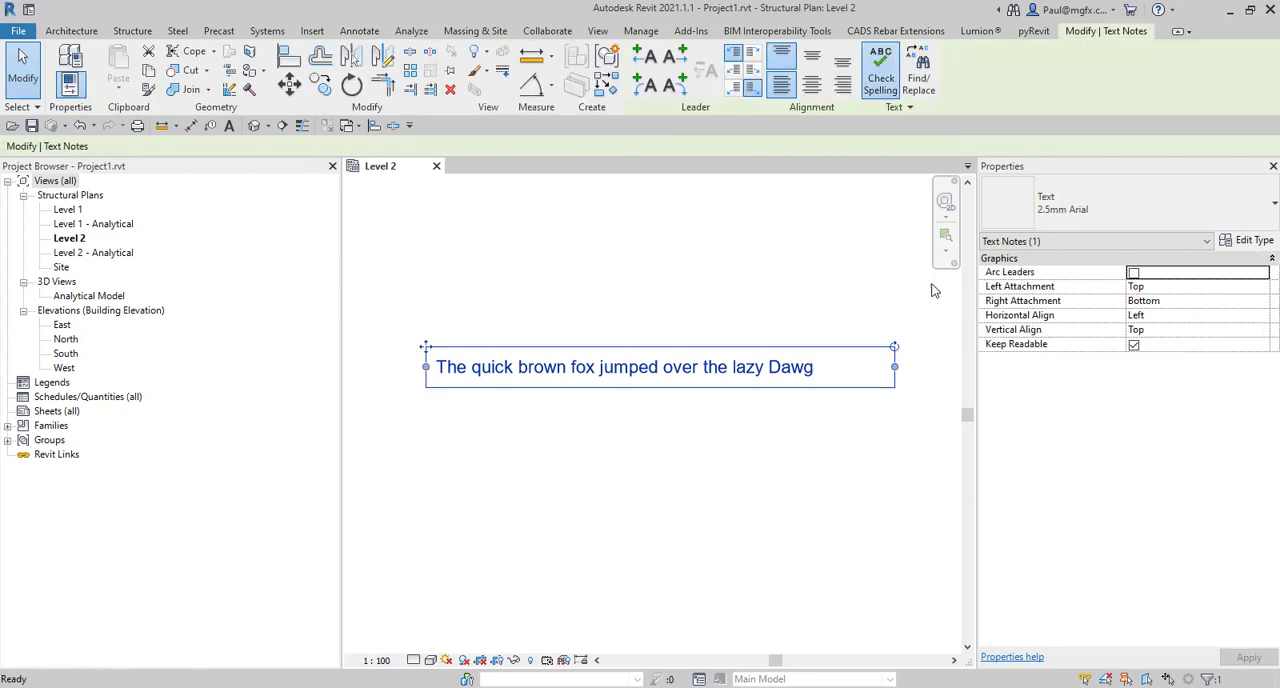
click(879, 70)
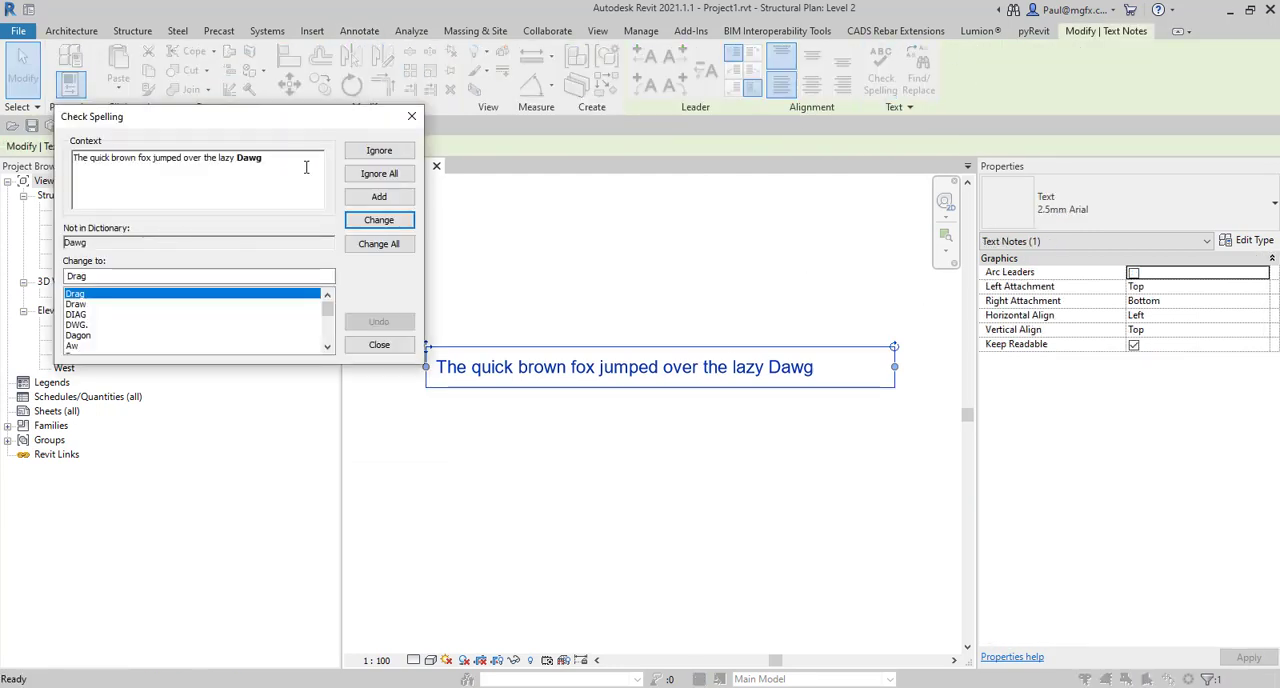
click(378, 344)
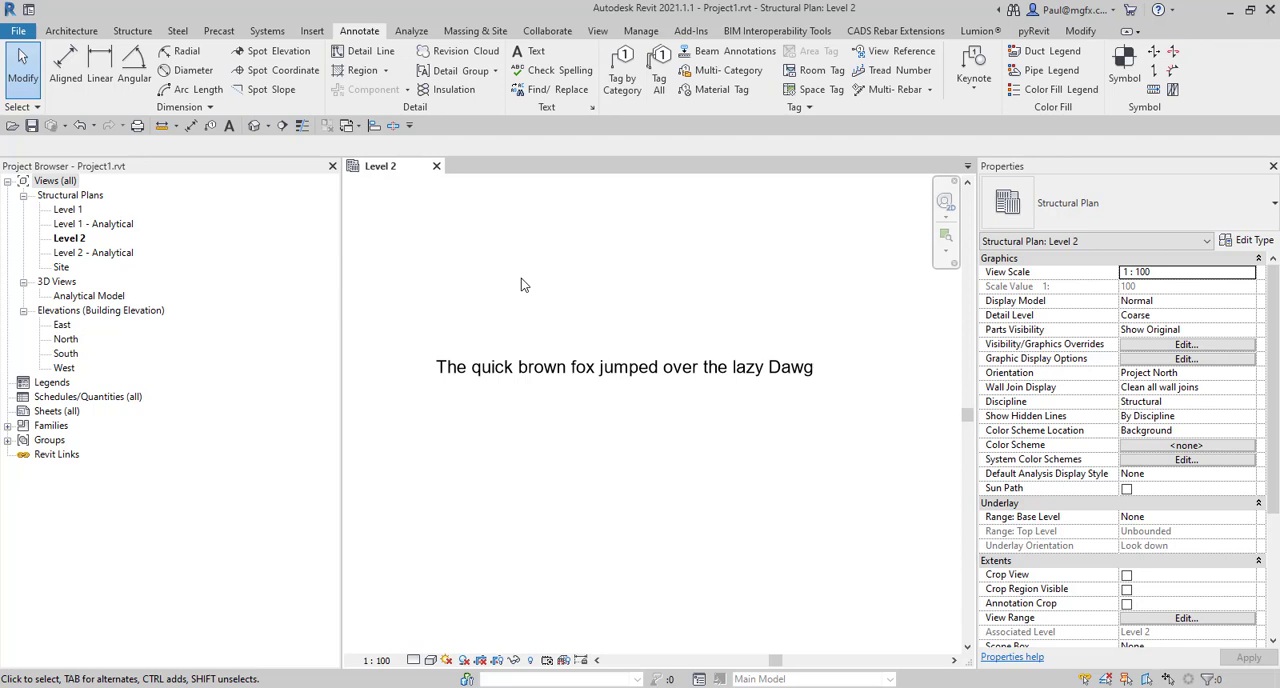
mouse_move(868, 499)
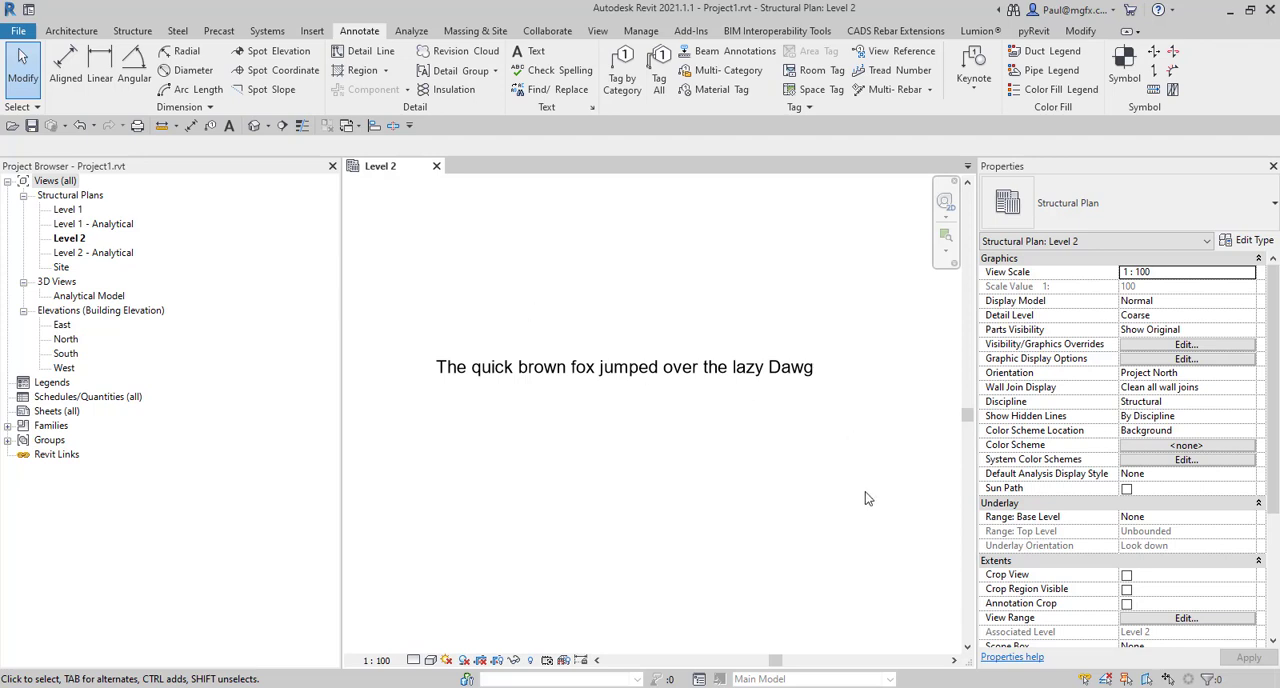
mouse_move(653, 537)
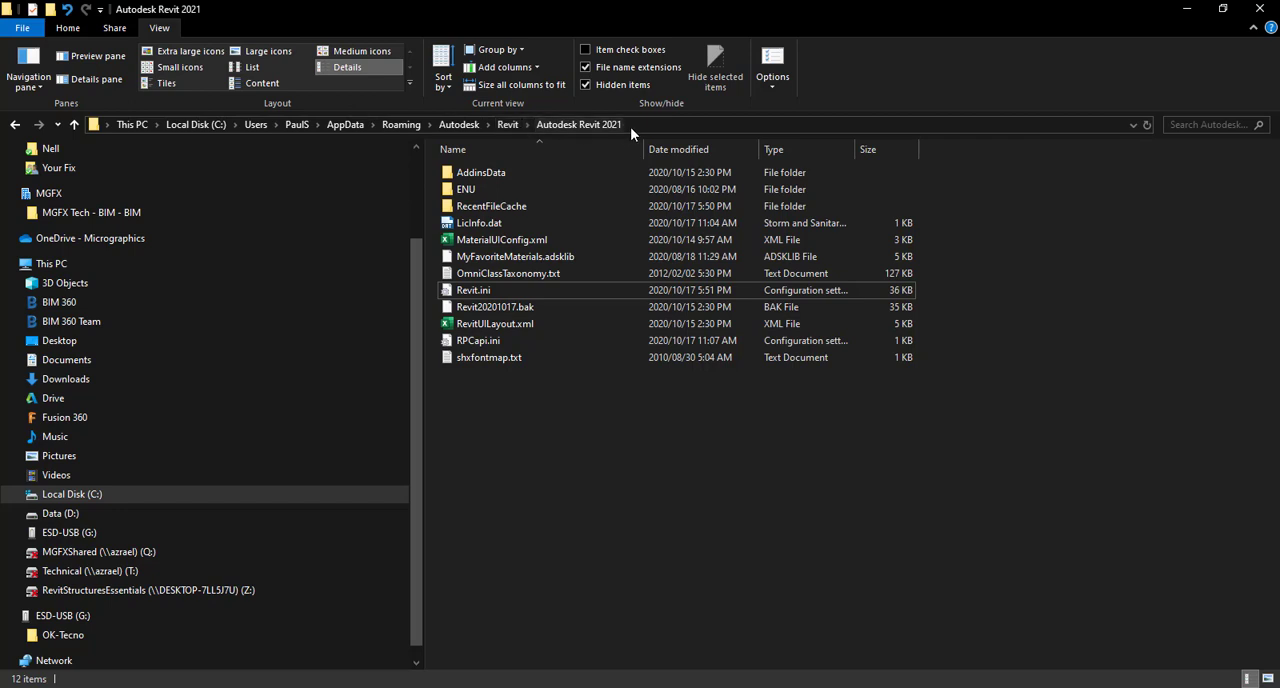
mouse_move(600, 134)
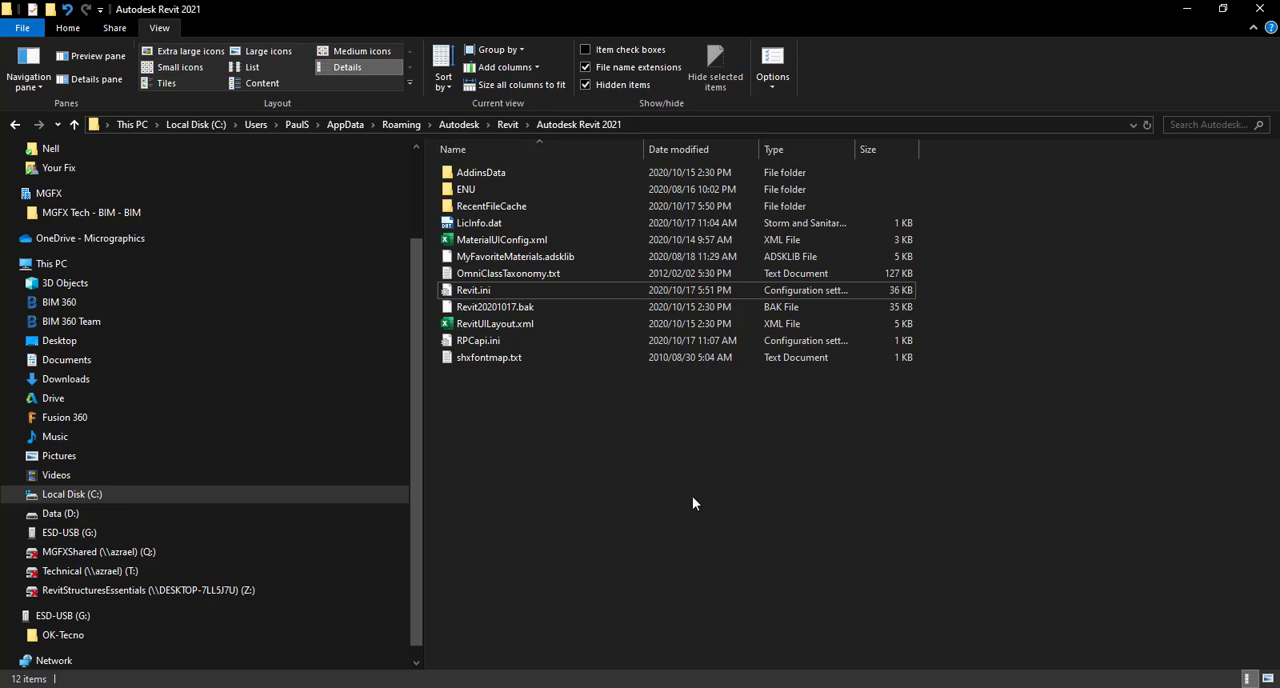
- Select Revit.ini in the AppData Roaming Autodesk Revit 2021 folder
click(473, 290)
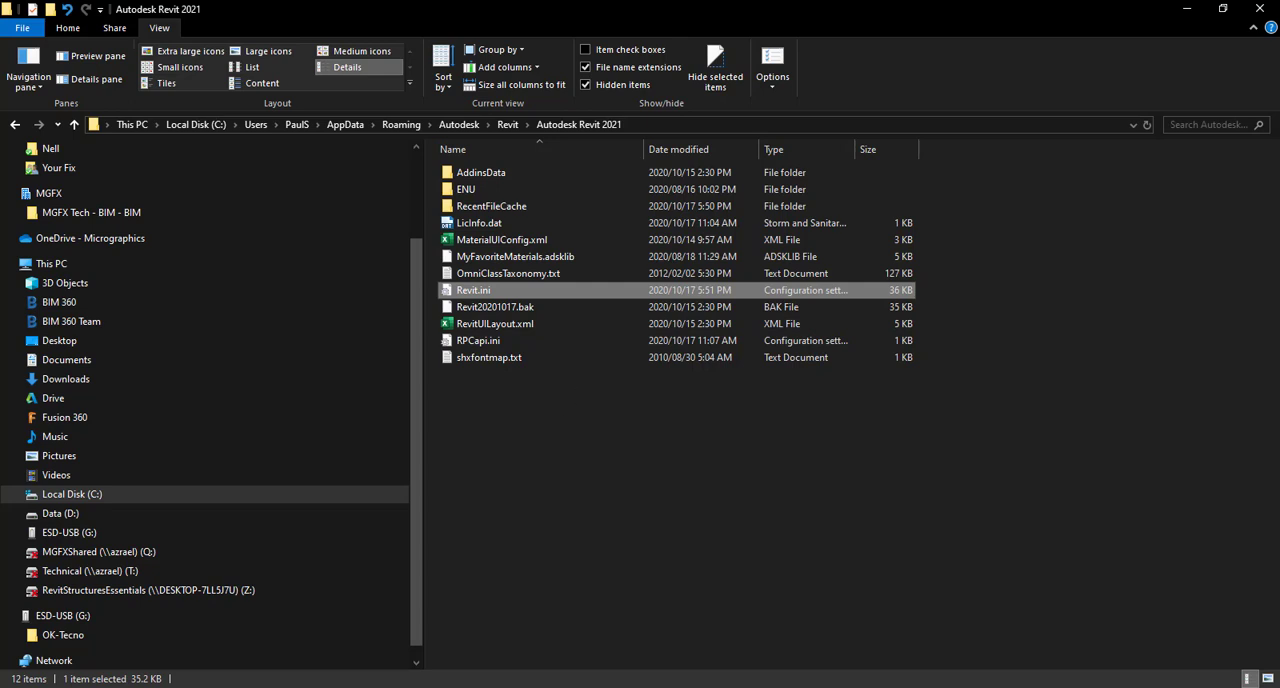
- Open Revit.ini in a maximized Notepad and find the [Spelling] section at OptionFlagsSSCE=18
right_click(473, 290)
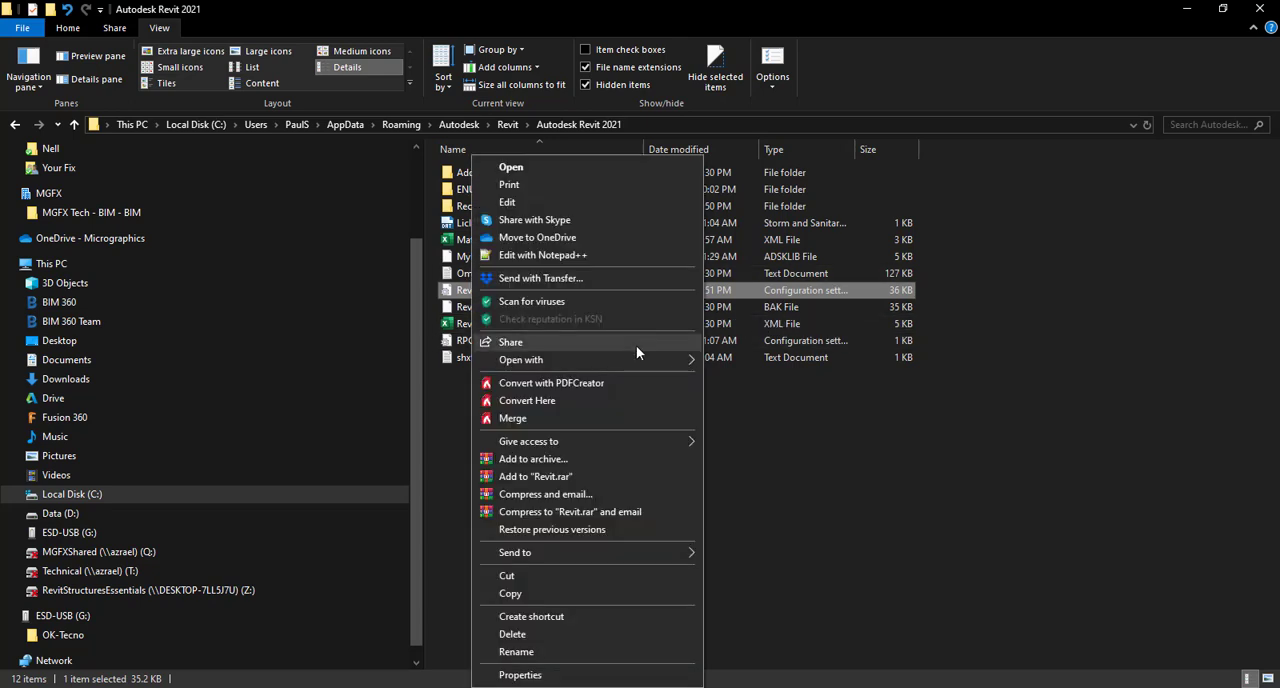
mouse_move(545, 360)
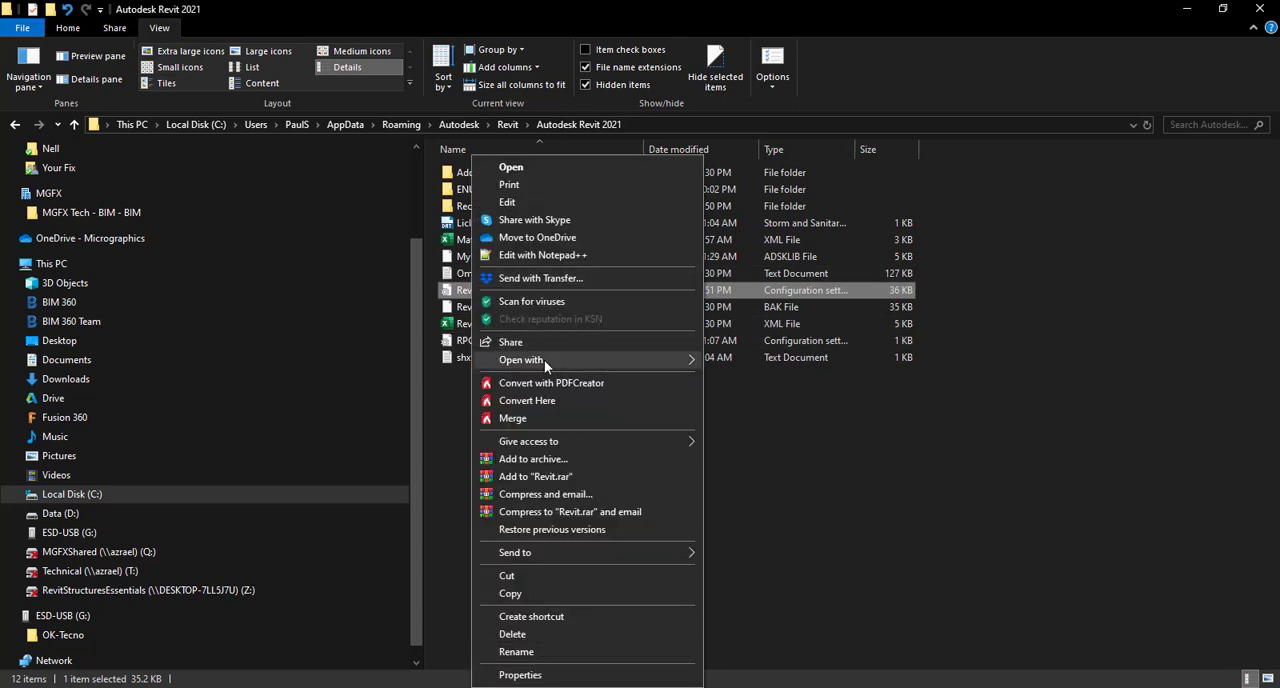
click(543, 255)
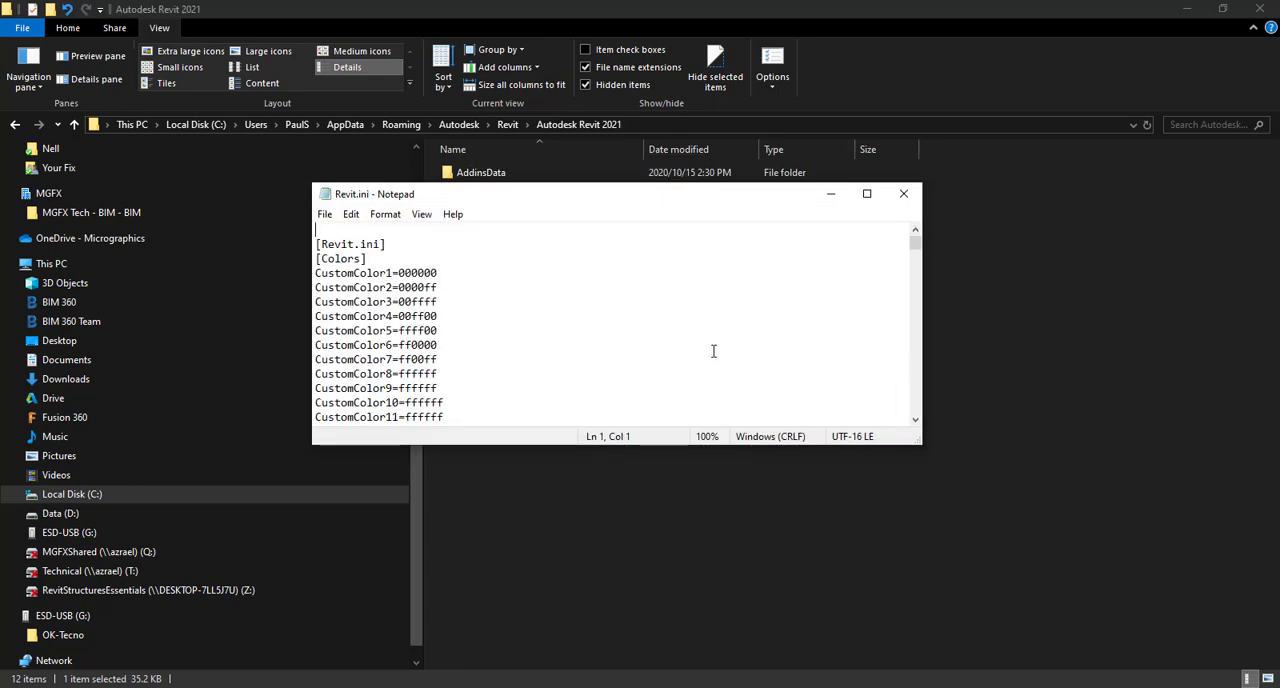
click(866, 193)
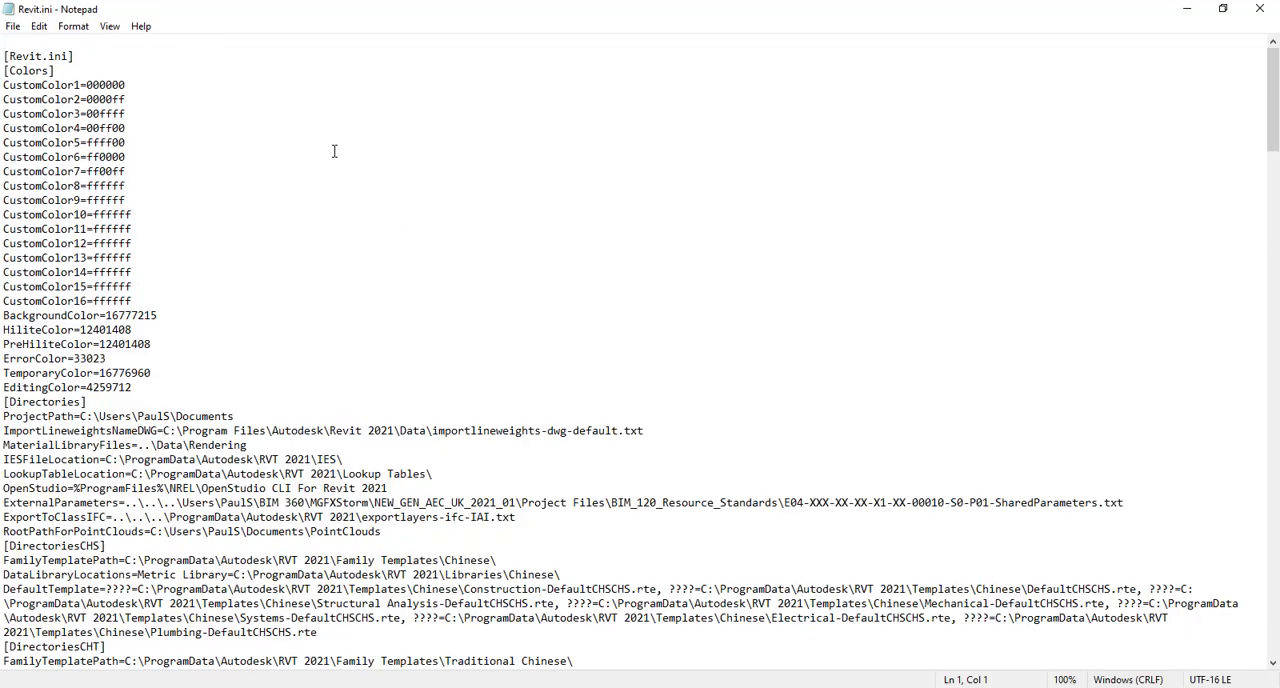
key(Ctrl+f)
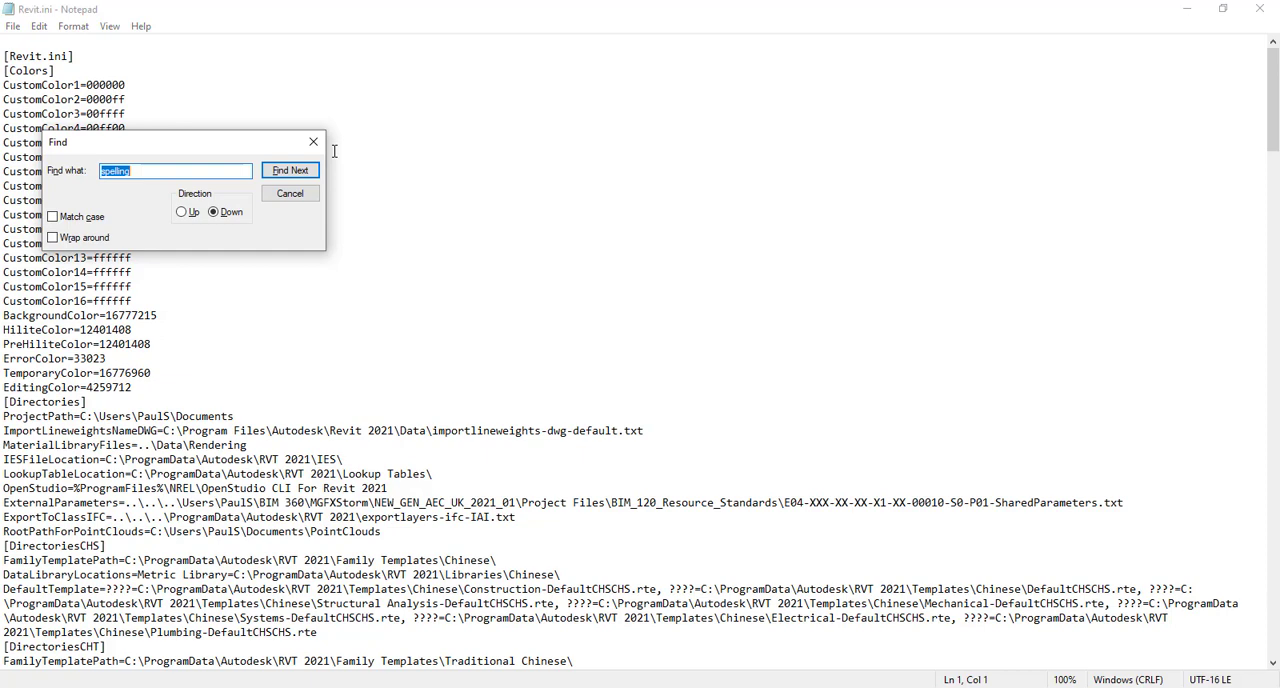
click(290, 169)
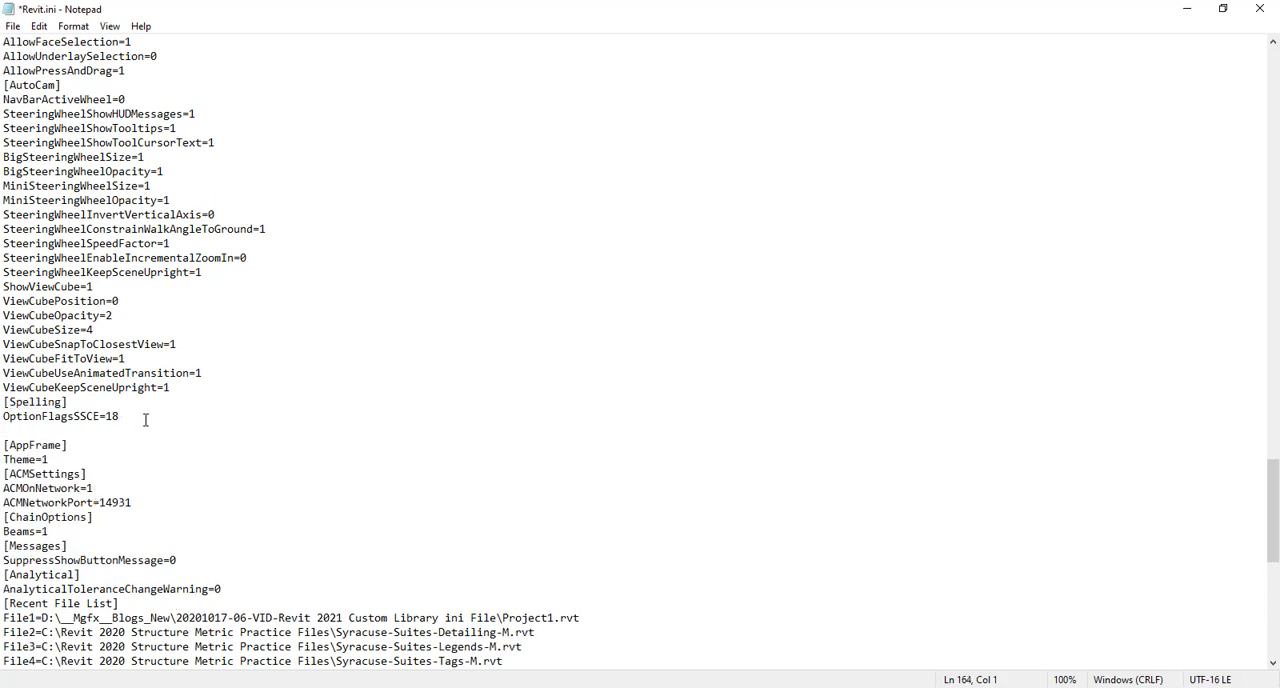
mouse_move(400, 683)
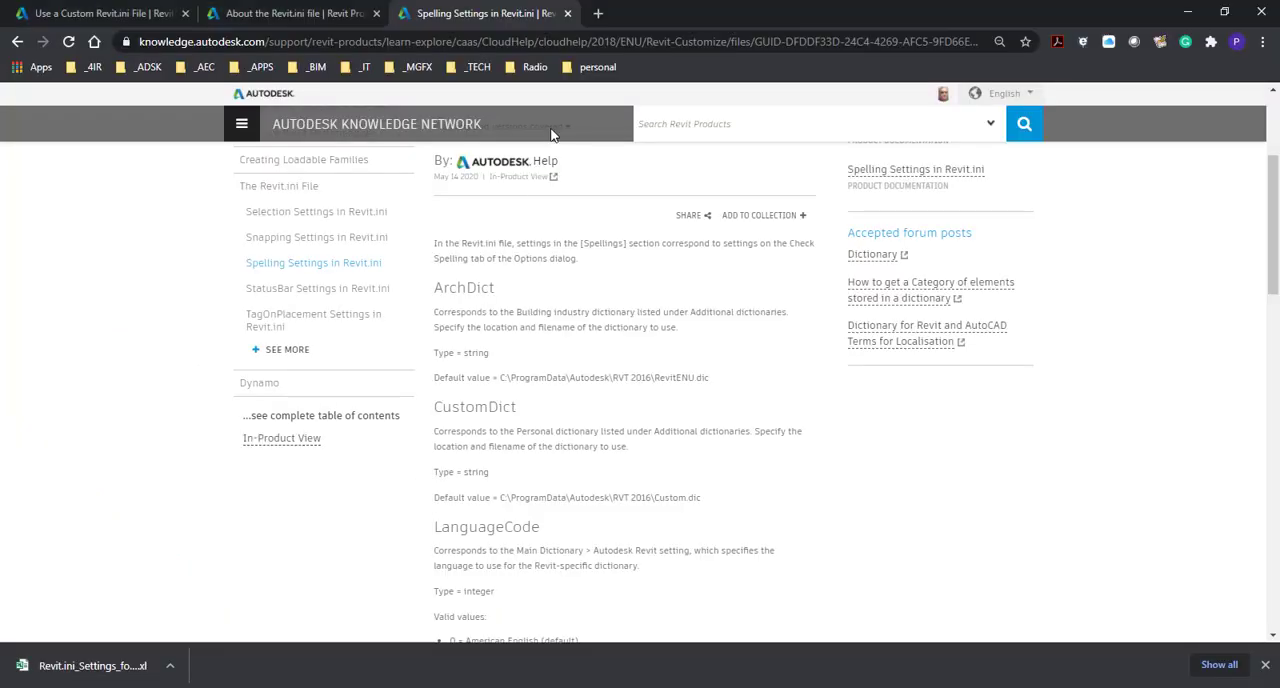
- Glance at the About the Revit.ini file page, then scroll down the Spelling Settings page
click(100, 13)
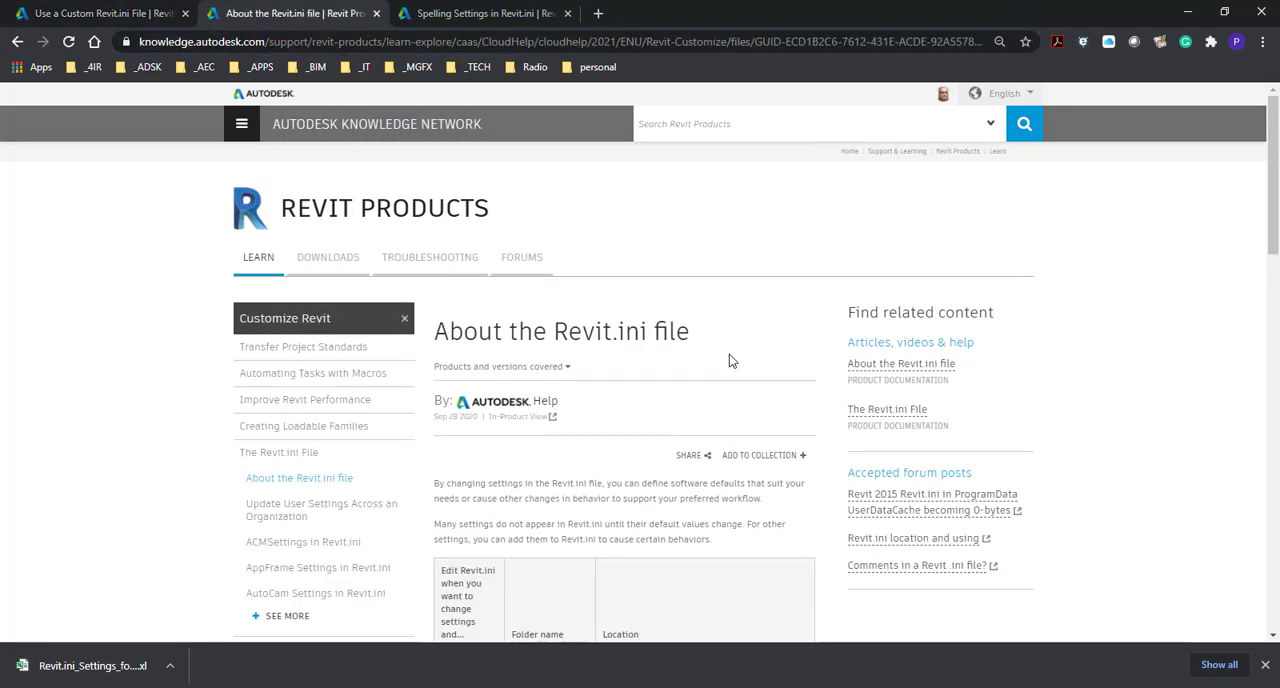
scroll(down, 3)
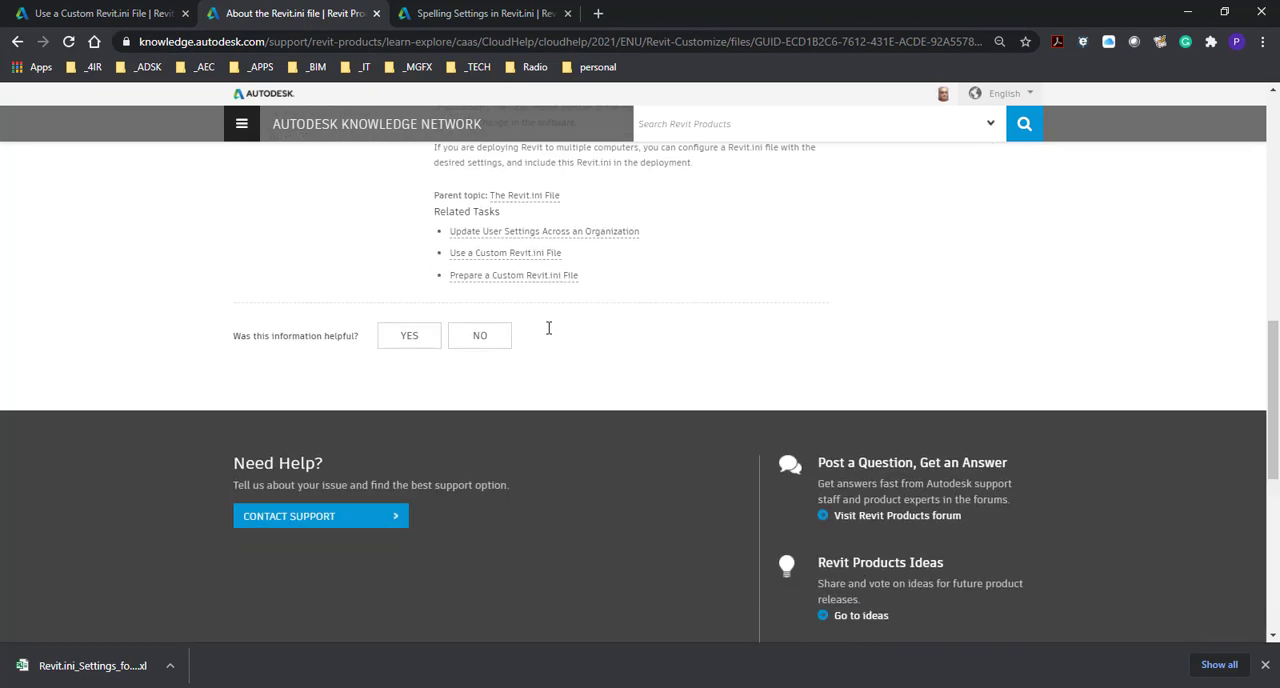
click(480, 13)
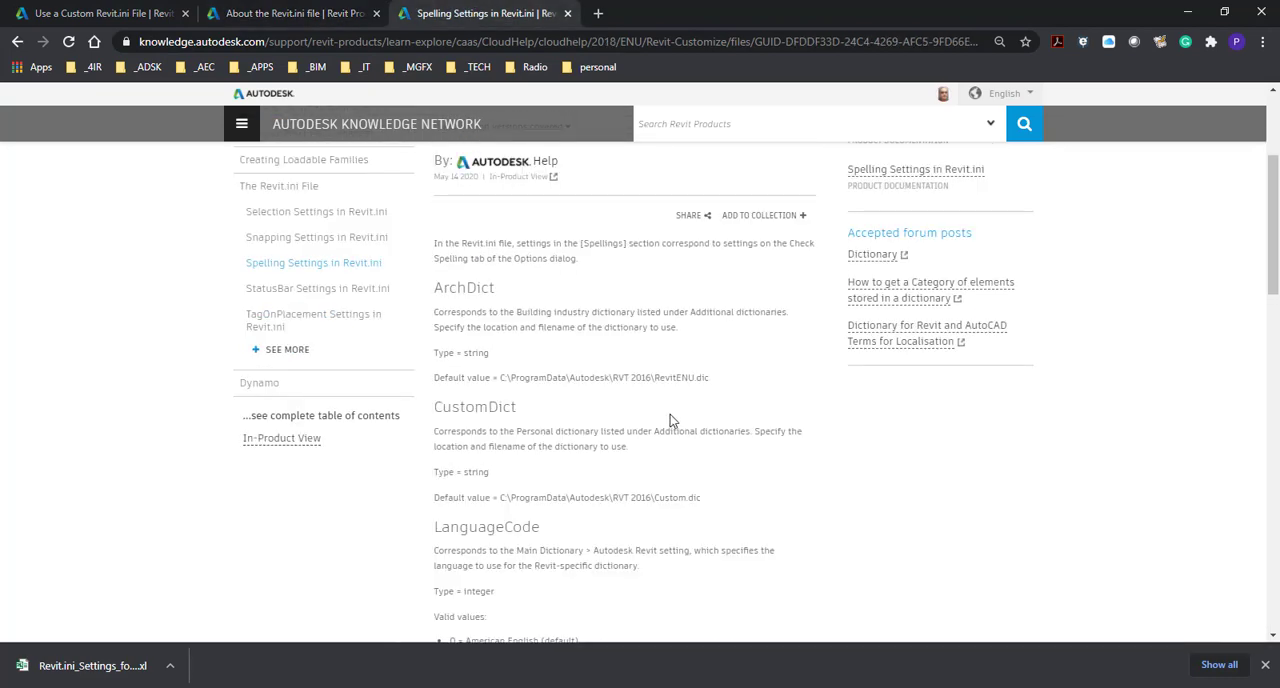
scroll(down, 3)
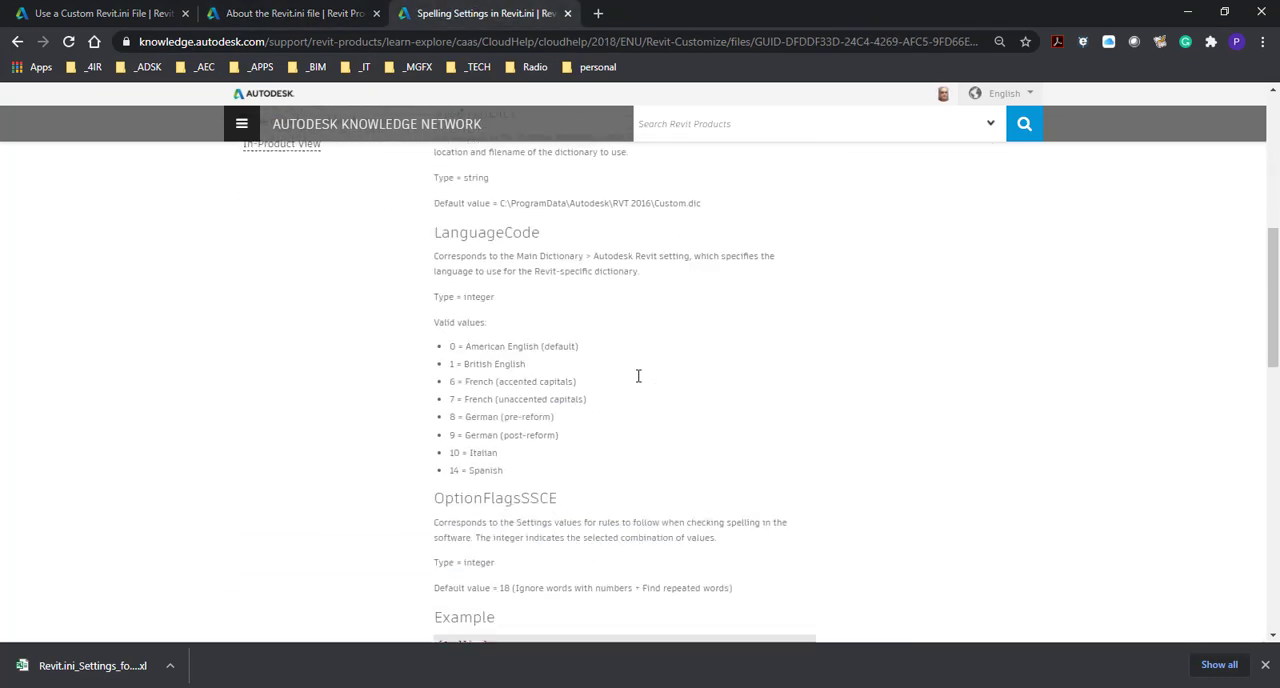
scroll(down, 3)
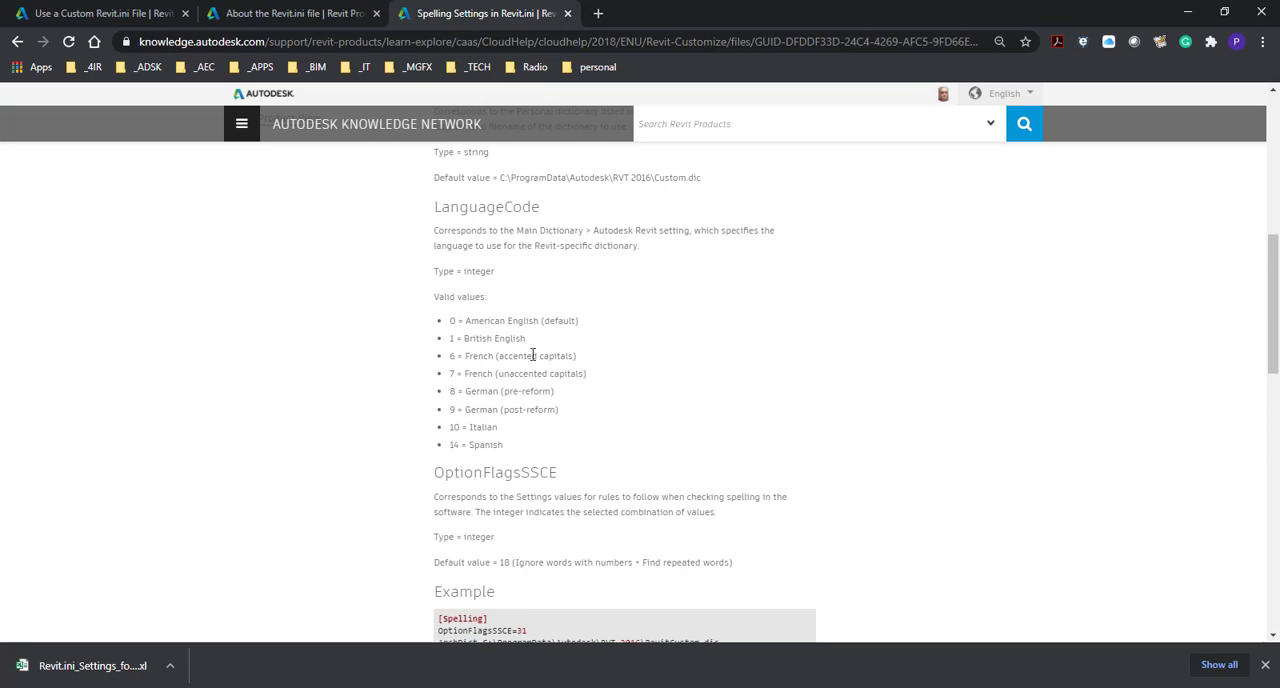
mouse_move(472, 393)
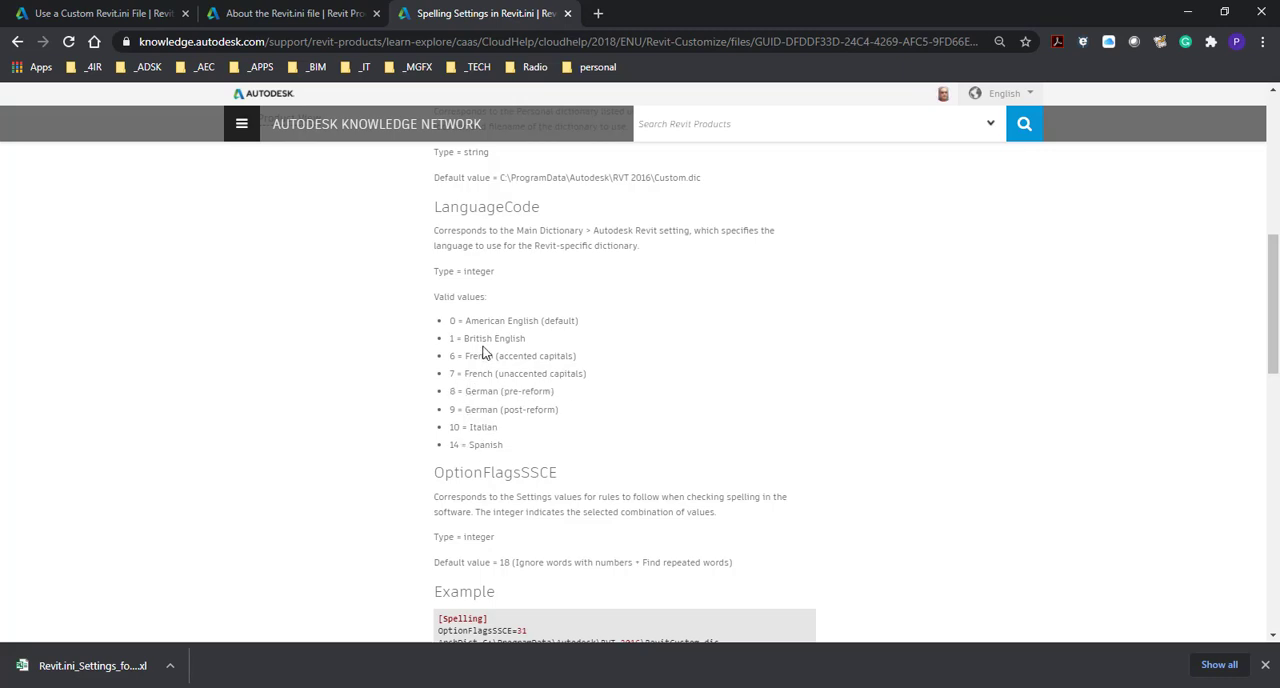
mouse_move(567, 353)
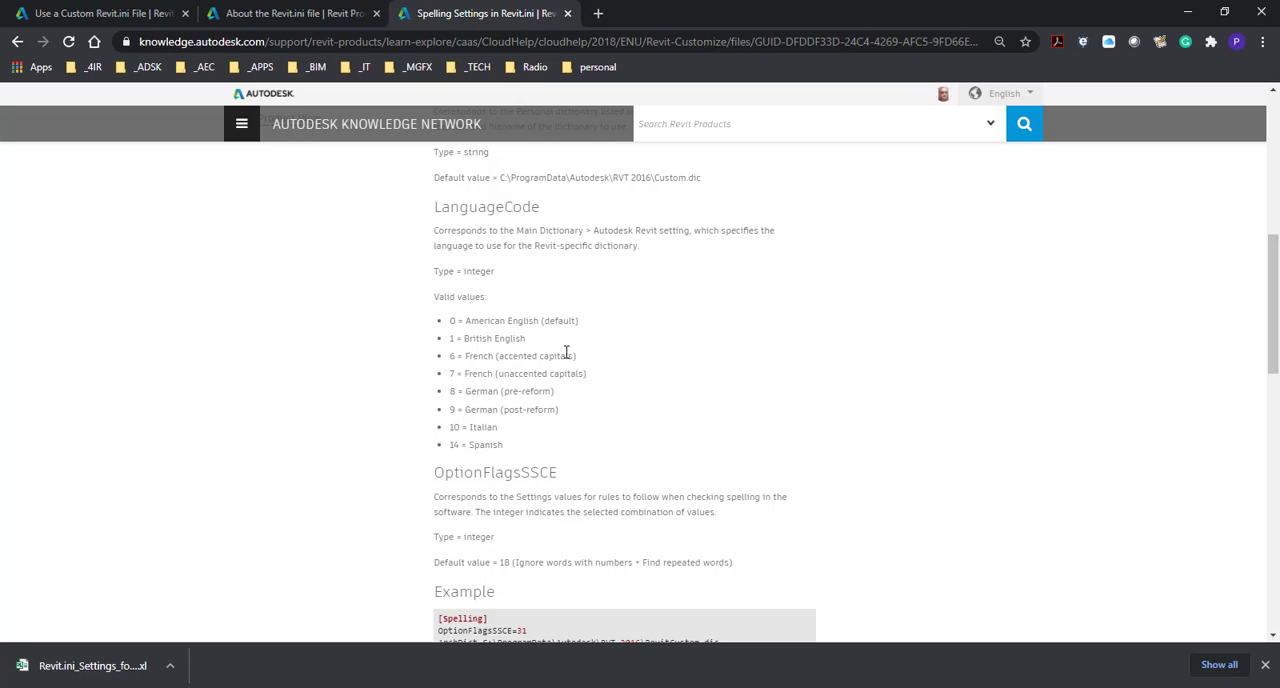
scroll(down, 3)
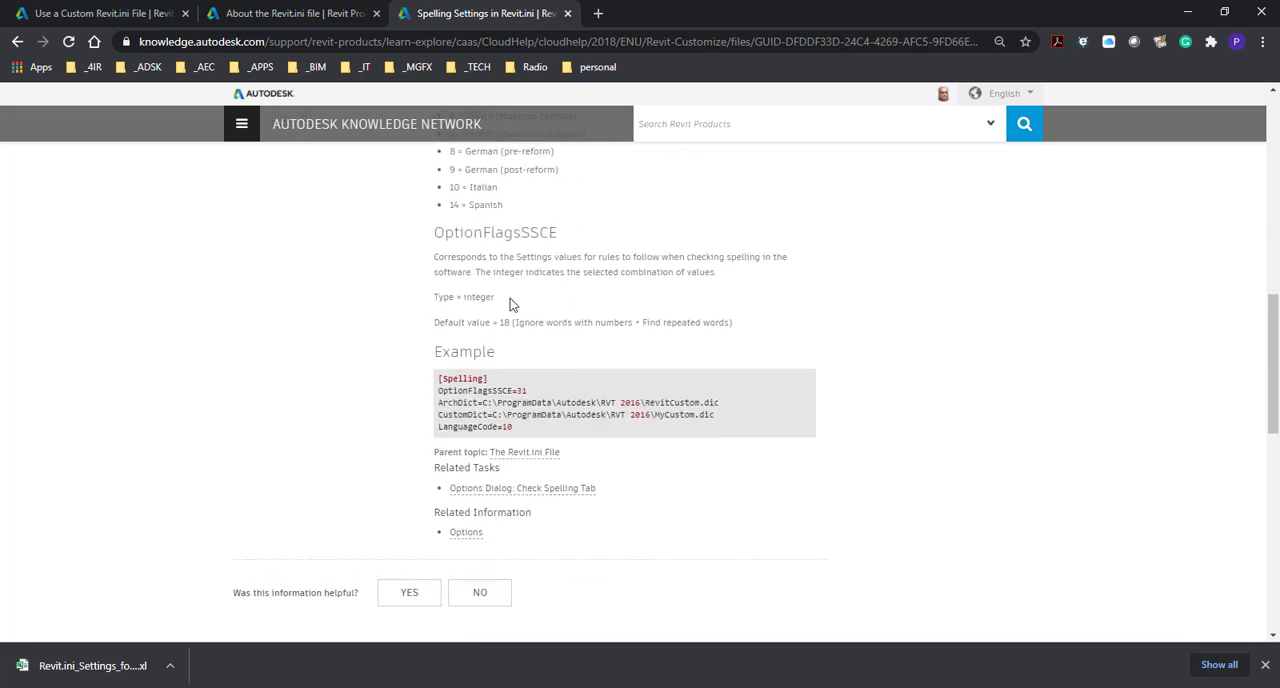
mouse_move(539, 343)
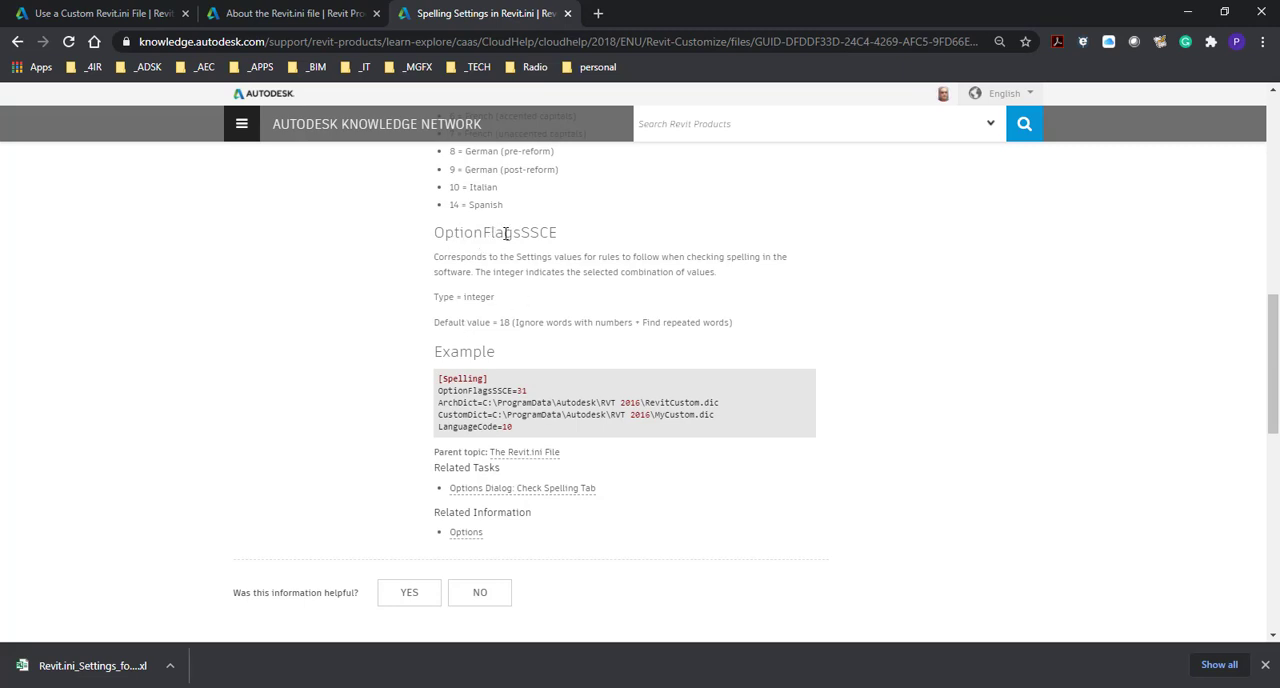
mouse_move(630, 341)
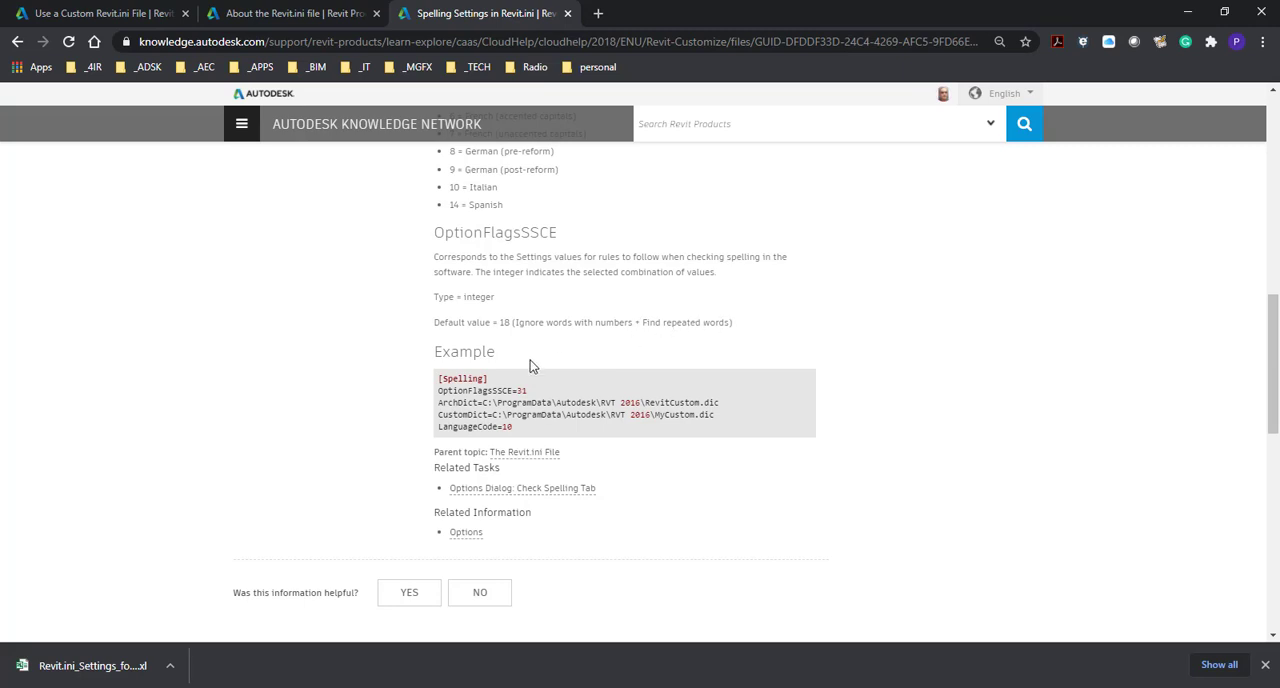
mouse_move(548, 403)
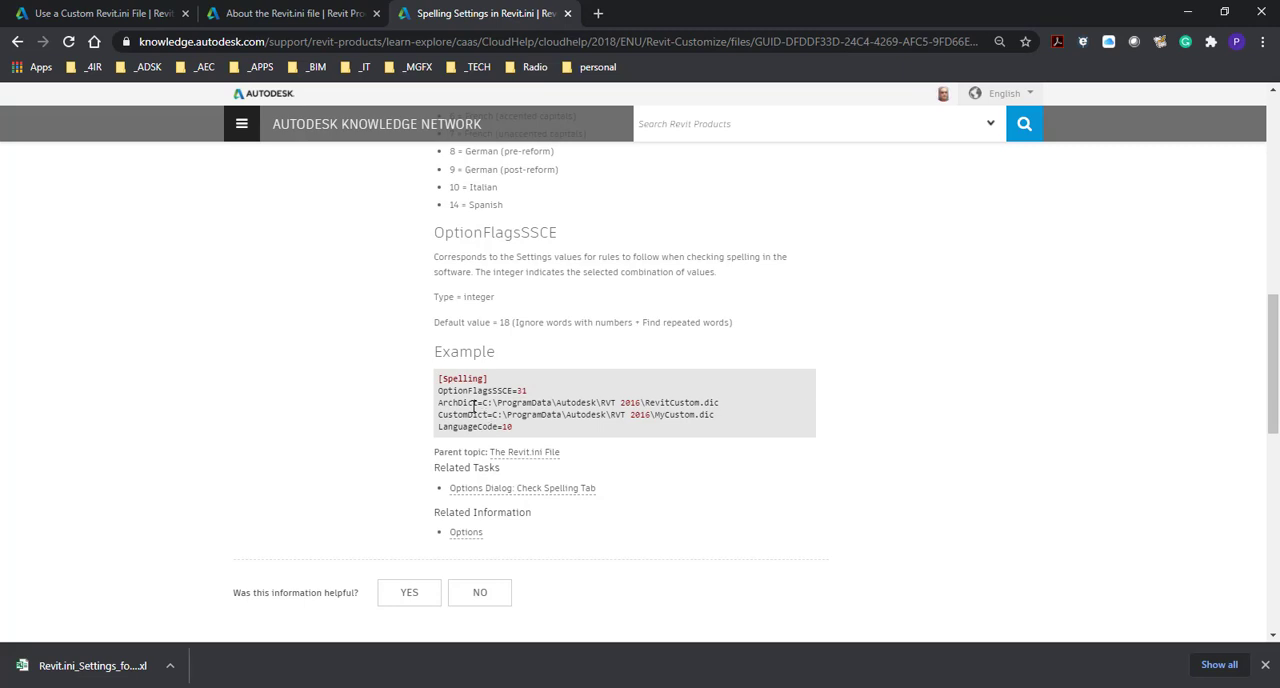
mouse_move(470, 405)
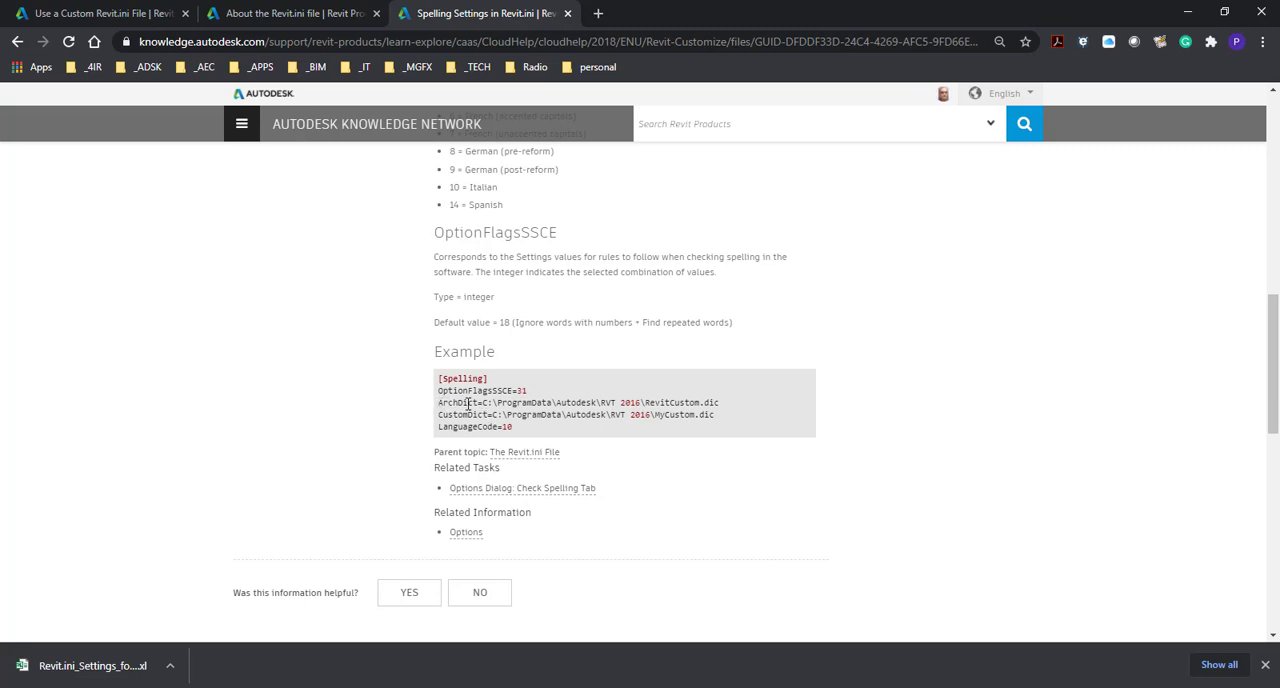
- Highlight parts of the ArchDict example lines and scroll further through the Example section
drag(512, 402, 718, 402)
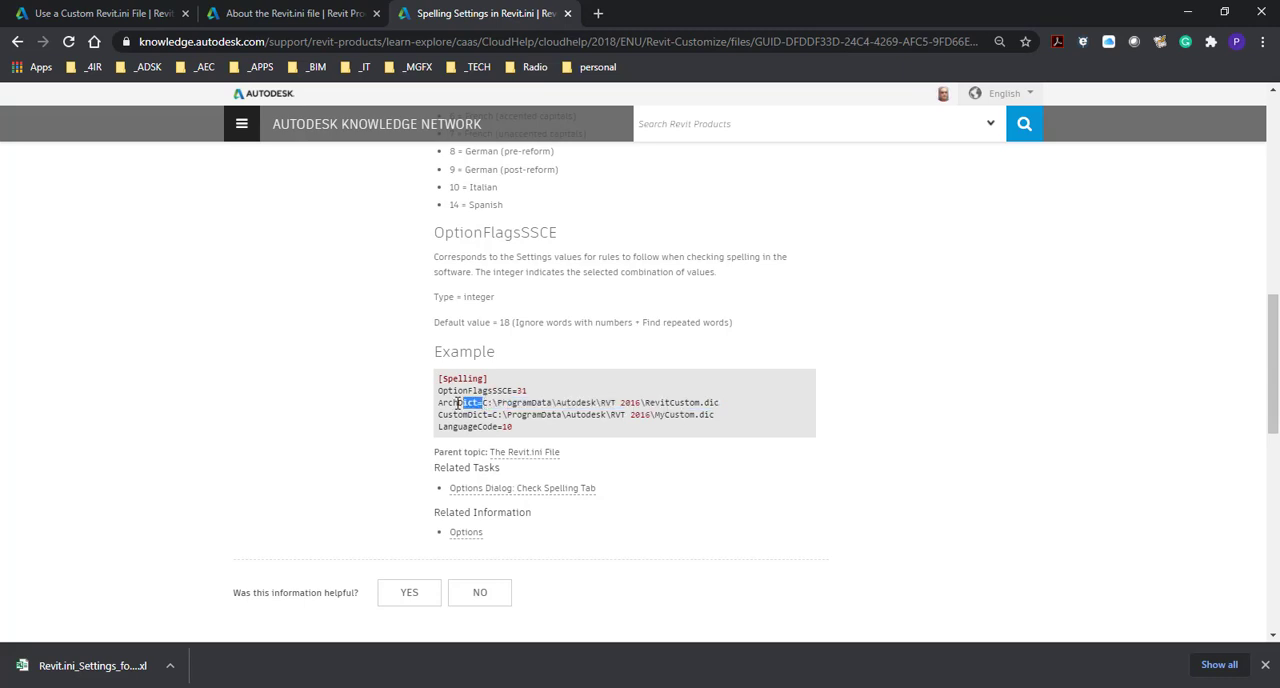
click(485, 402)
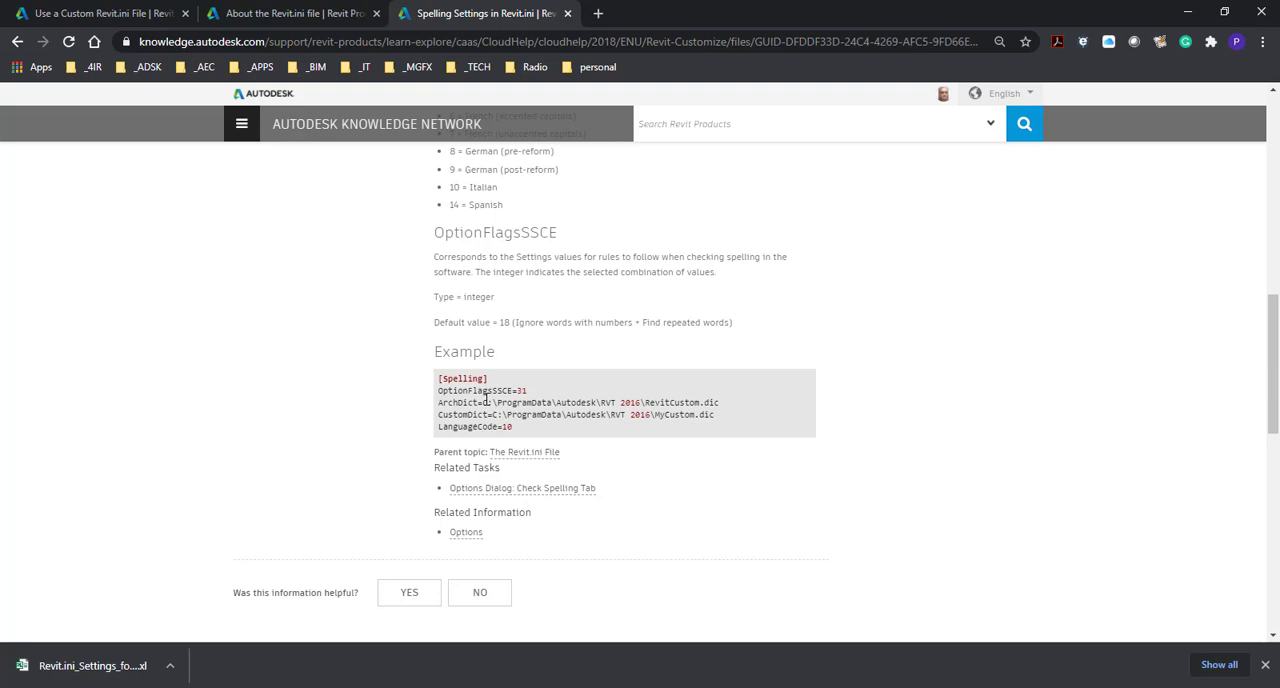
double_click(465, 414)
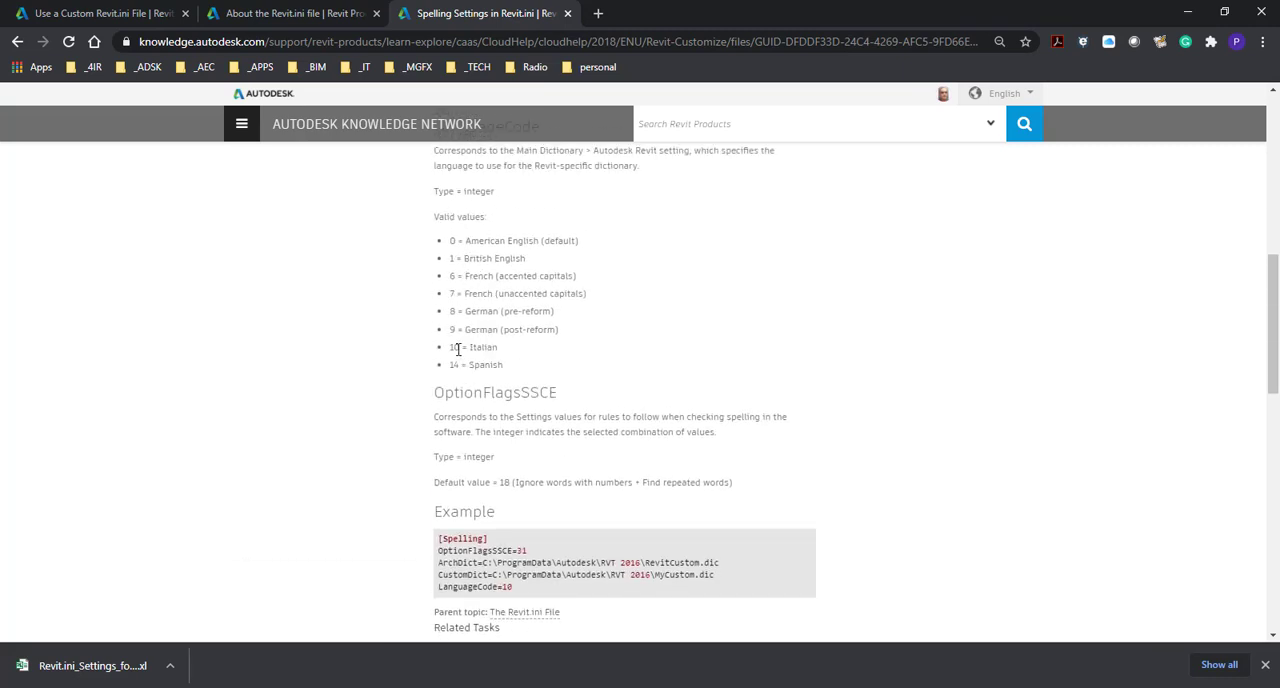
scroll(down, 3)
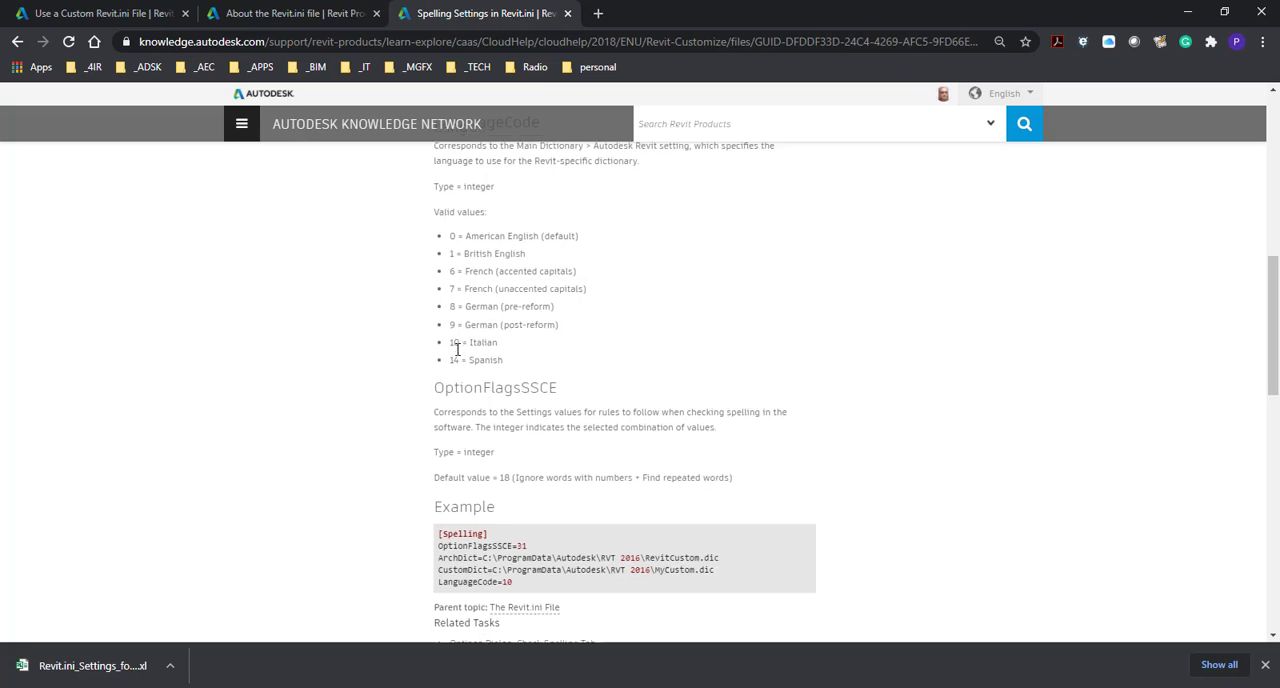
scroll(down, 3)
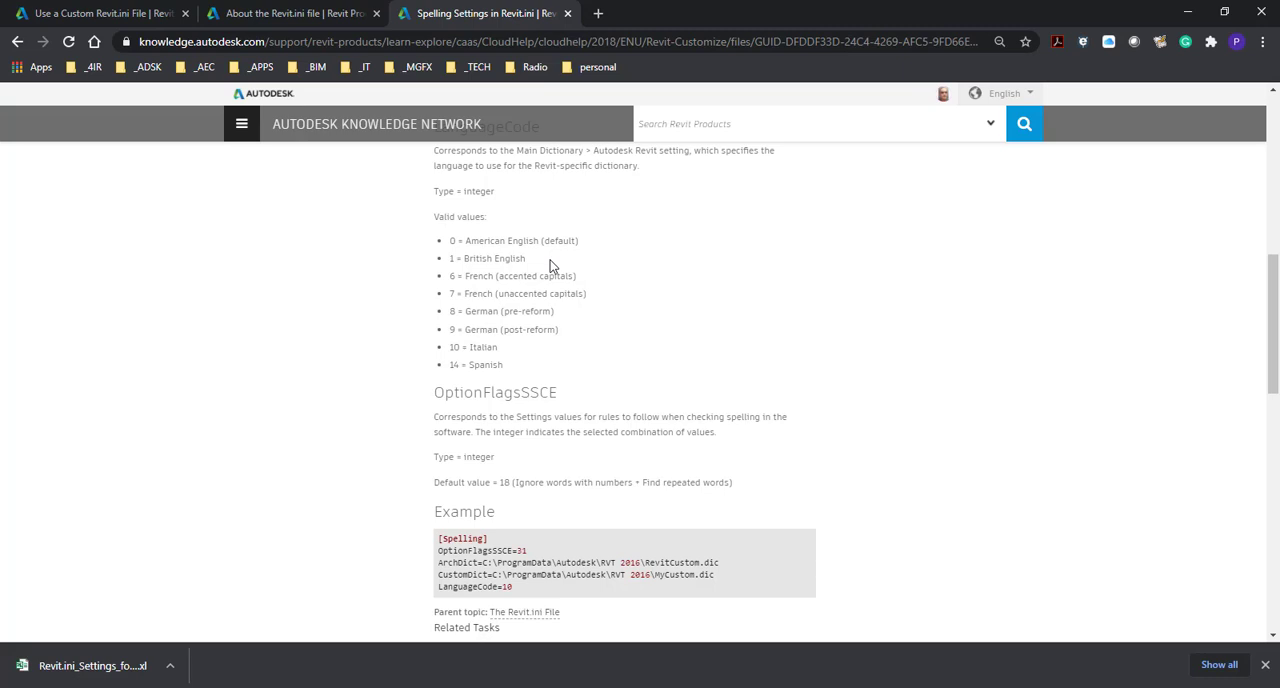
mouse_move(697, 407)
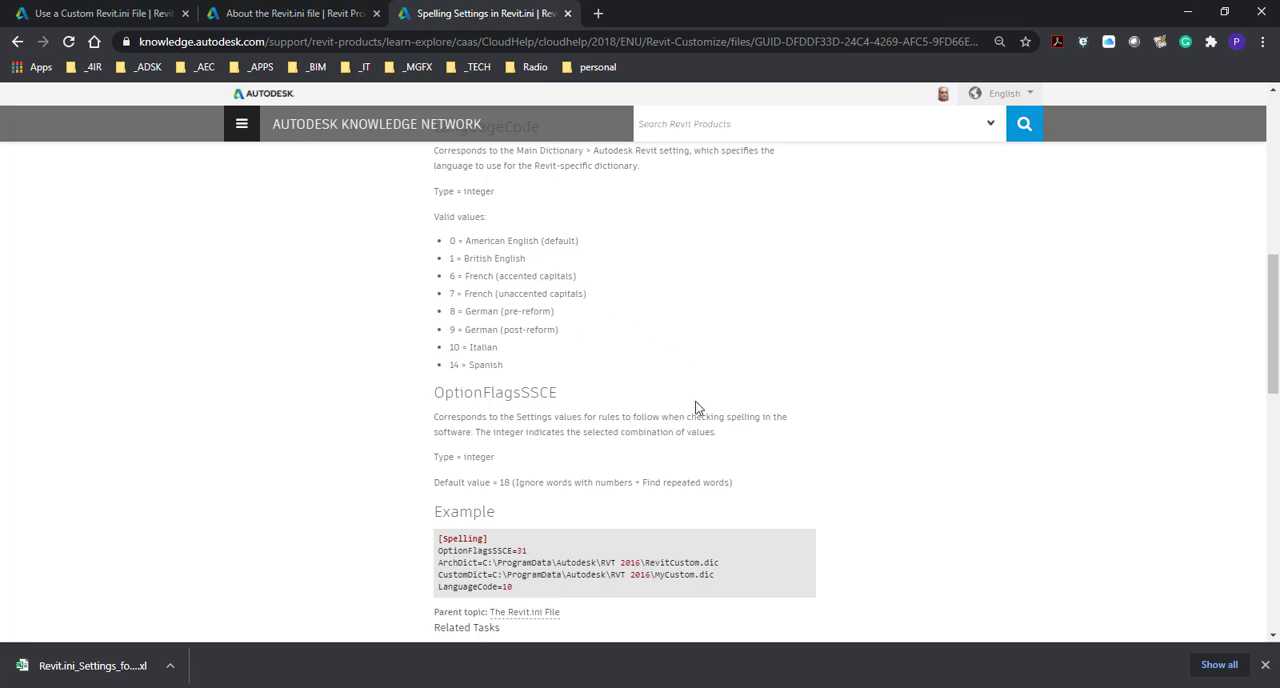
mouse_move(641, 567)
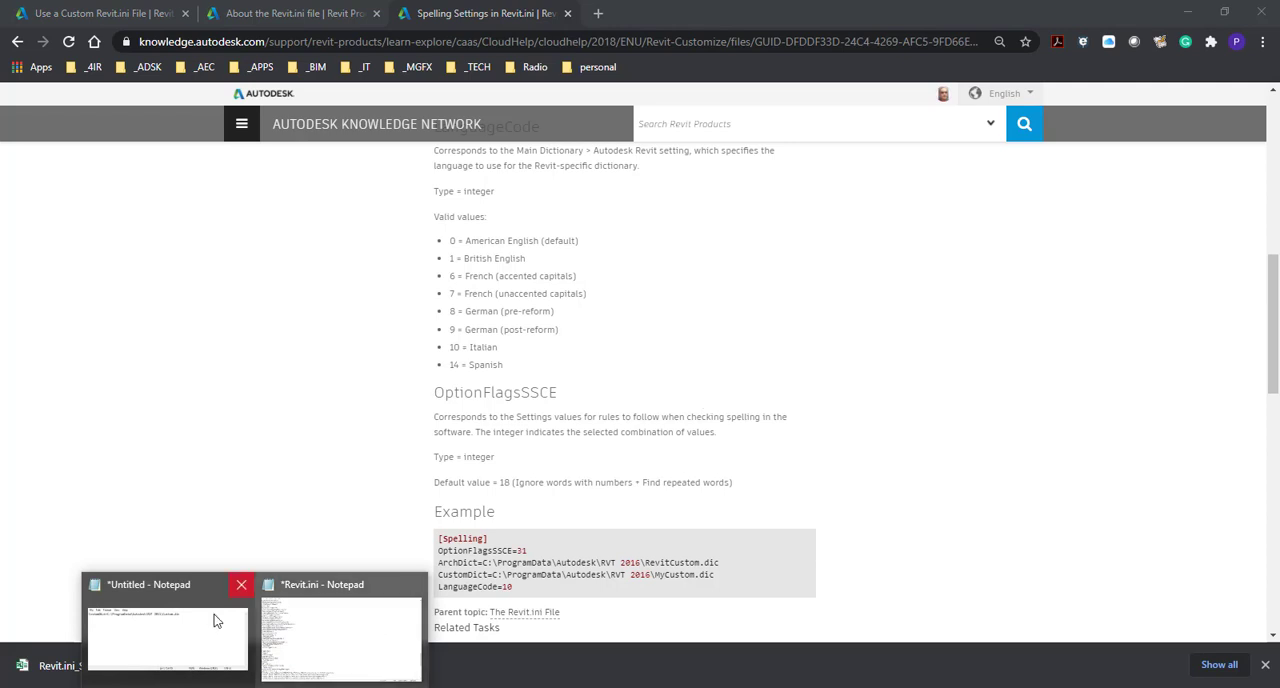
- Paste 'CustomDict=C:\ProgramData\Autodesk\RVT 2021\Custom.dic' under [Spelling] in Revit.ini; discard the scratch note
click(165, 630)
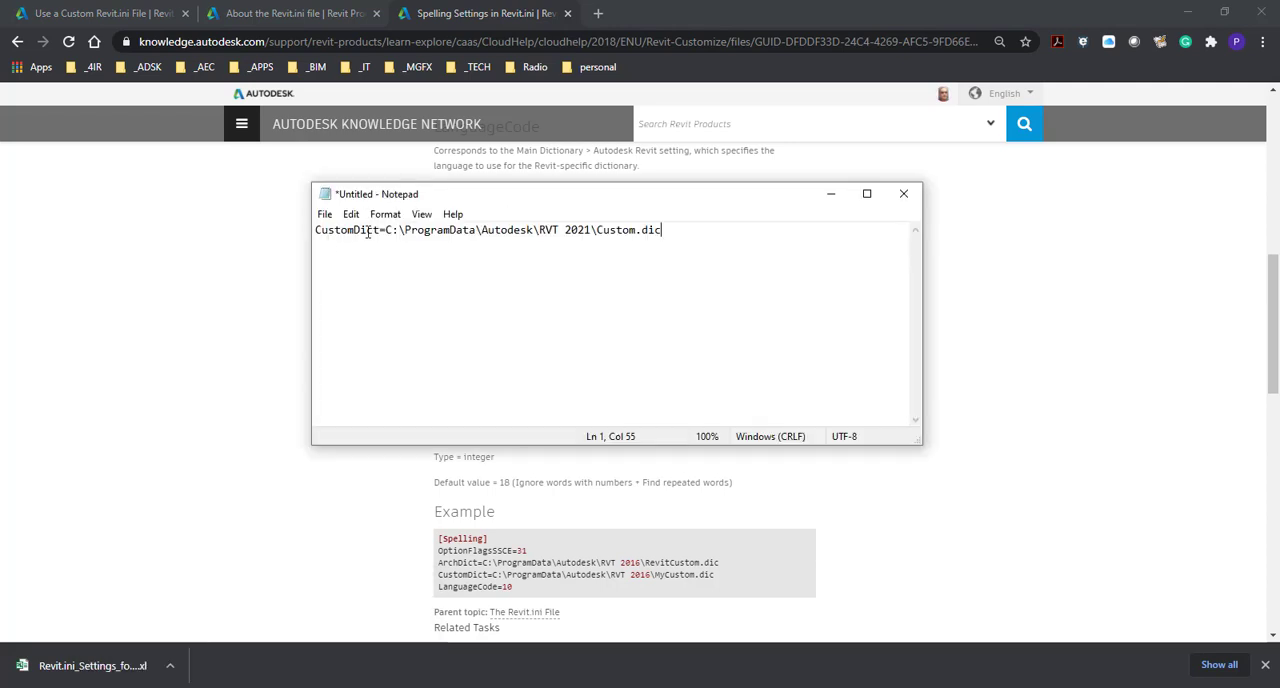
drag(465, 229, 660, 229)
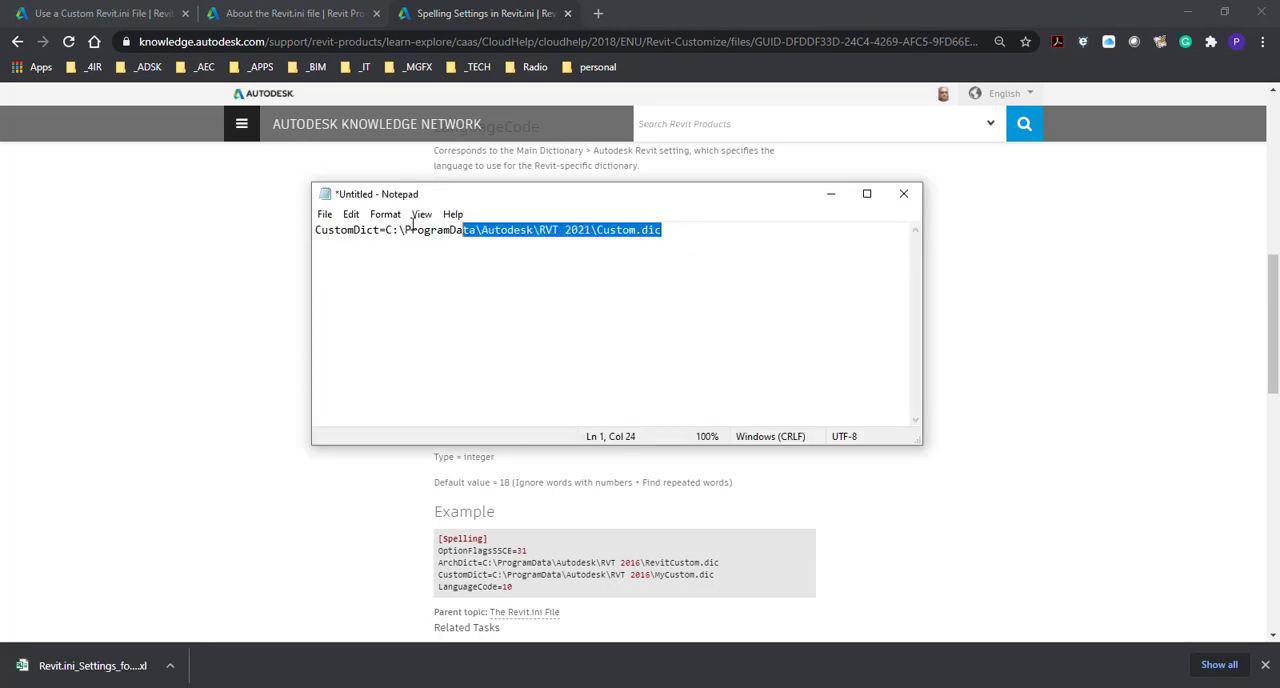
right_click(490, 229)
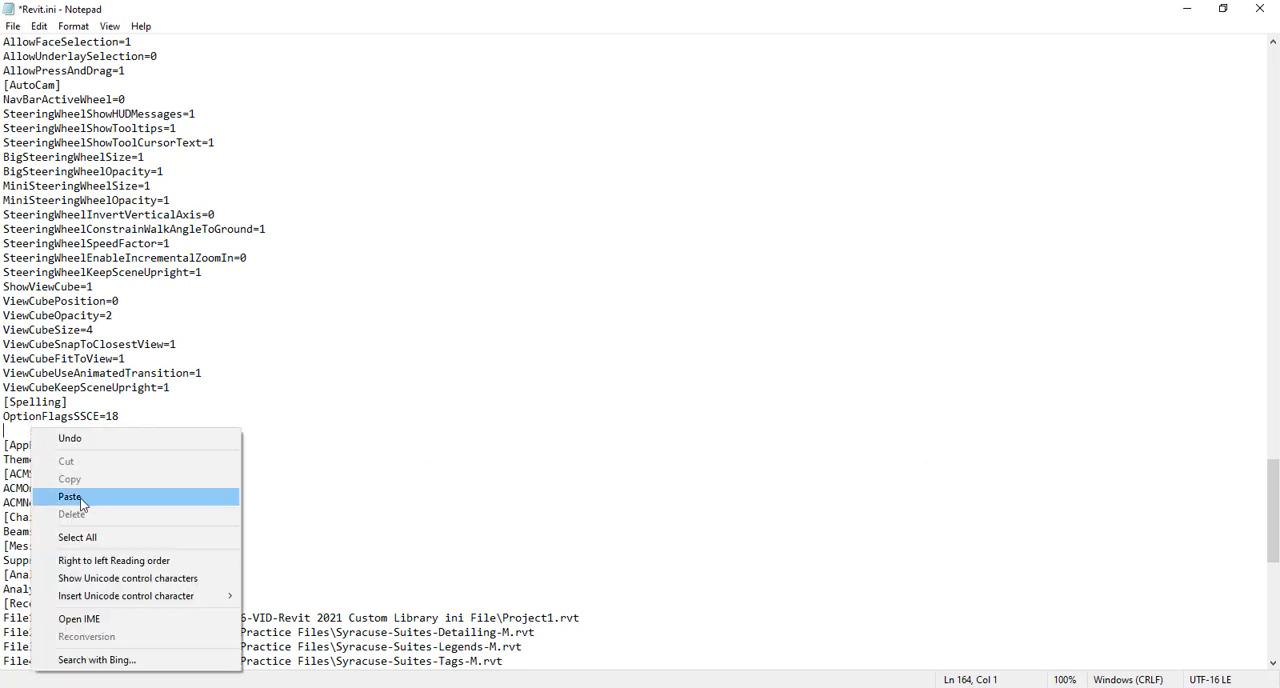
click(70, 497)
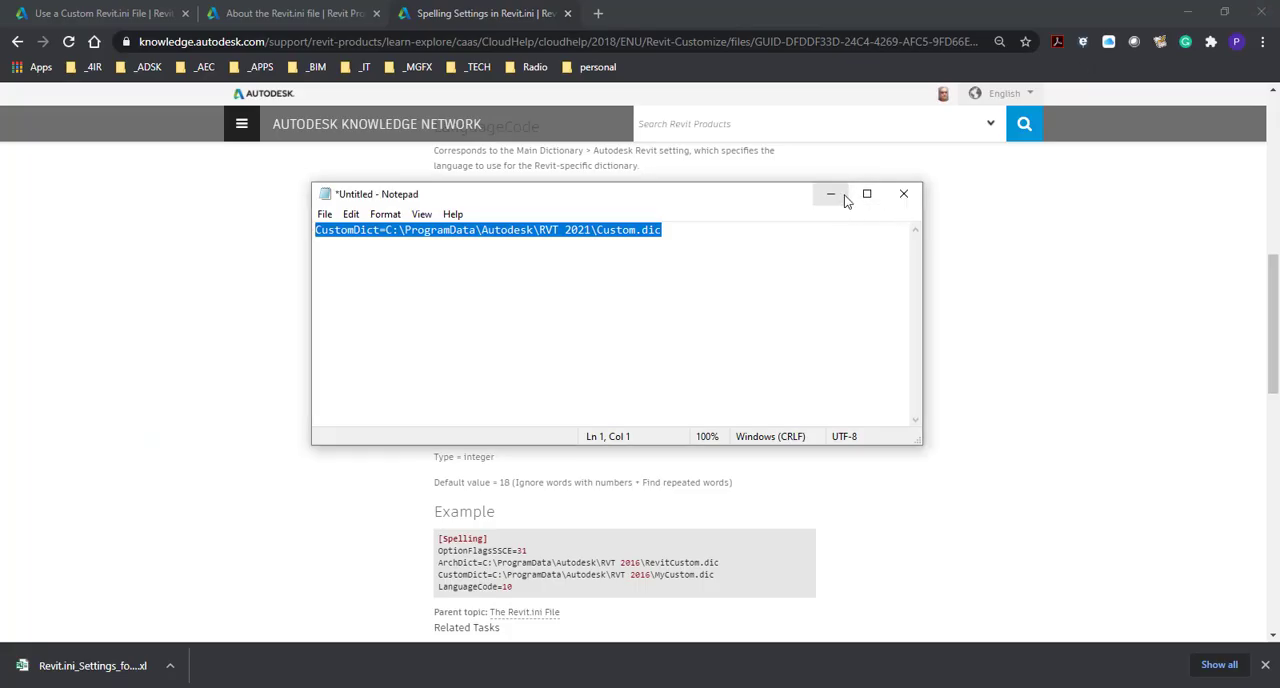
click(903, 193)
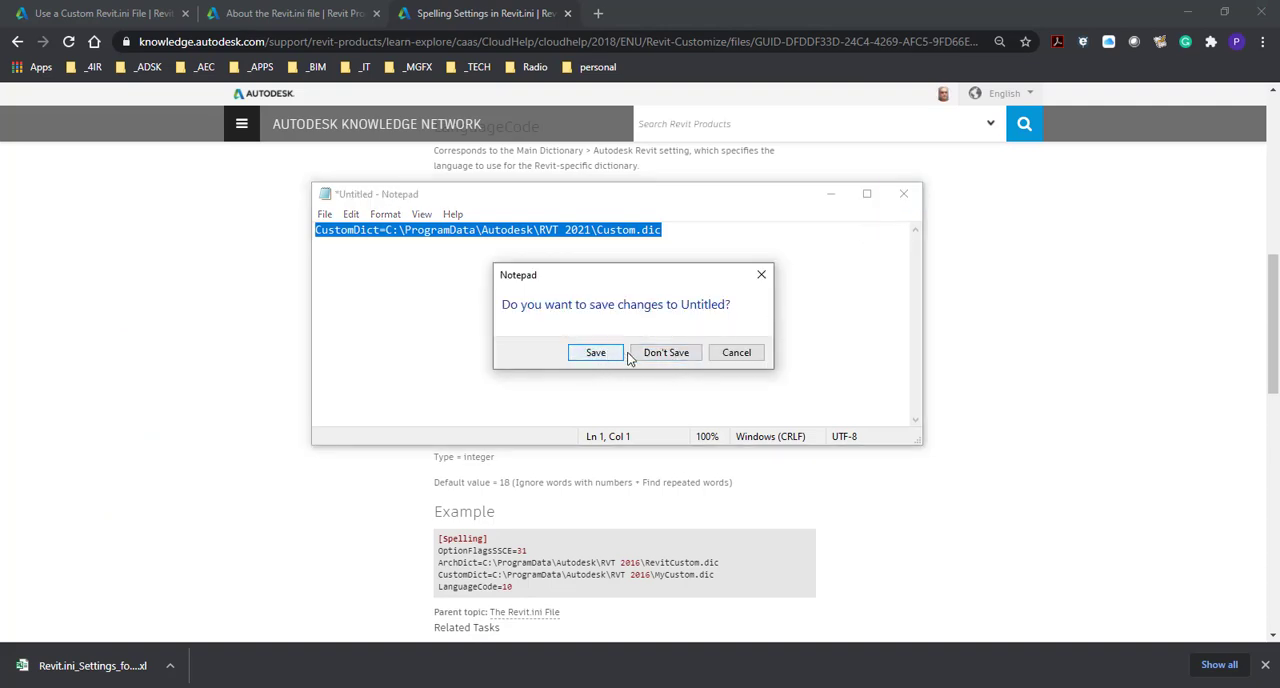
click(666, 352)
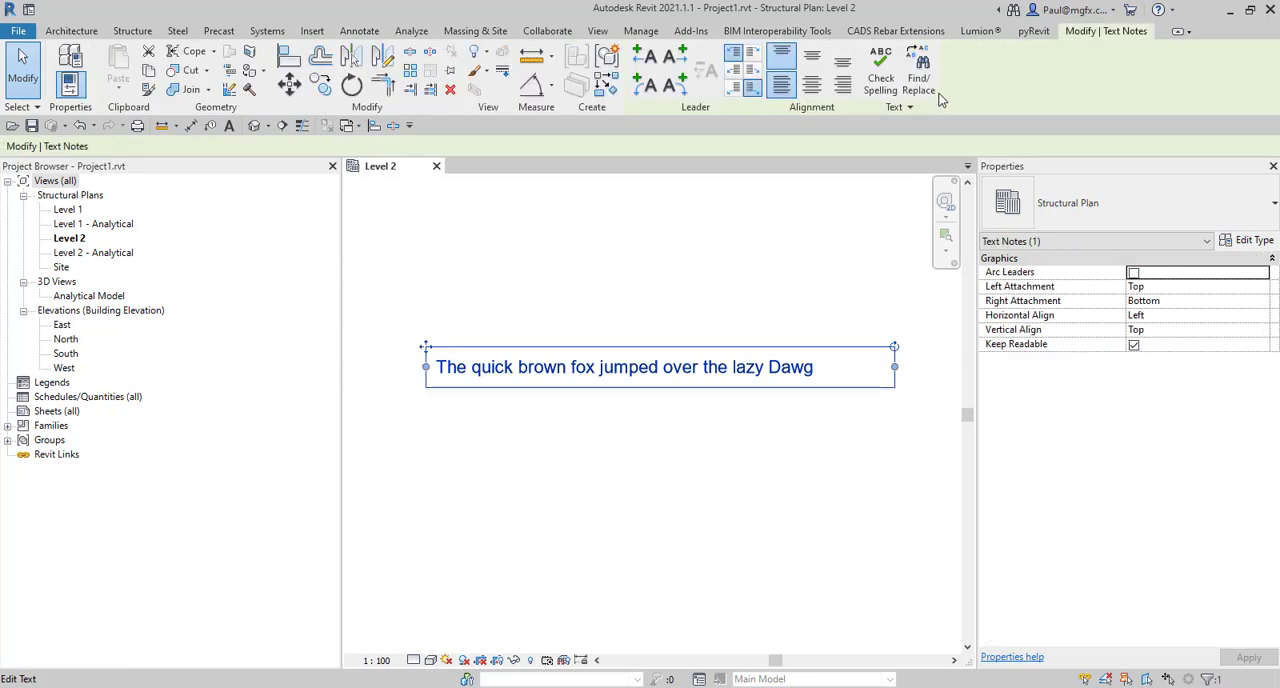
- Spell-check the text note, which flags 'Dawg' suggesting 'Drag', then close the dialog
click(880, 70)
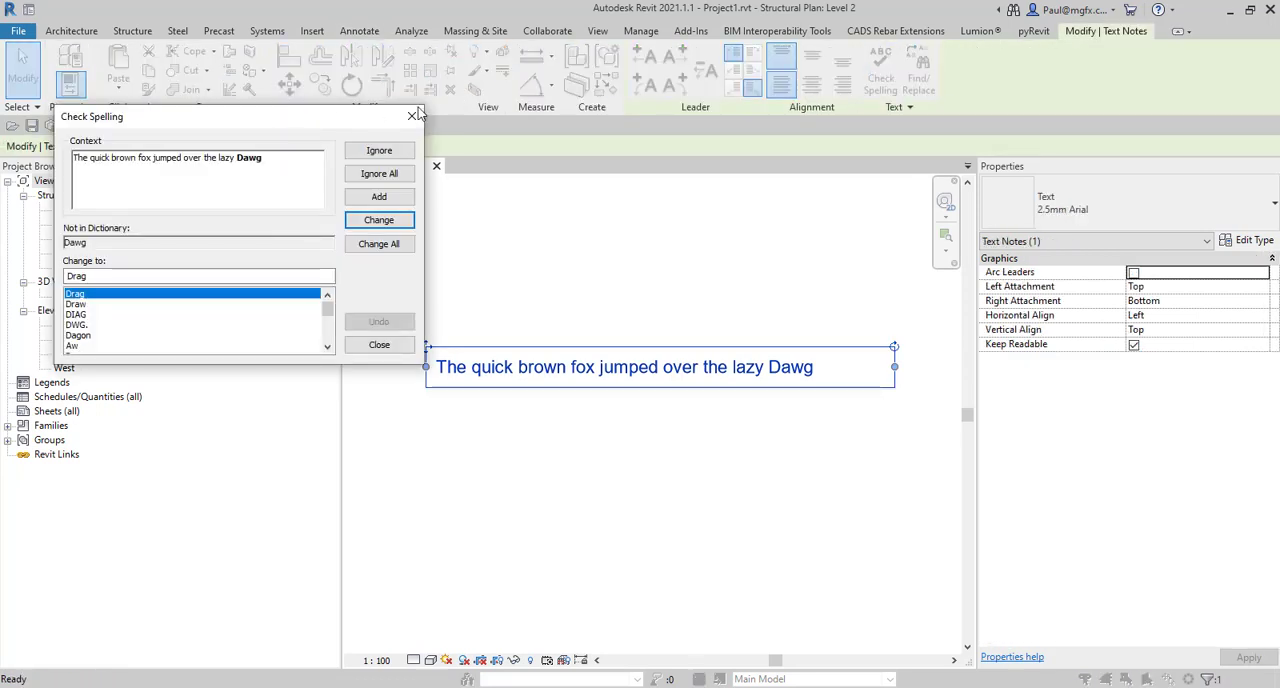
click(378, 344)
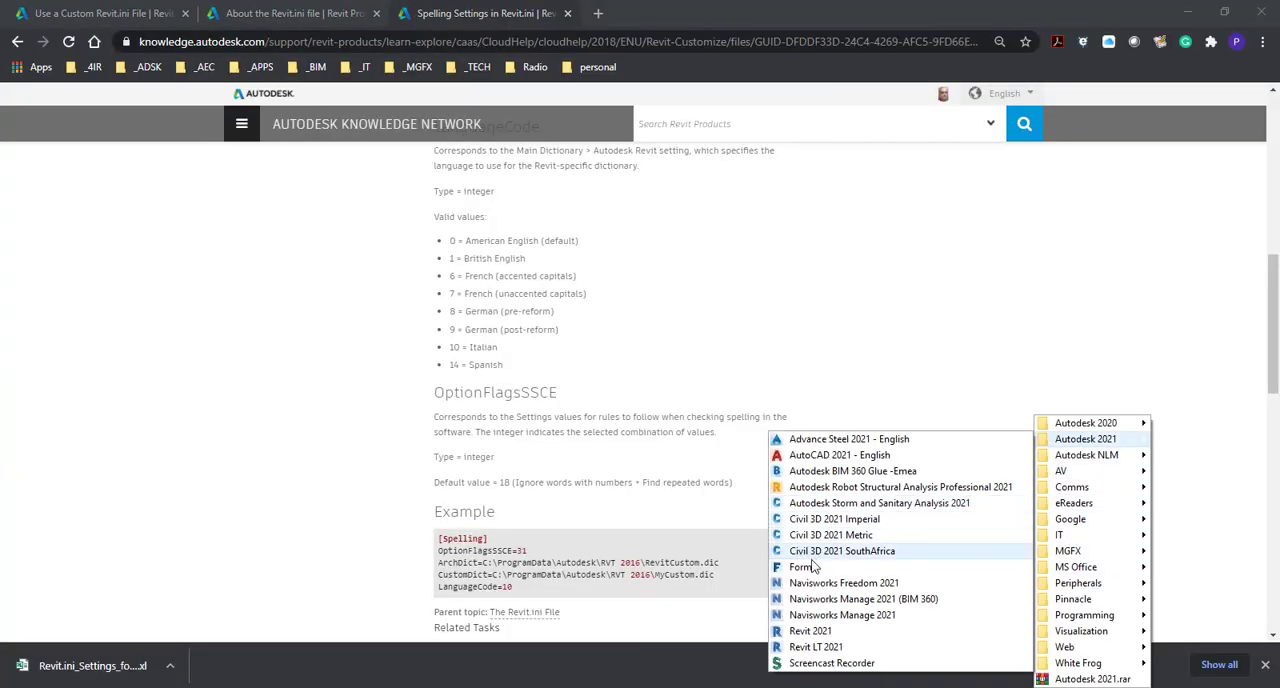
mouse_move(810, 631)
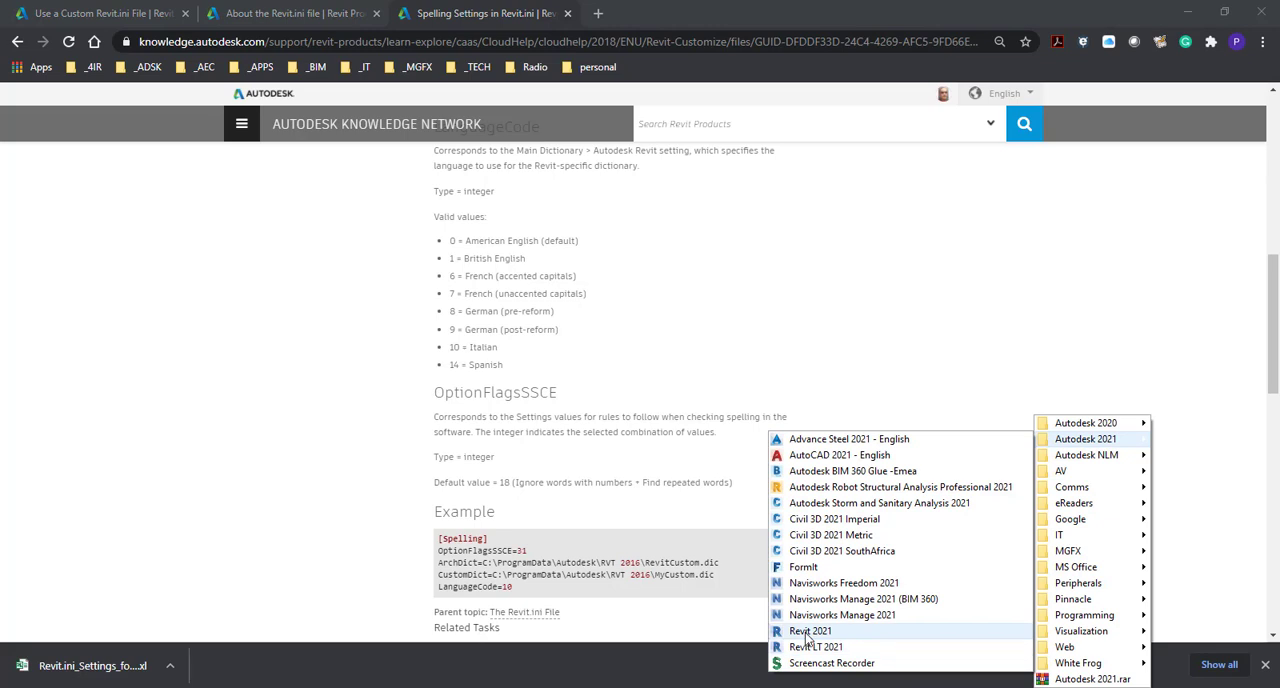
- Launch Revit 2021 from the Start menu's Autodesk 2021 folder
click(810, 630)
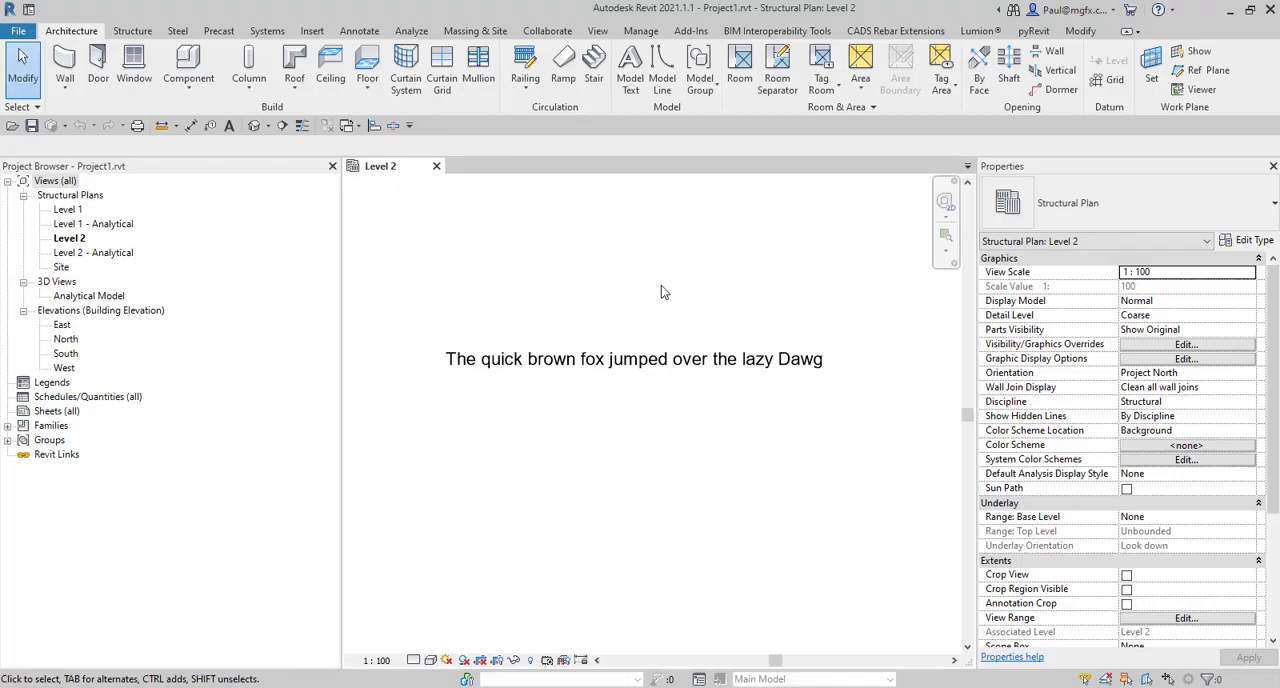
click(650, 359)
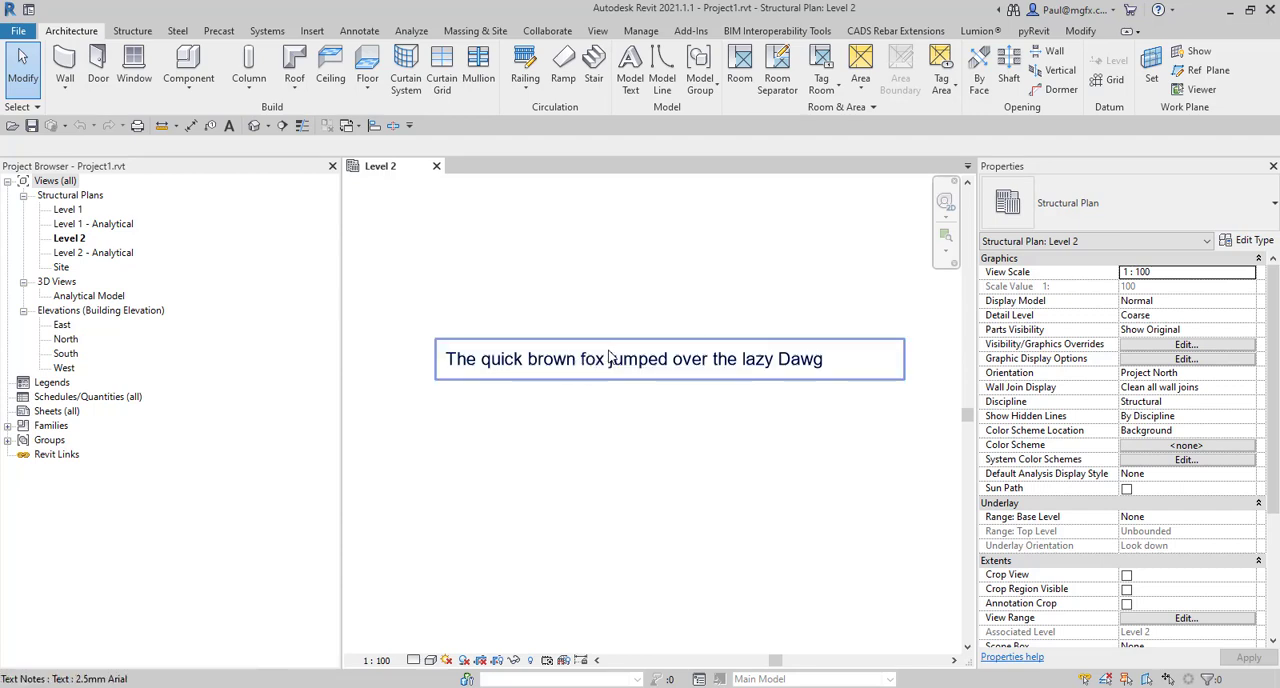
click(633, 358)
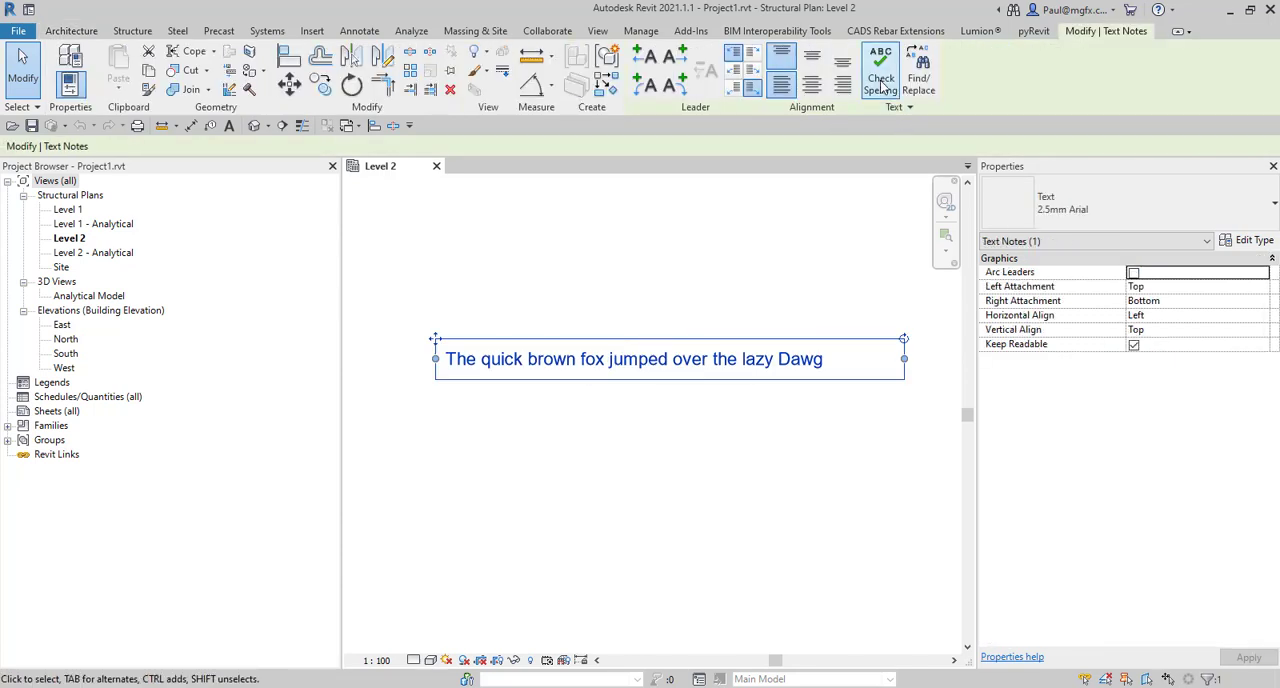
click(880, 70)
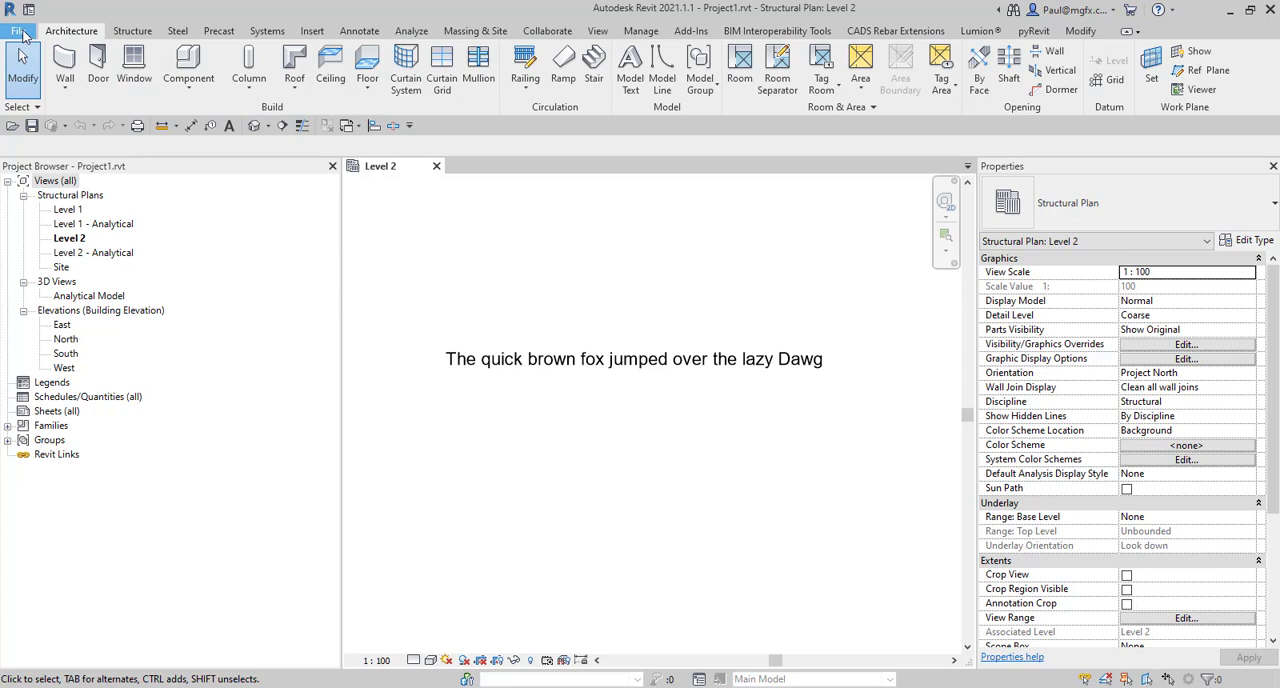
- Open Custom.dic in Notepad via Options > File Locations > Check Spelling > Edit
click(18, 30)
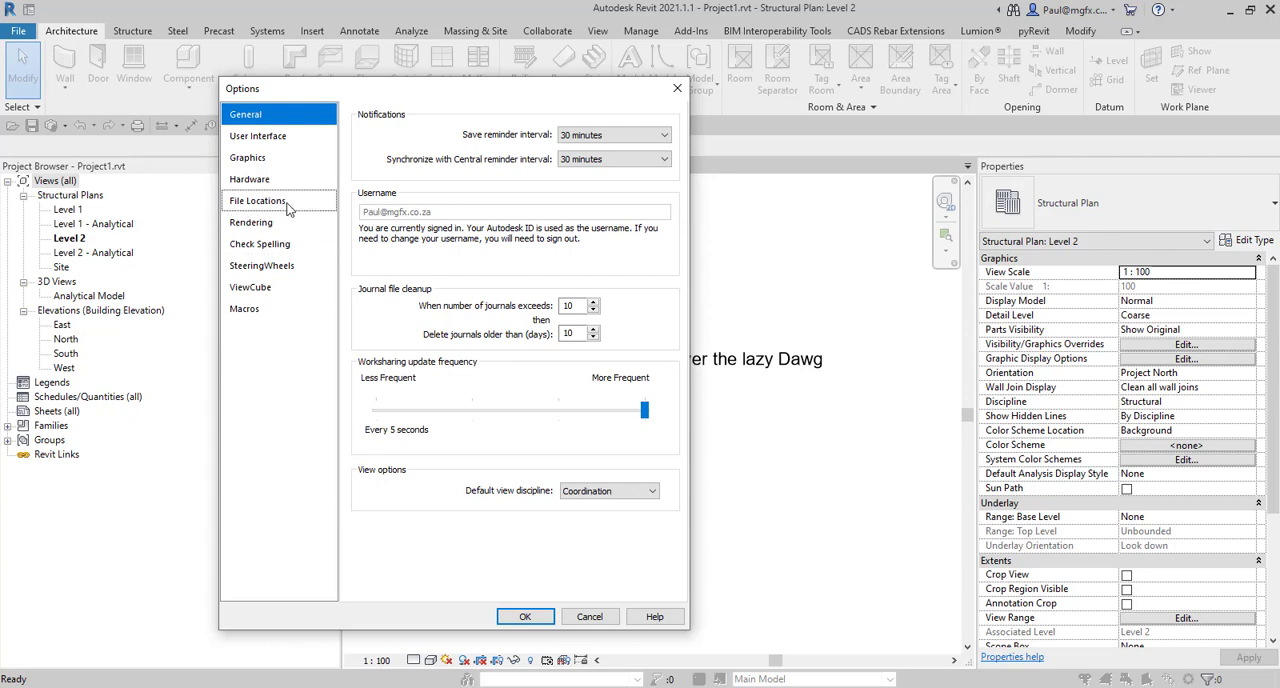
click(257, 201)
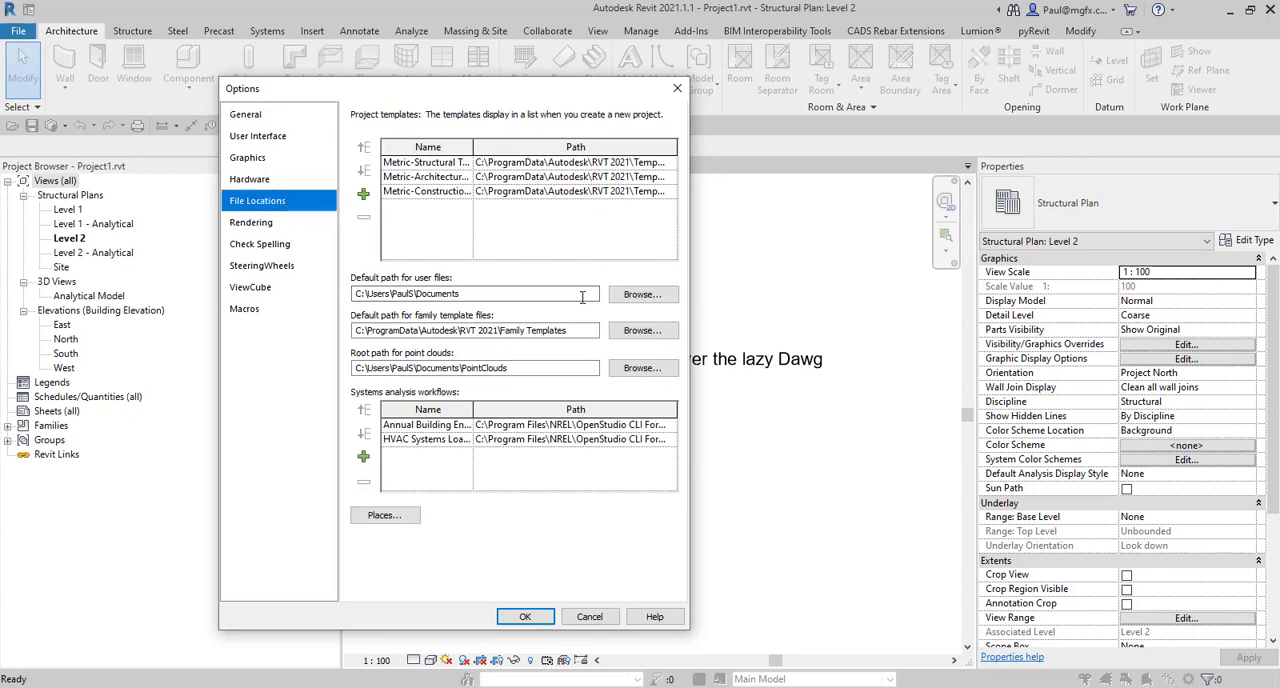
mouse_move(272, 247)
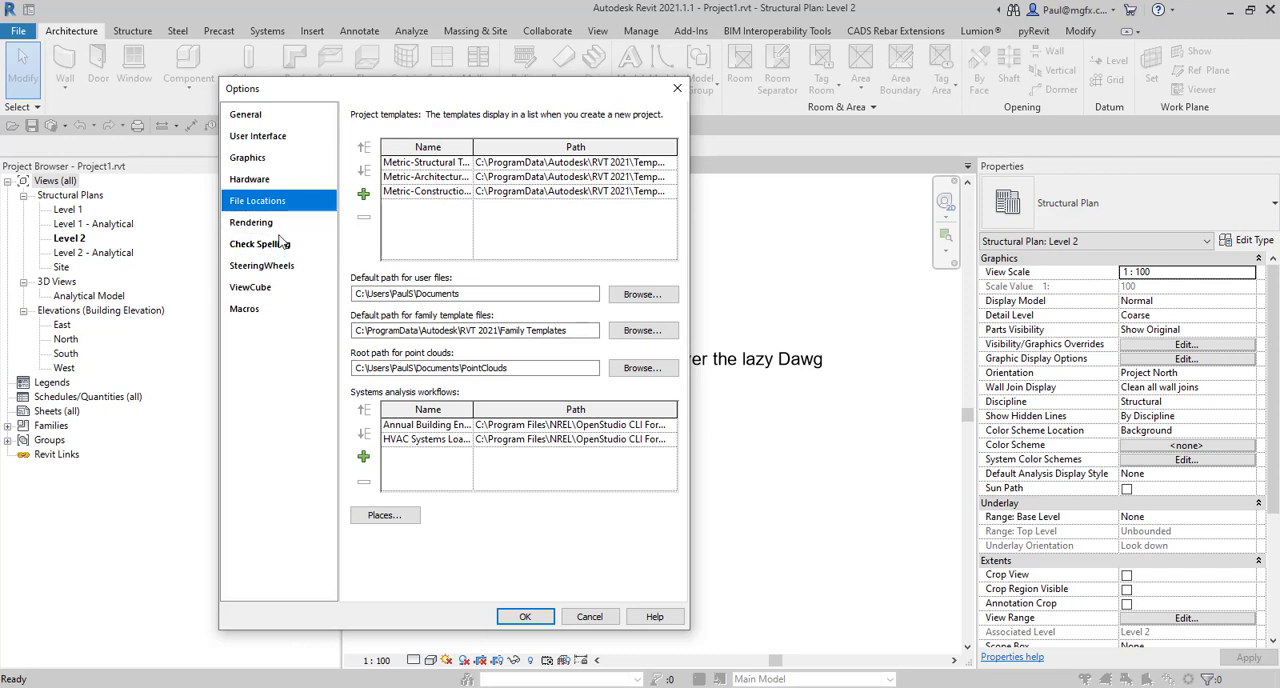
click(259, 243)
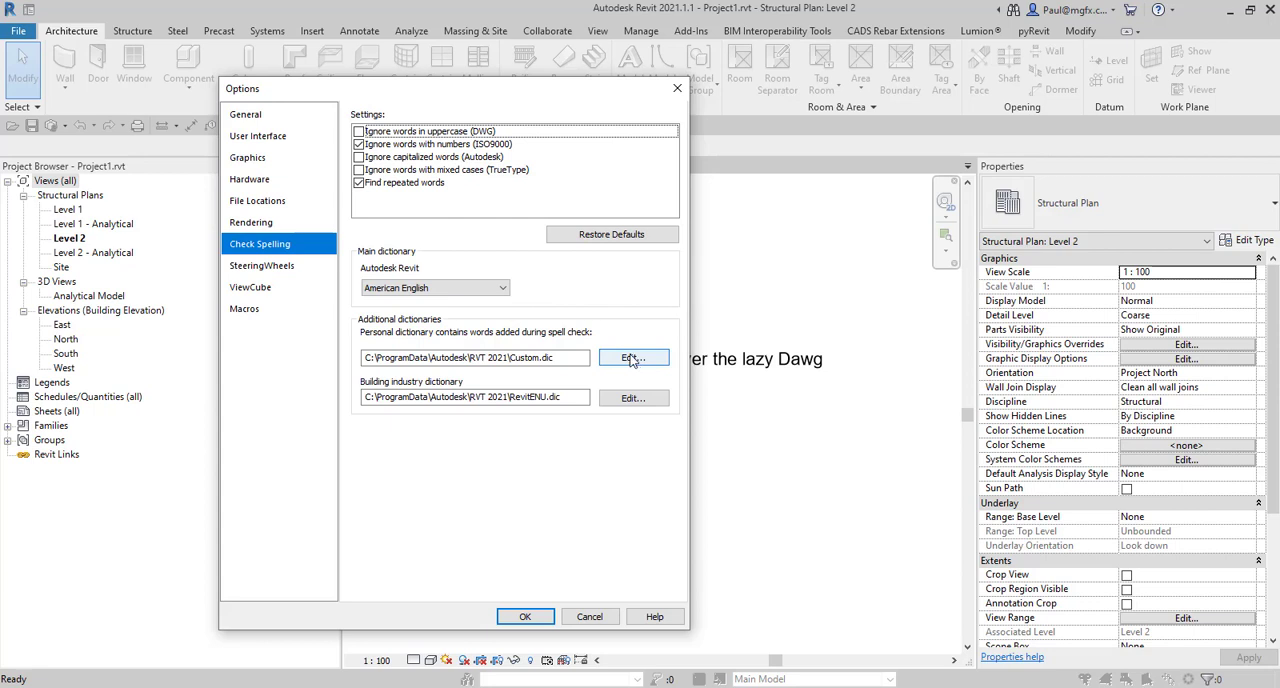
click(633, 358)
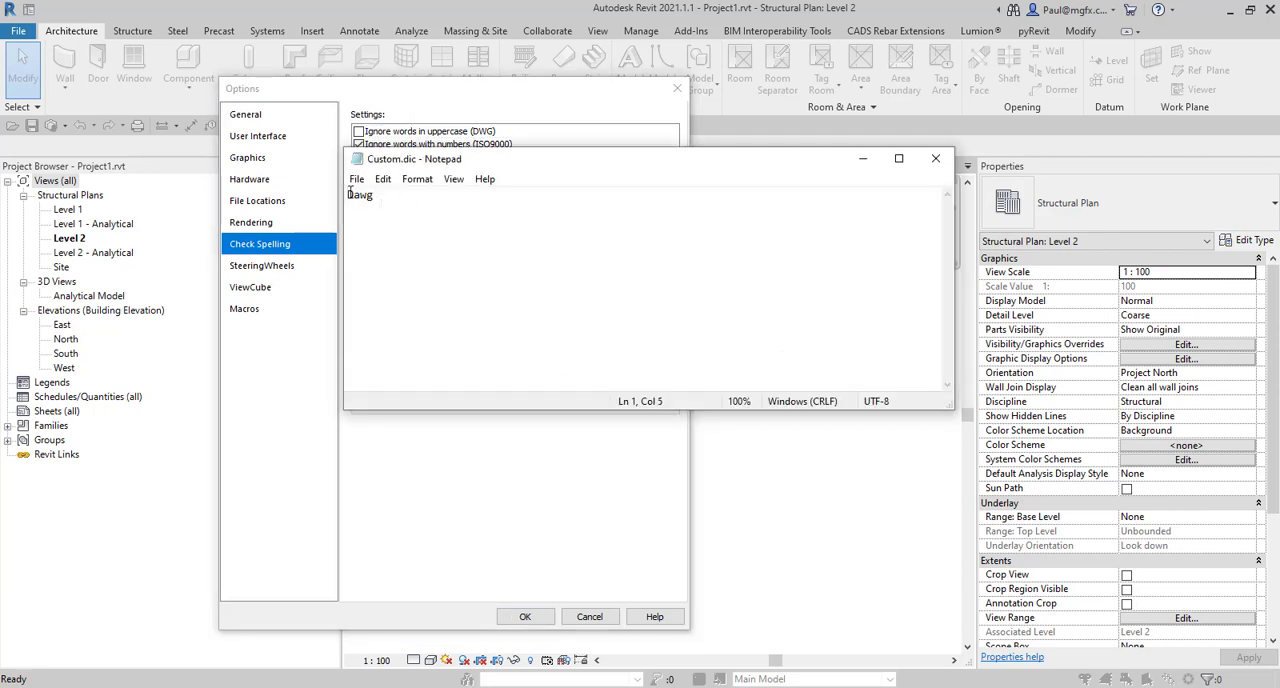
- Put a line break after 'Dawg' at the end of Custom.dic
click(348, 195)
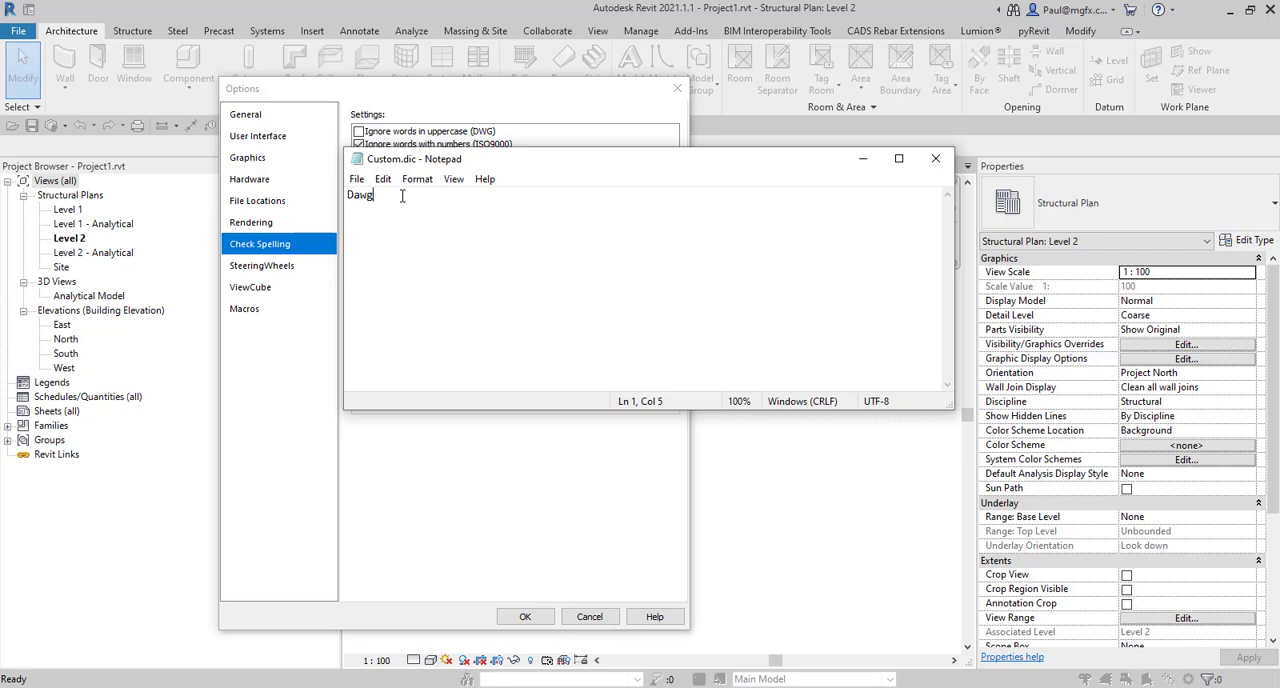
key(enter)
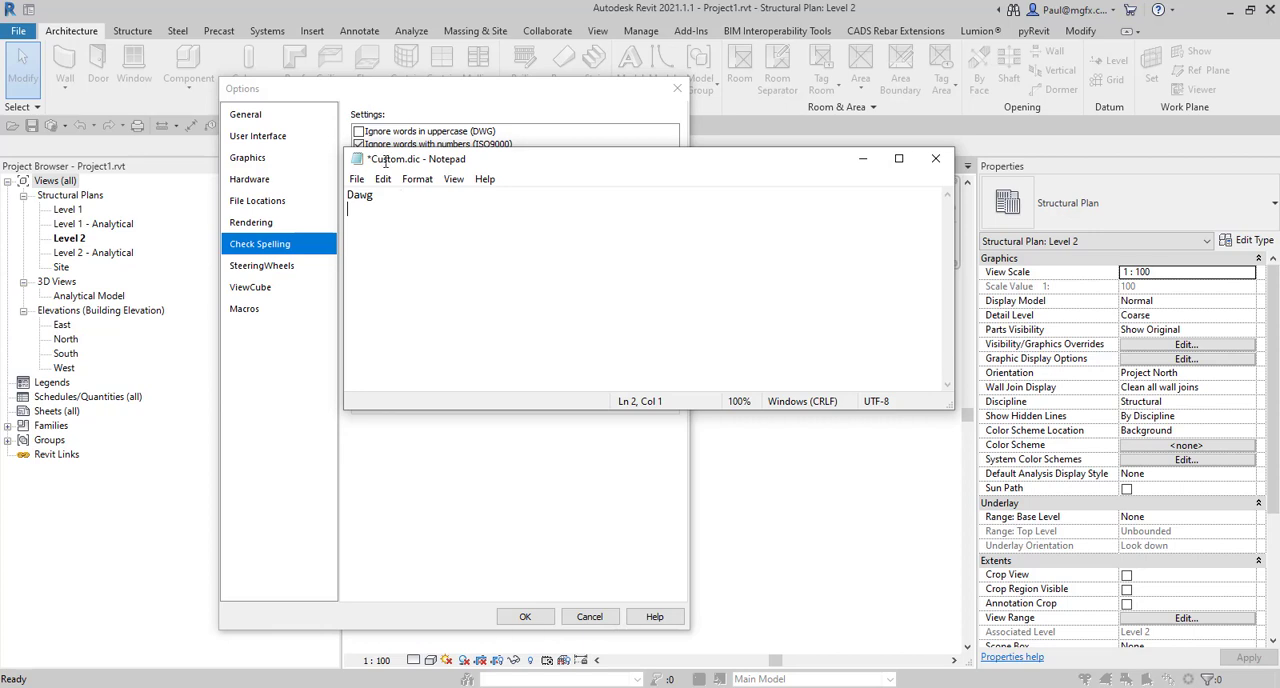
click(356, 178)
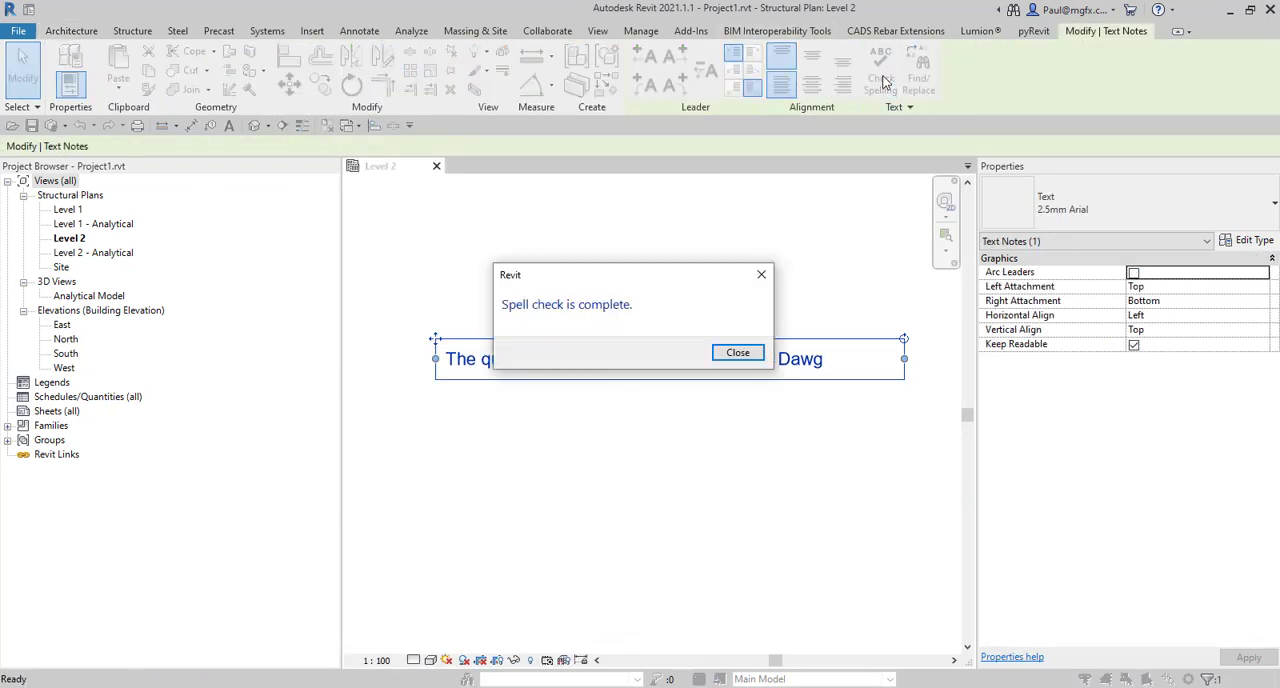
mouse_move(725, 338)
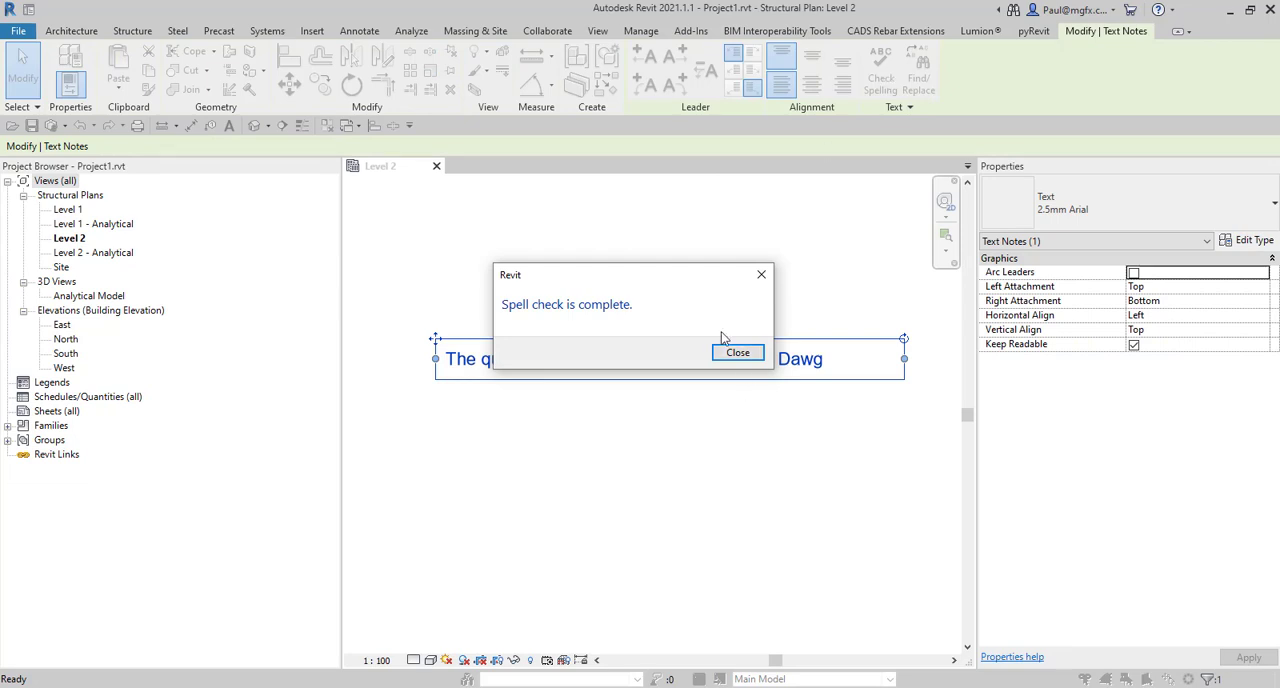
- Close the 'Spell check is complete' message without 'Dawg' being flagged
click(738, 352)
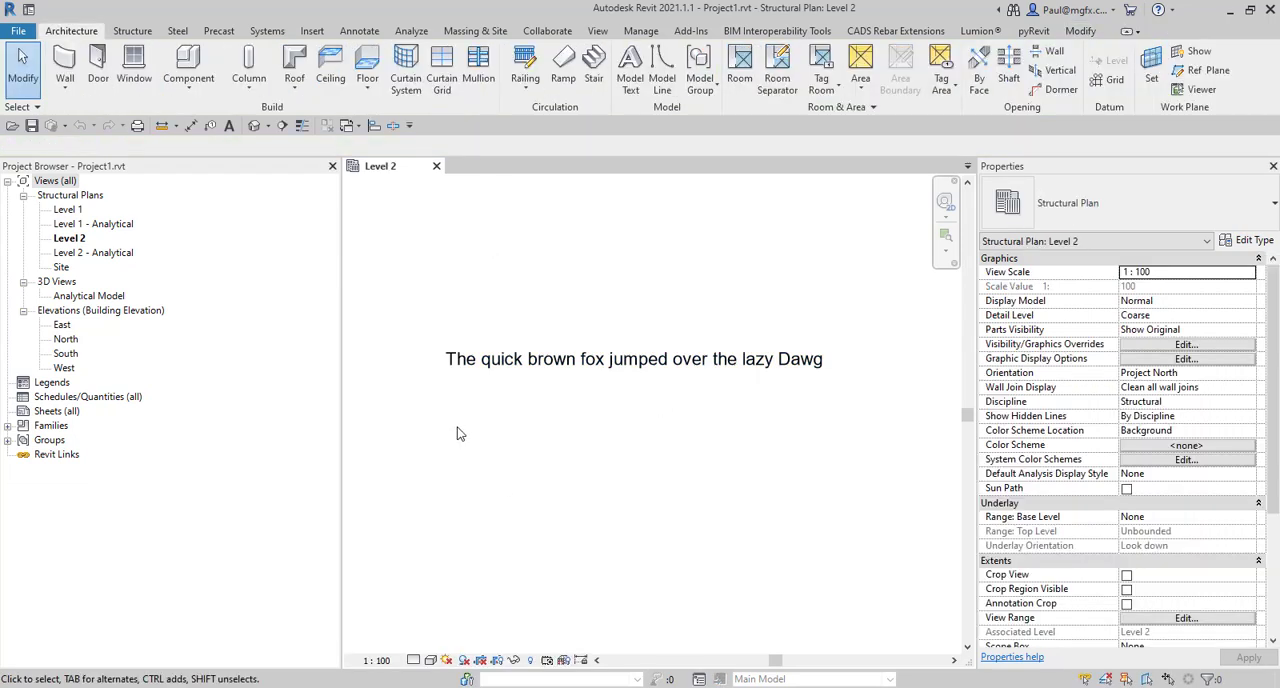
mouse_move(449, 433)
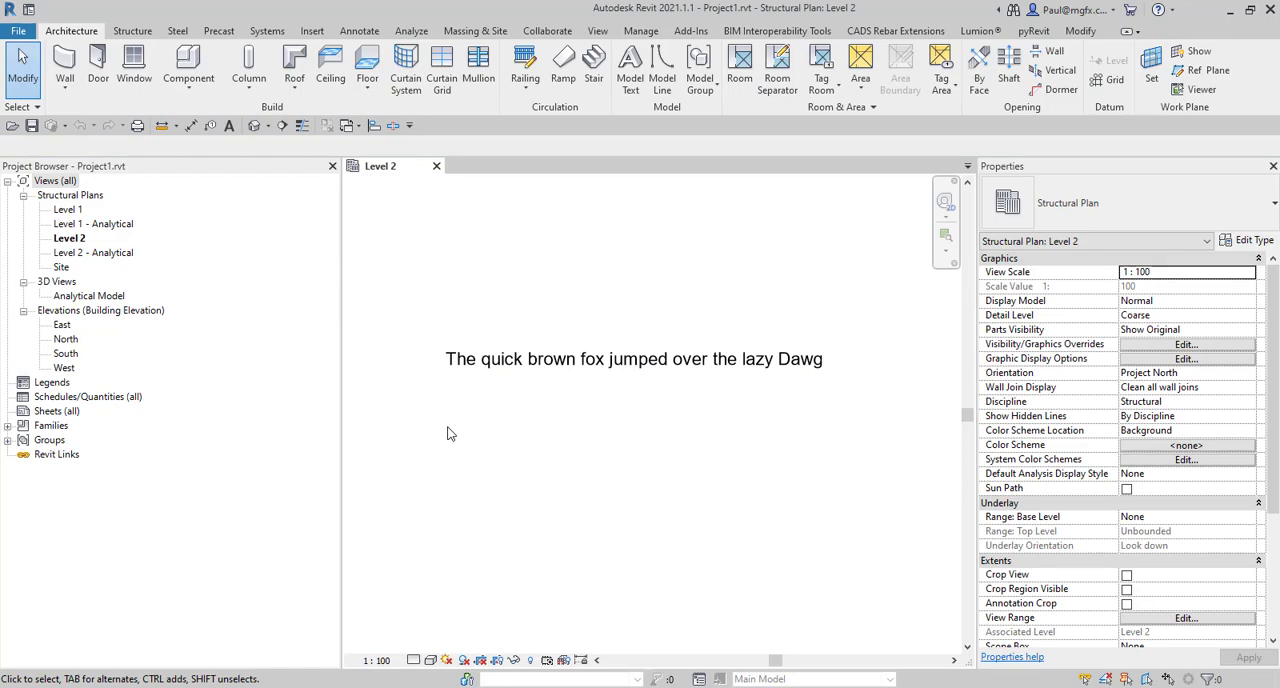